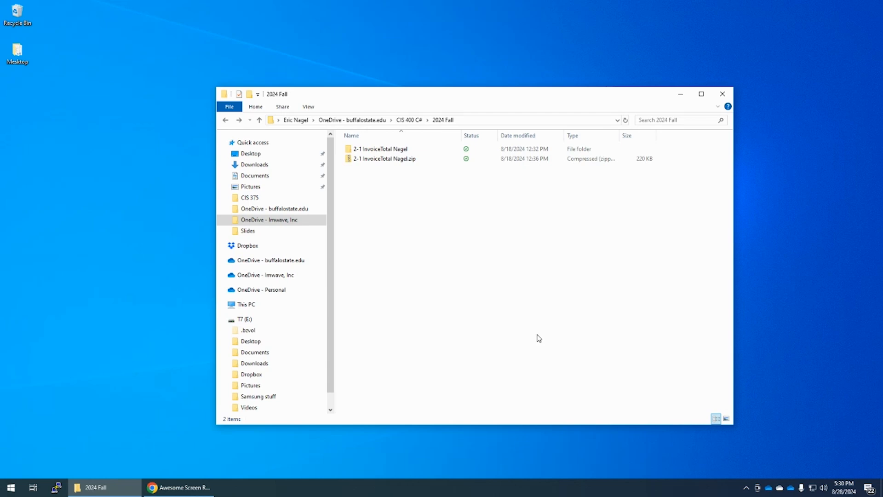
{"action": "mouse_move", "coordinate": [520, 332]}
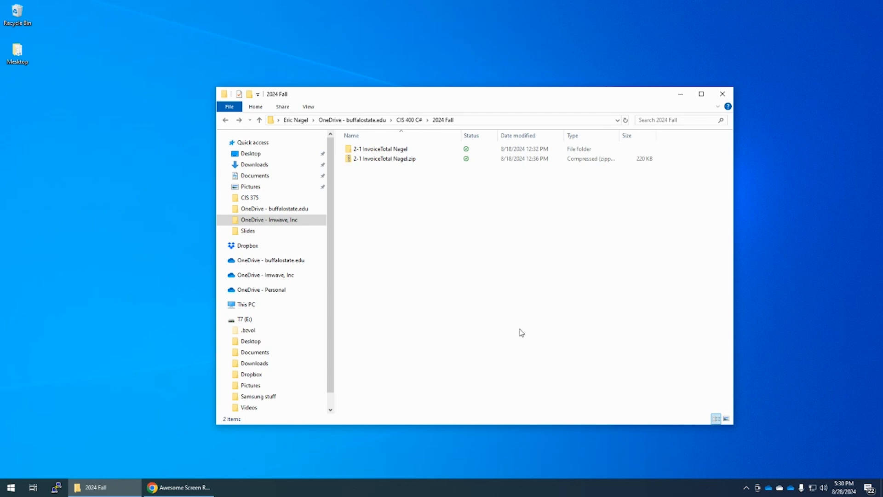
{"action": "mouse_move", "coordinate": [505, 312]}
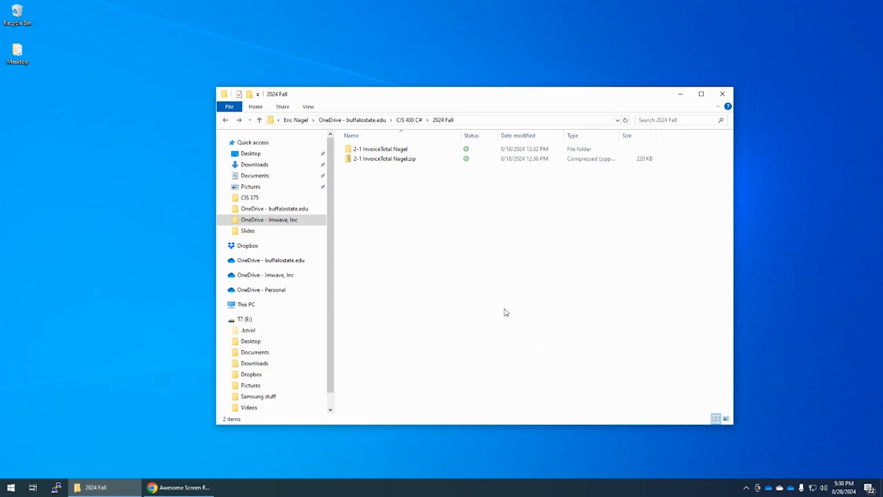
{"action": "mouse_move", "coordinate": [401, 183]}
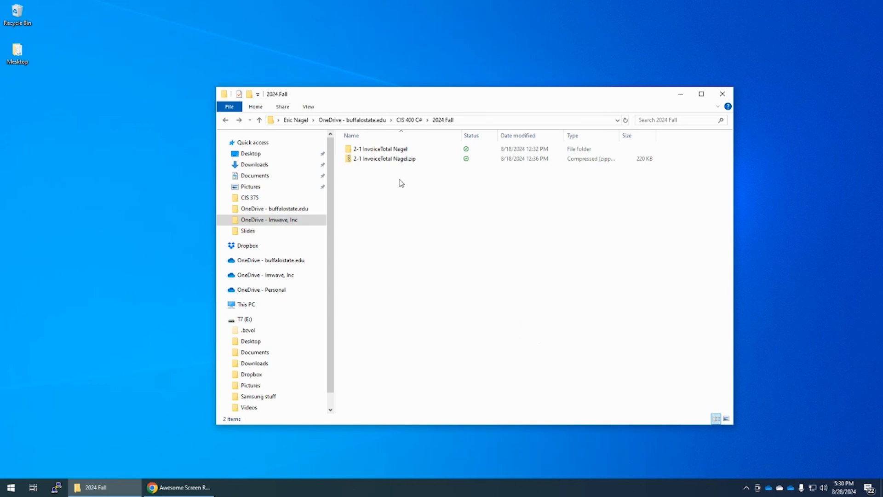
Step: Select the 2-1 InvoiceTotal Nagel folder and its zip archive, leaving file name extensions hidden
{"action": "left_click", "coordinate": [380, 150]}
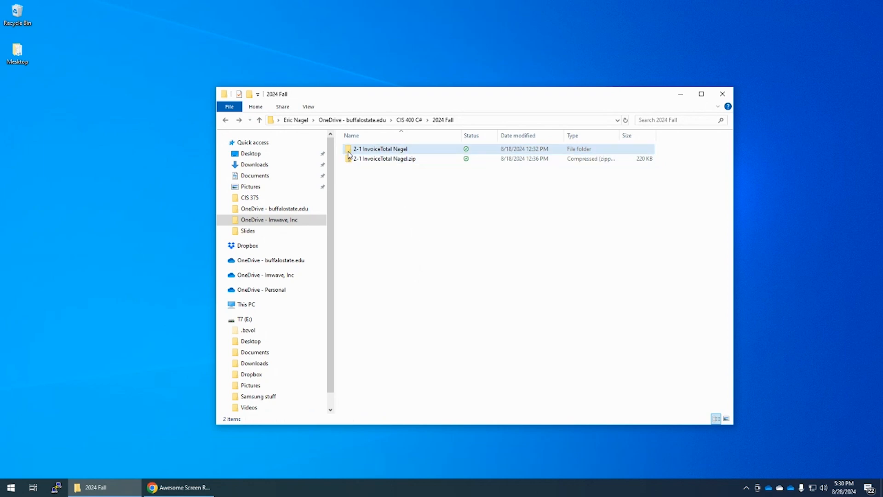
{"action": "left_click", "coordinate": [380, 149]}
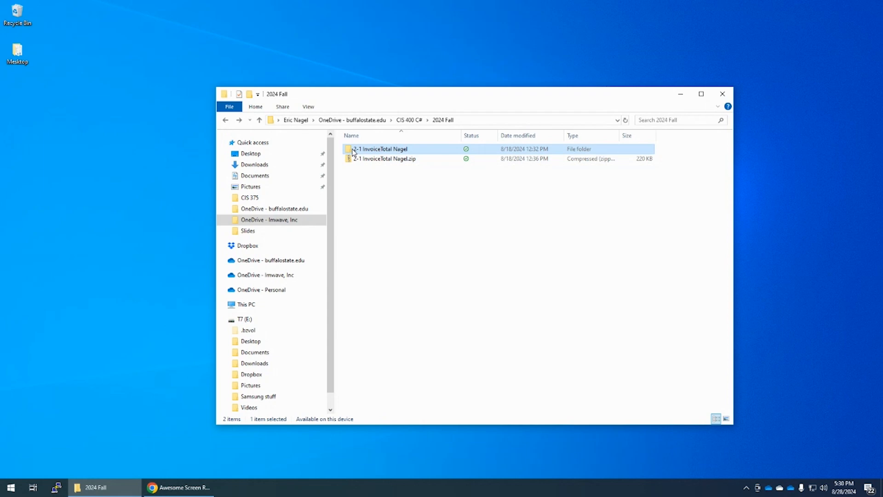
{"action": "mouse_move", "coordinate": [380, 150]}
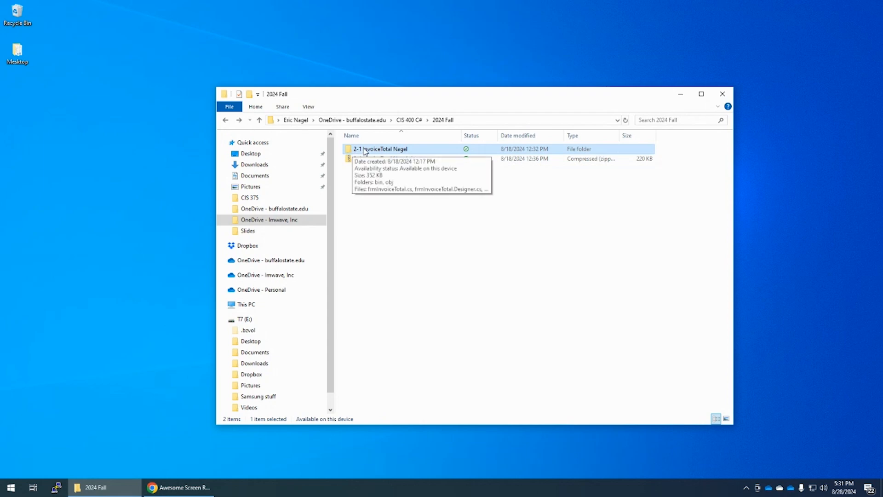
{"action": "mouse_move", "coordinate": [357, 152]}
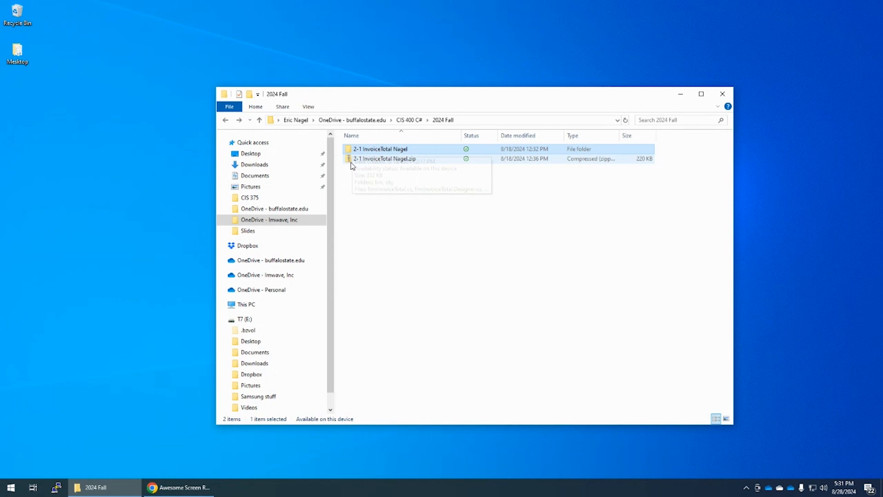
{"action": "left_click", "coordinate": [385, 158]}
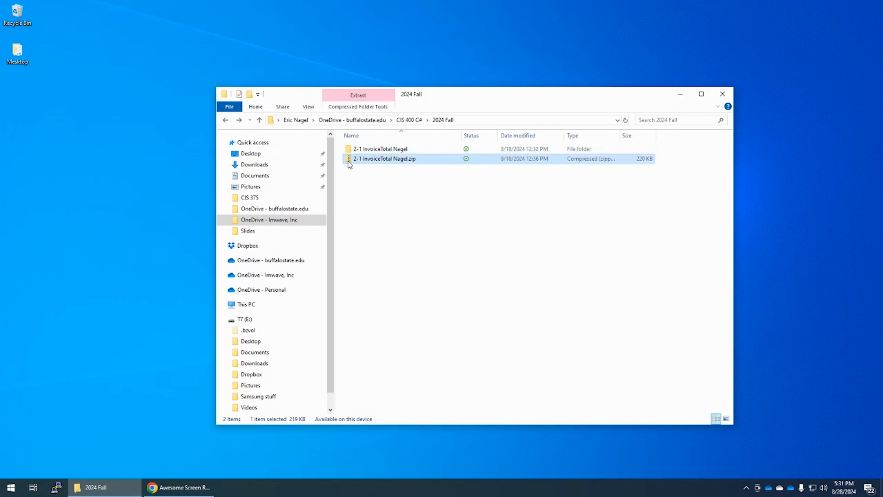
{"action": "left_click", "coordinate": [308, 107]}
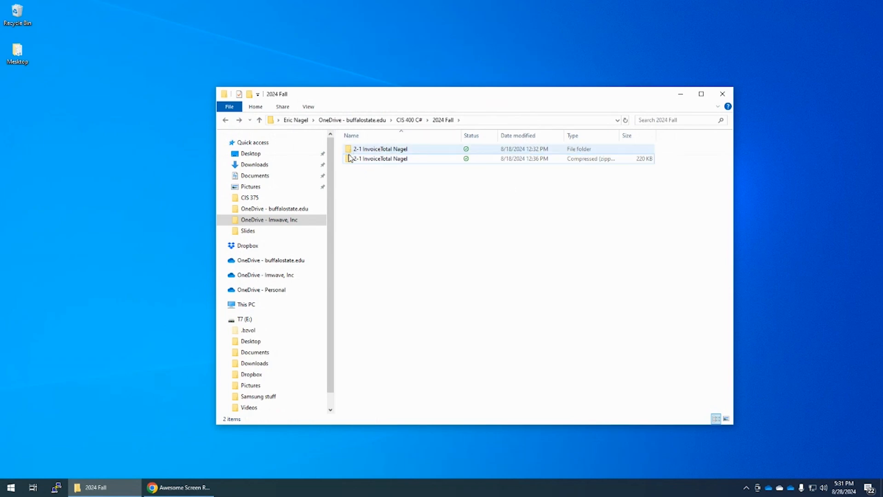
Step: Turn File name extensions on so the archive shows as 2-1 InvoiceTotal Nagel.zip
{"action": "left_click", "coordinate": [380, 159]}
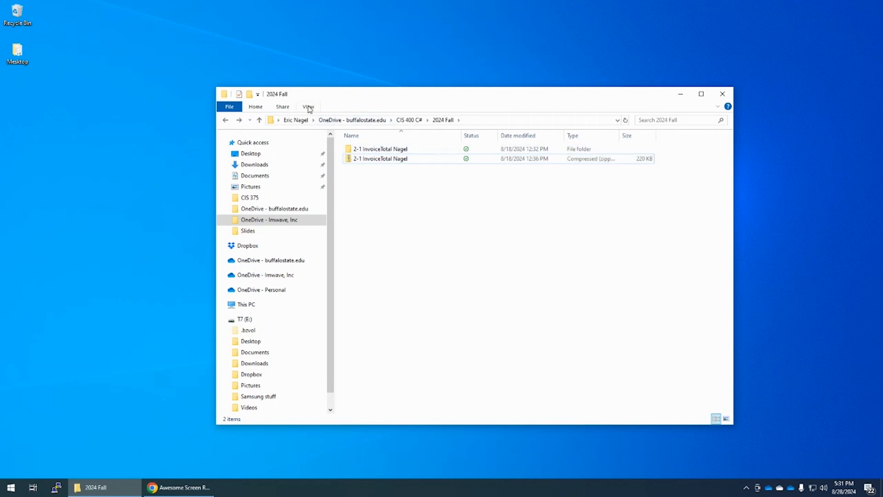
{"action": "left_click", "coordinate": [308, 107]}
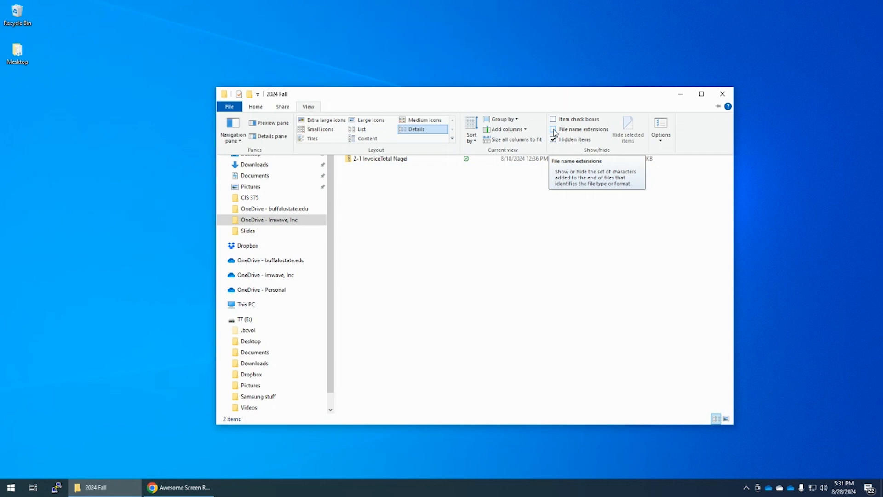
{"action": "left_click", "coordinate": [553, 129]}
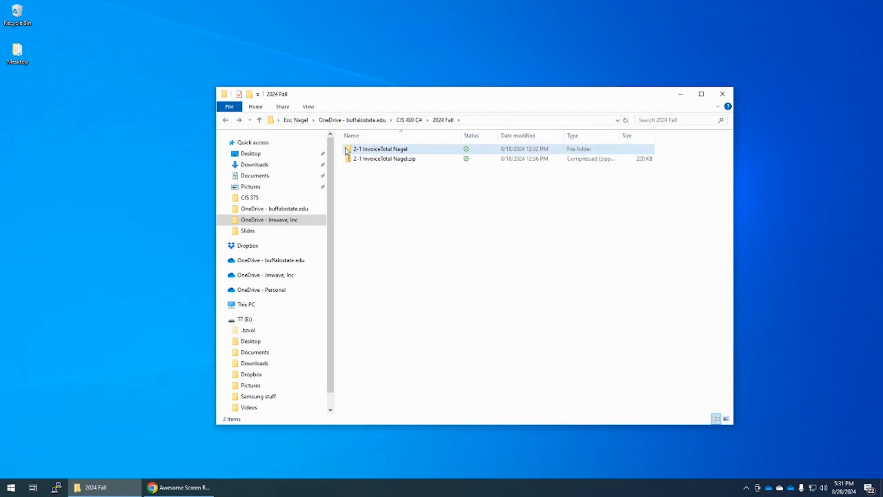
Step: Copy the 2-1 InvoiceTotal Nagel folder and rename the copy 3-1 InvoiceTotal Nagel
{"action": "left_click", "coordinate": [380, 149]}
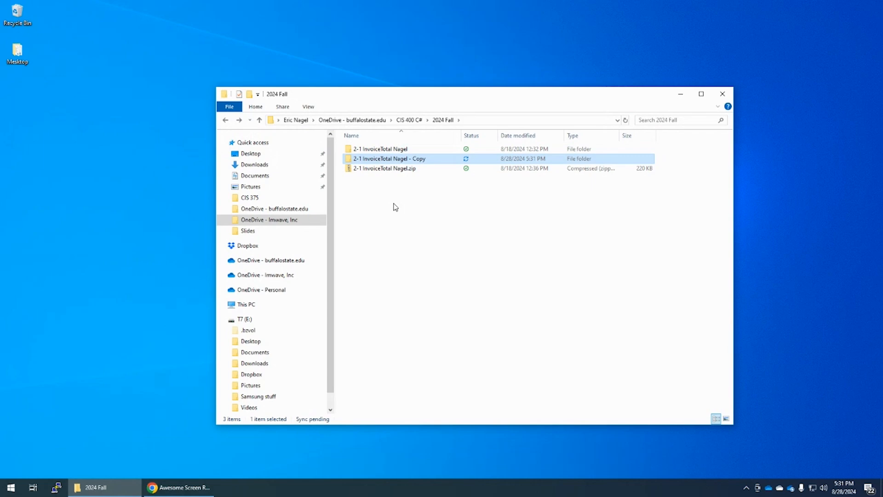
{"action": "left_click", "coordinate": [390, 159]}
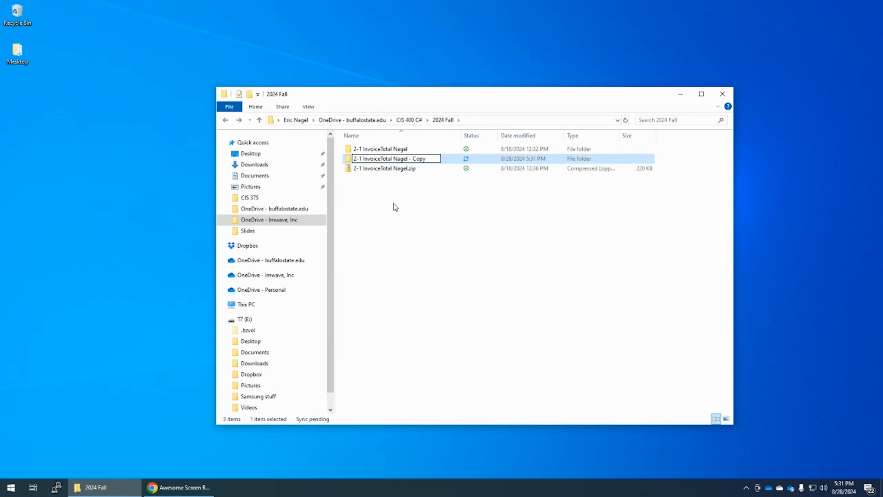
{"action": "type", "text": "3-1 InvoiceT"}
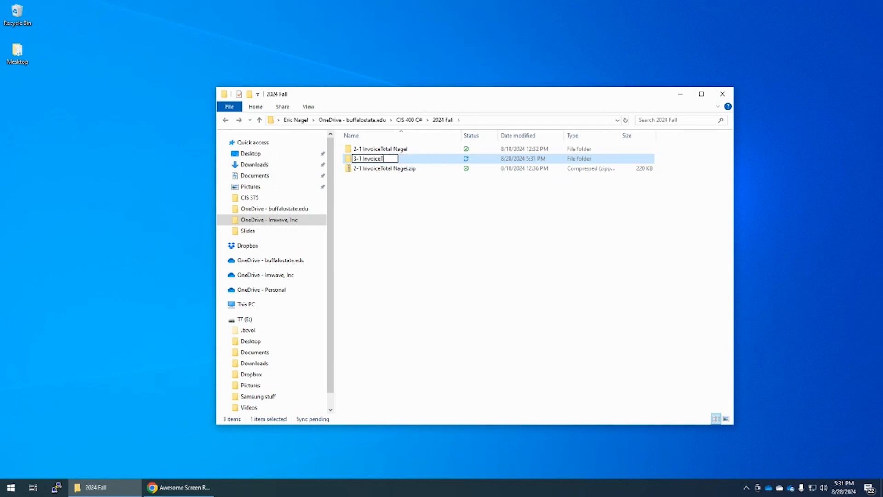
{"action": "key", "text": "Enter"}
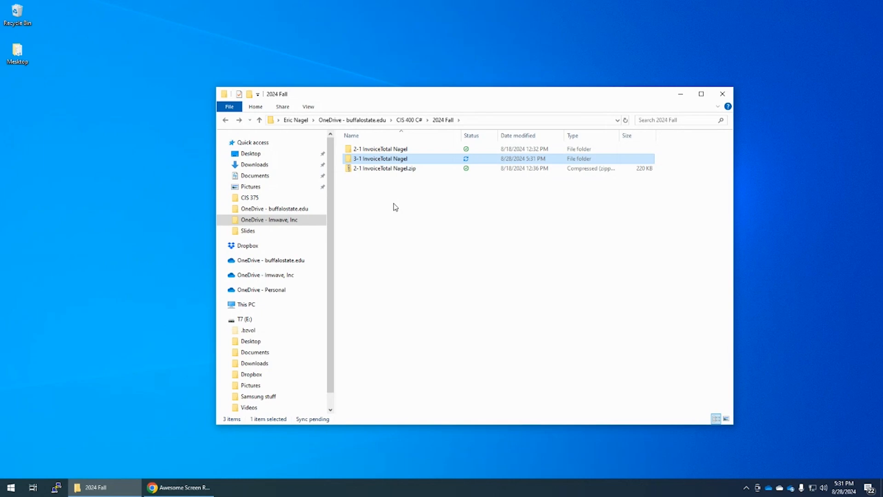
{"action": "mouse_move", "coordinate": [380, 158]}
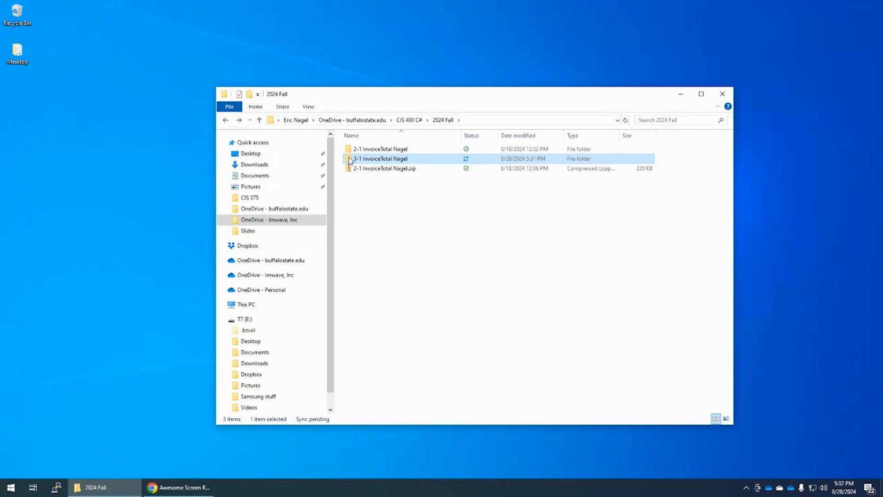
Step: Open InvoiceTotal.sln from the 3-1 InvoiceTotal Nagel folder in Visual Studio 2022
{"action": "double_click", "coordinate": [380, 159]}
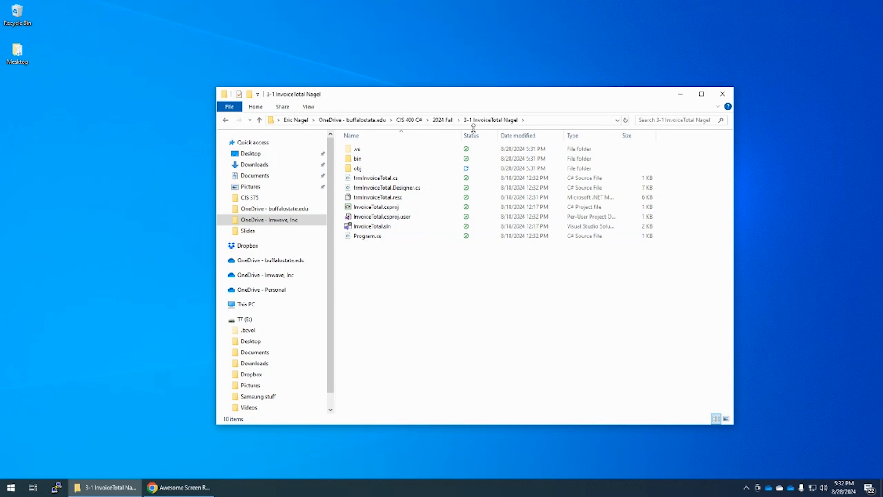
{"action": "left_click", "coordinate": [371, 227]}
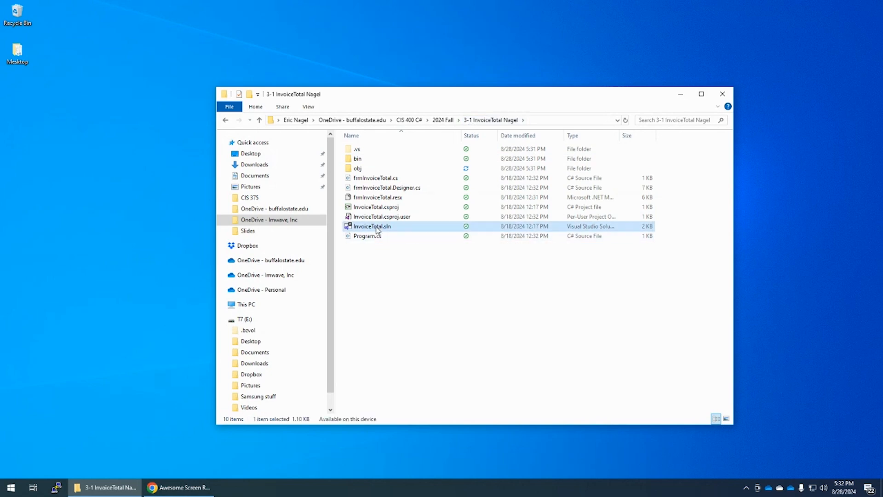
{"action": "double_click", "coordinate": [370, 226]}
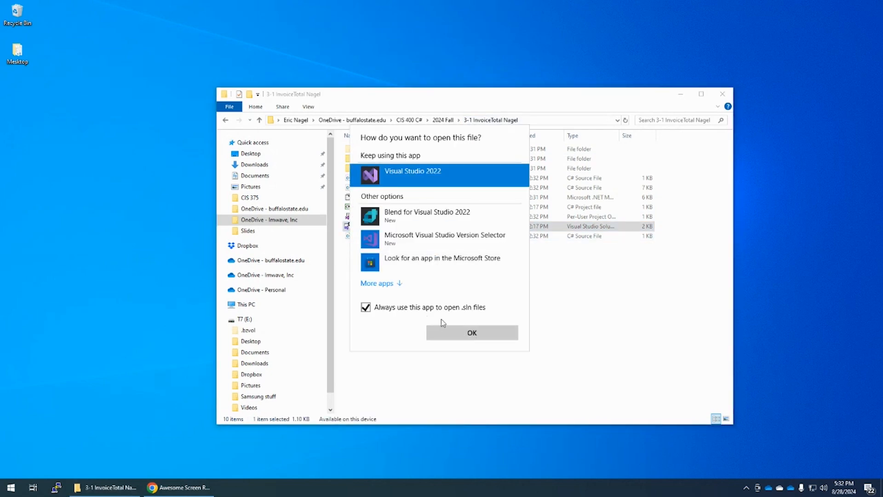
{"action": "left_click", "coordinate": [471, 332]}
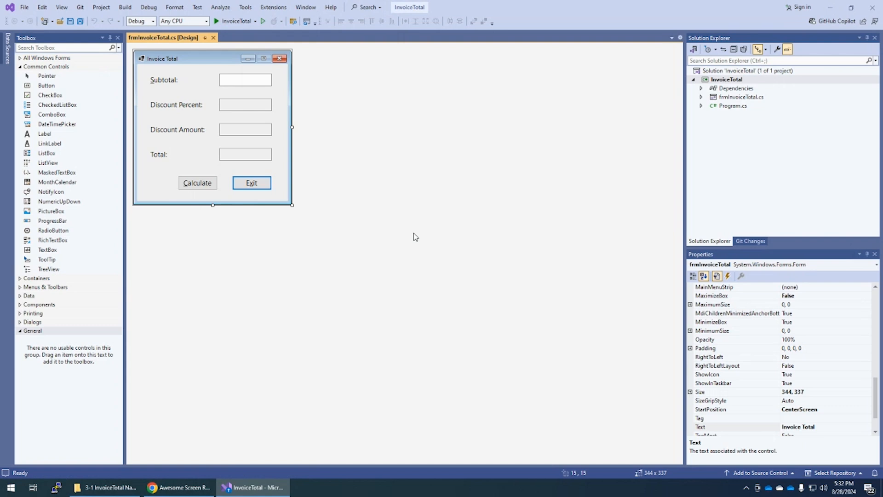
{"action": "mouse_move", "coordinate": [408, 239]}
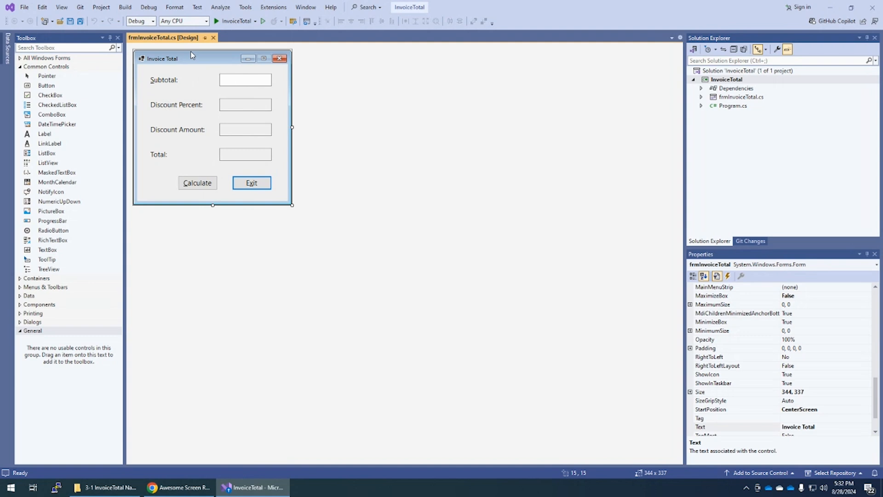
{"action": "left_click", "coordinate": [213, 37]}
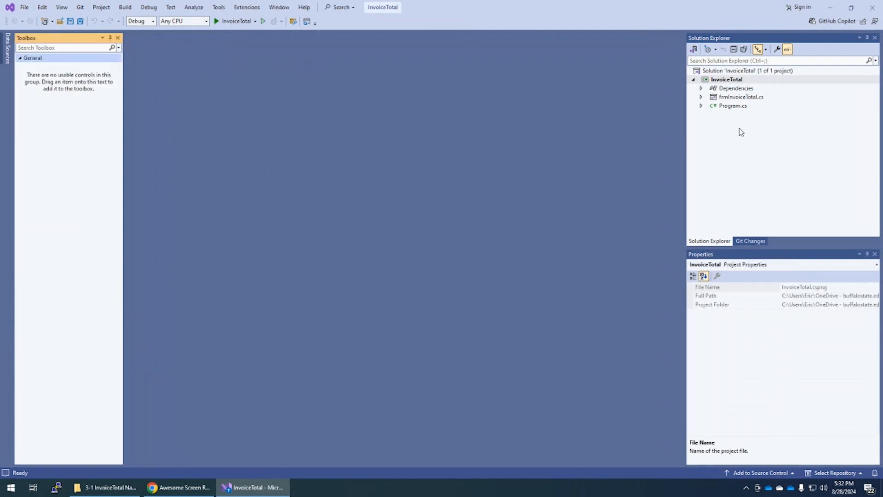
{"action": "left_click", "coordinate": [741, 96]}
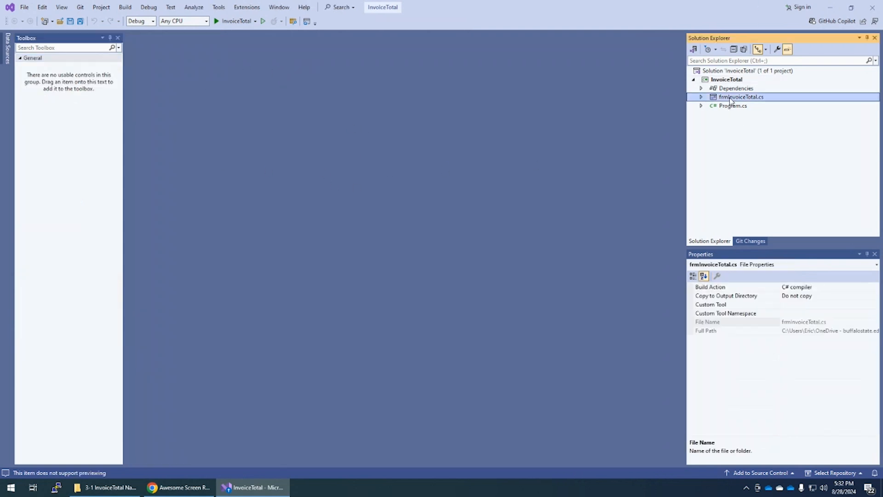
{"action": "double_click", "coordinate": [741, 97]}
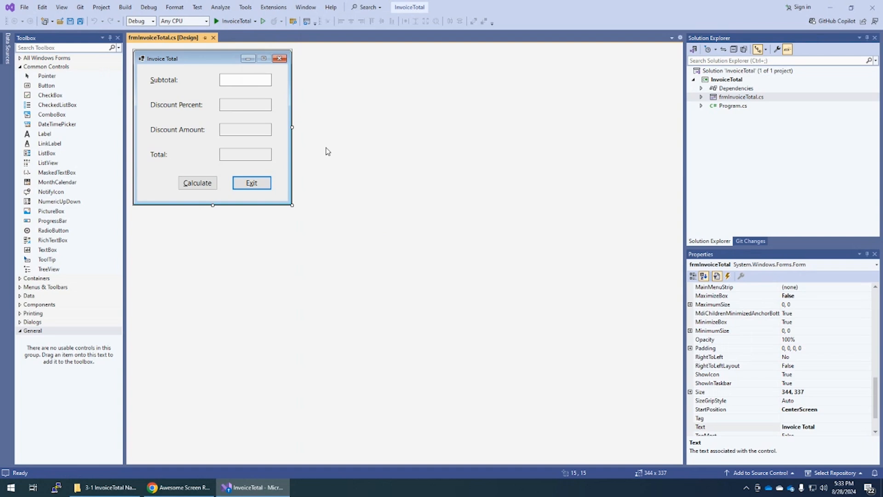
{"action": "mouse_move", "coordinate": [396, 227]}
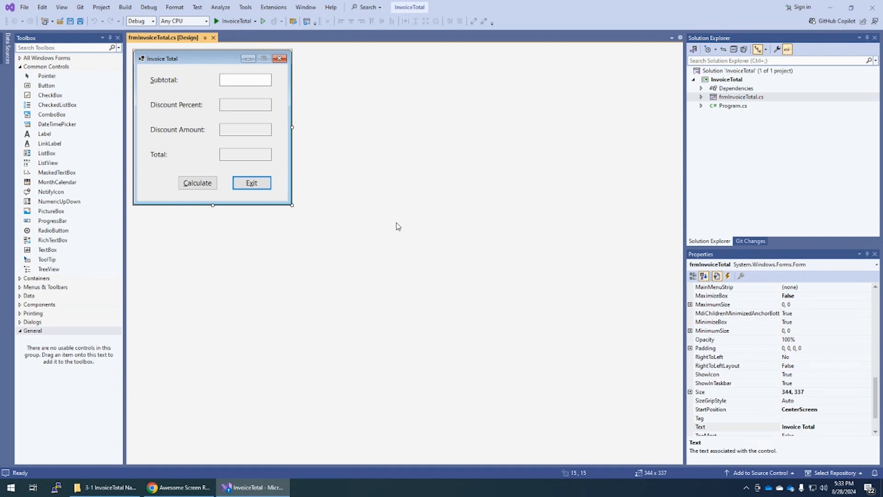
{"action": "mouse_move", "coordinate": [395, 227]}
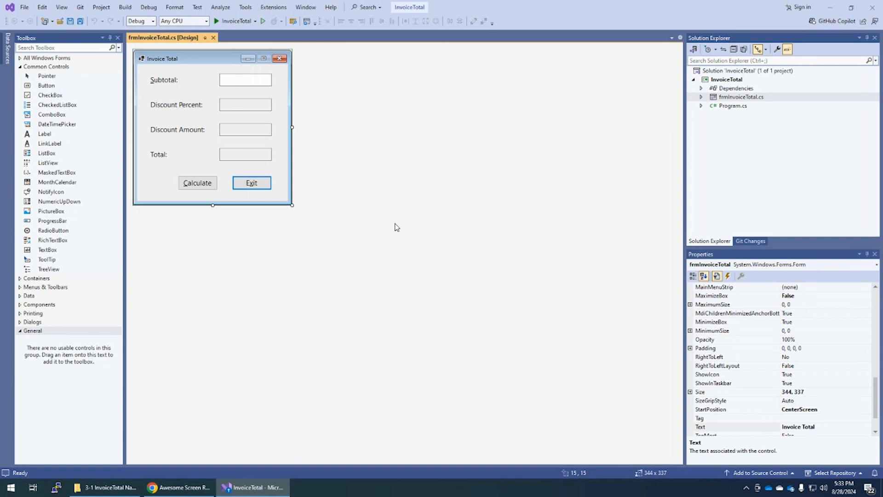
{"action": "mouse_move", "coordinate": [388, 228]}
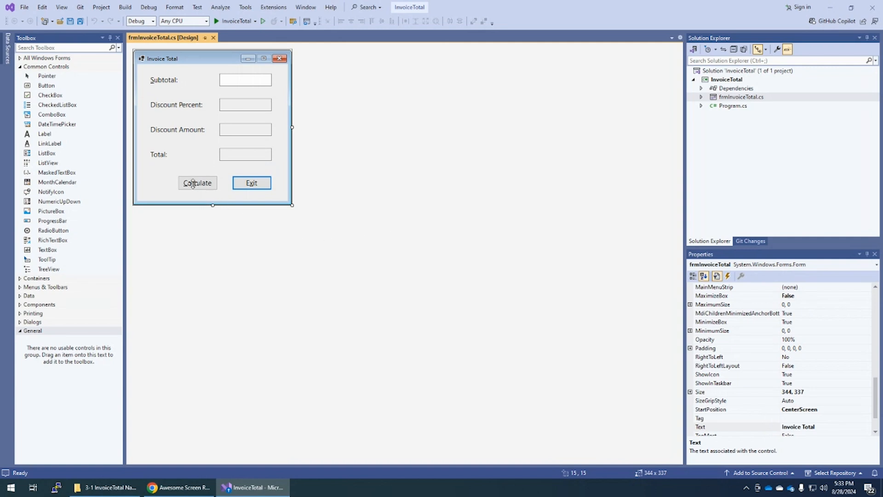
Step: Create the Calculate button's click handler and auto-hide the Toolbox to widen the editor
{"action": "left_click", "coordinate": [197, 182]}
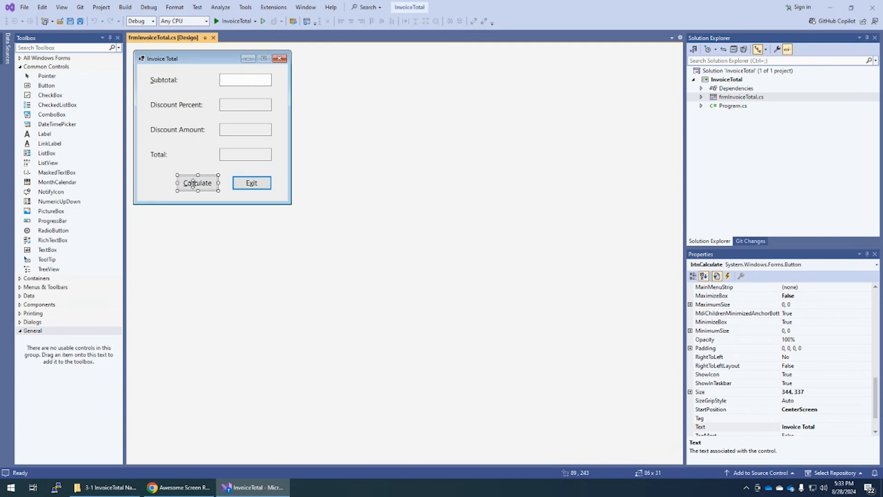
{"action": "double_click", "coordinate": [197, 182]}
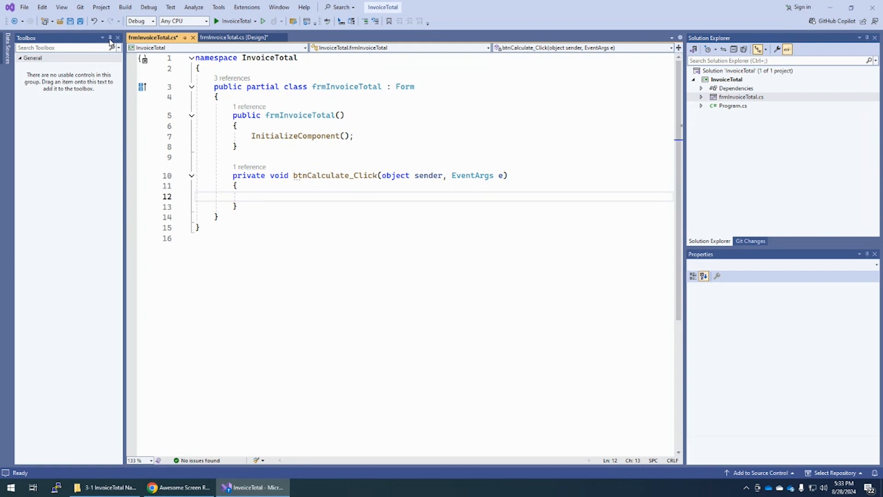
{"action": "mouse_move", "coordinate": [111, 44]}
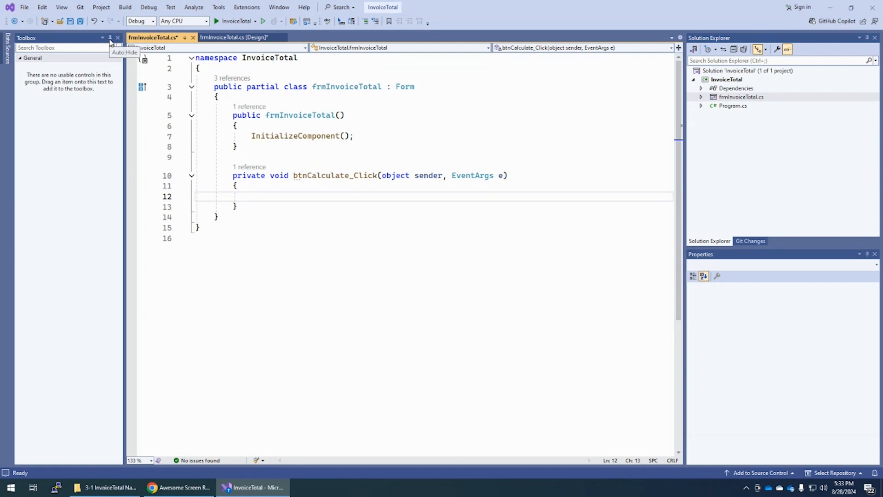
{"action": "left_click", "coordinate": [251, 196]}
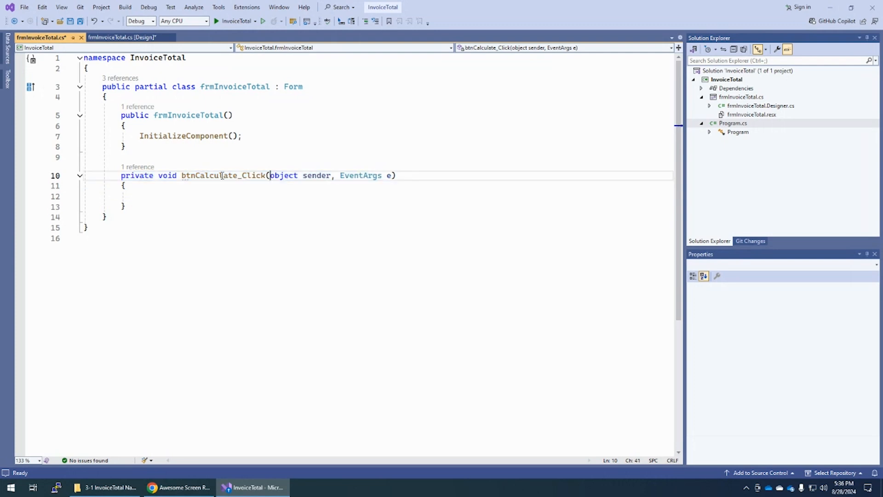
Step: Declare decimal subtotal read from txtSubtotal.Text in btnCalculate_Click, checking the text box name on the form
{"action": "left_click", "coordinate": [122, 37]}
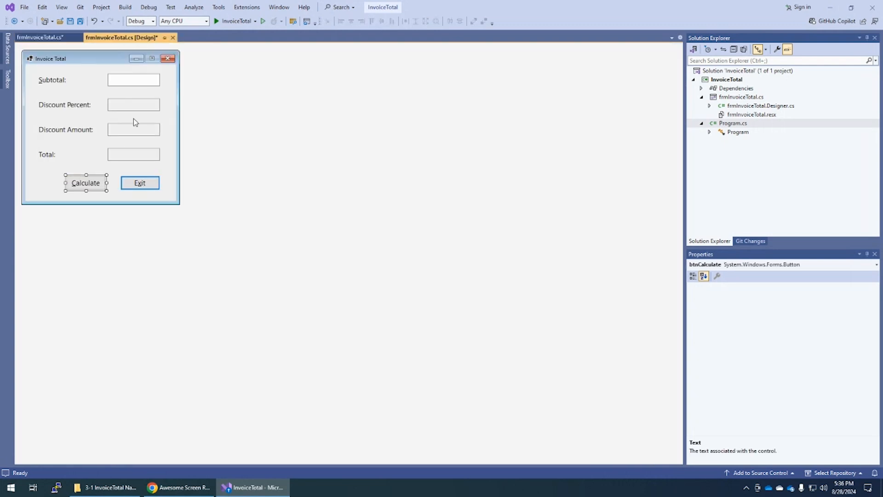
{"action": "double_click", "coordinate": [85, 182]}
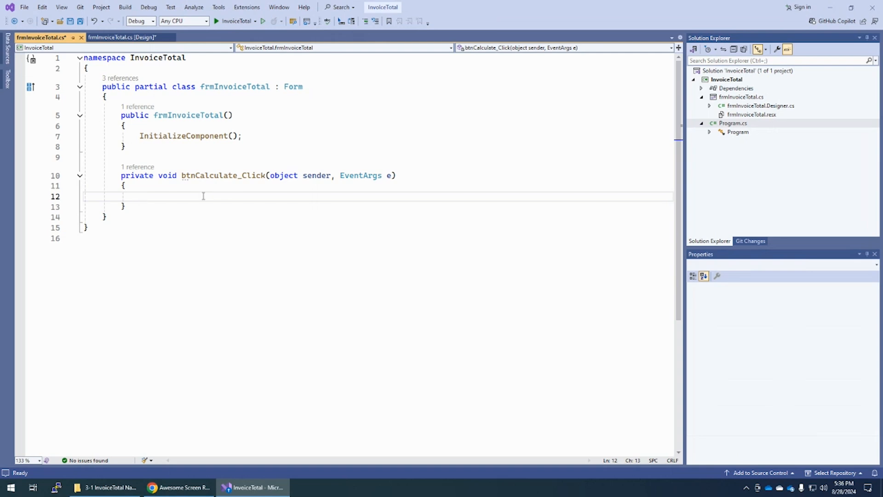
{"action": "type", "text": "deci"}
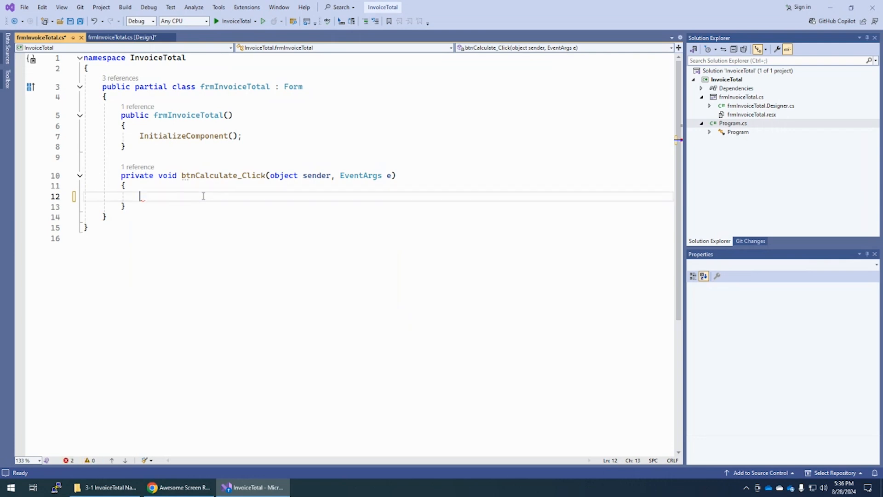
{"action": "type", "text": "de"}
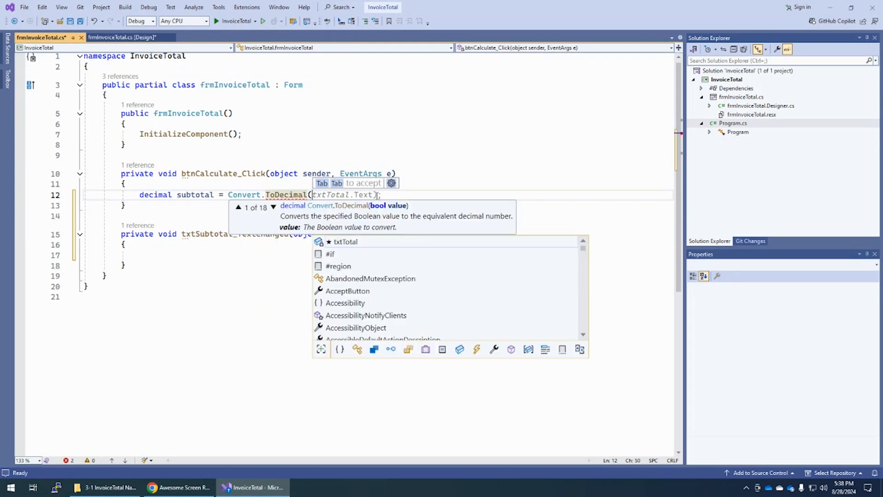
{"action": "type", "text": "txtS"}
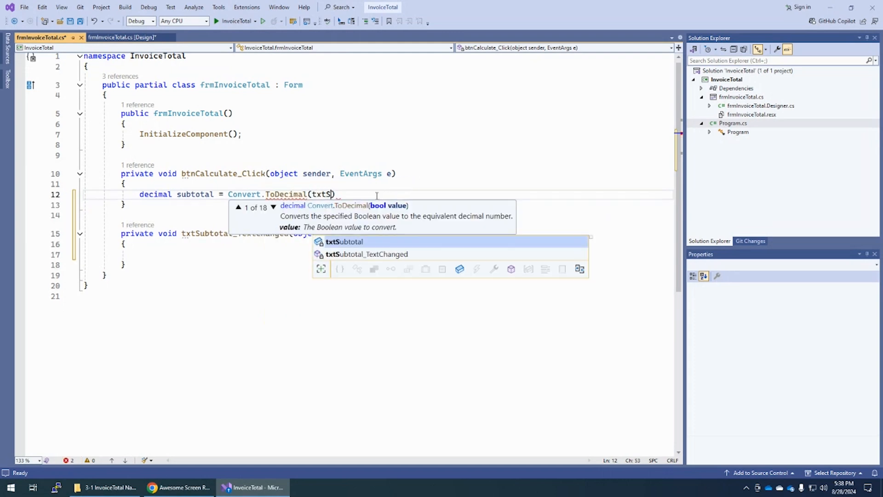
{"action": "type", "text": "Subtotal.Text"}
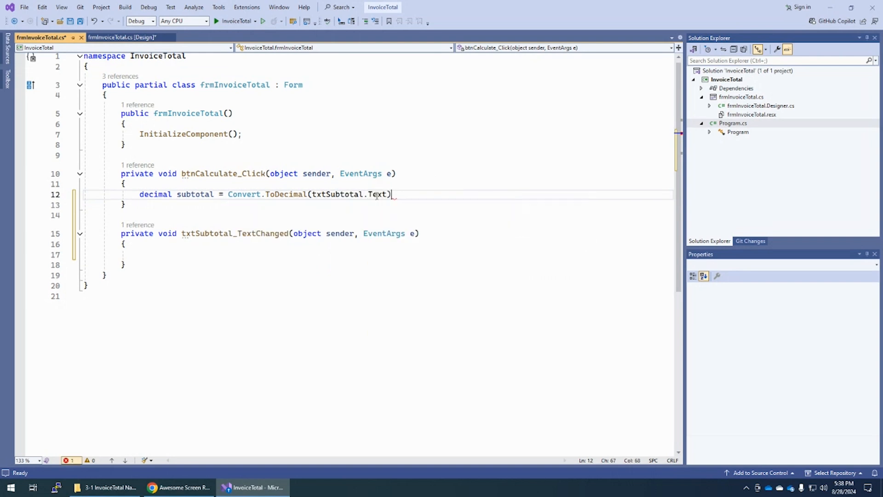
{"action": "type", "text": ";"}
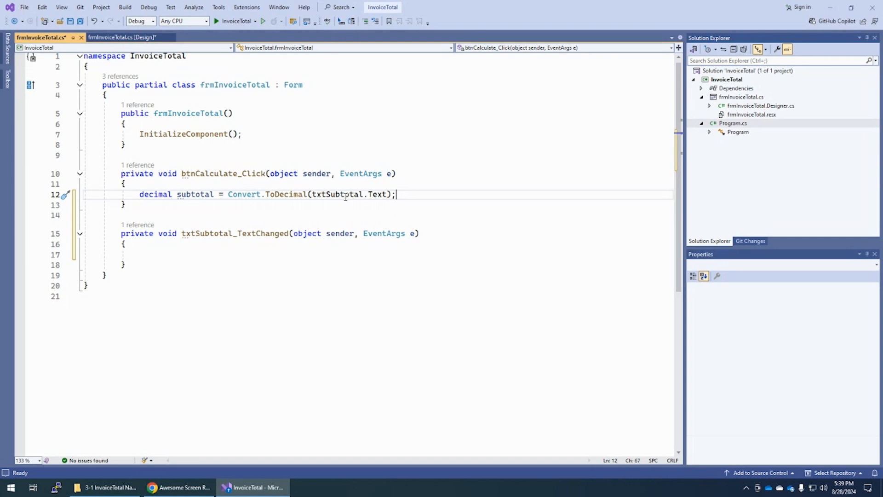
{"action": "double_click", "coordinate": [331, 194]}
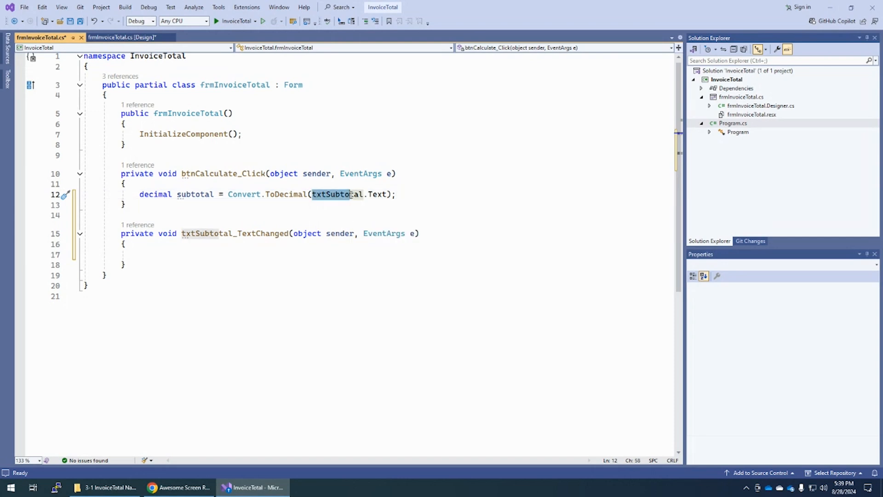
{"action": "left_click", "coordinate": [122, 37]}
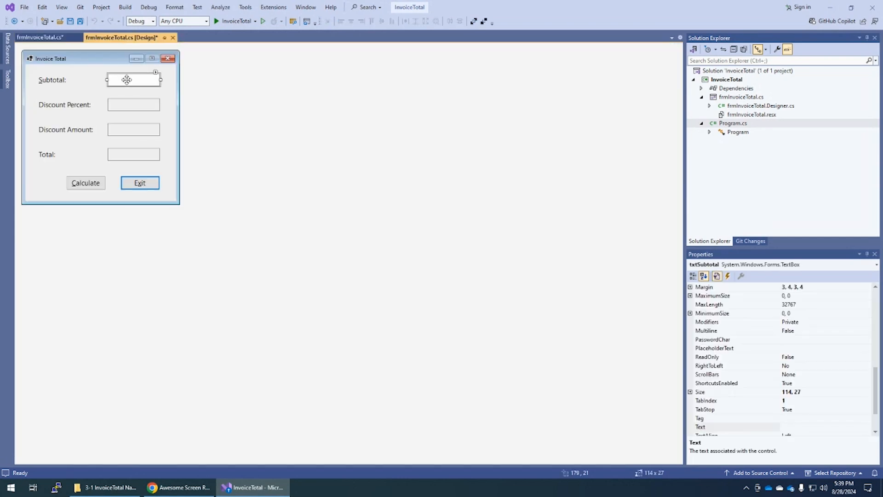
{"action": "left_click", "coordinate": [38, 37]}
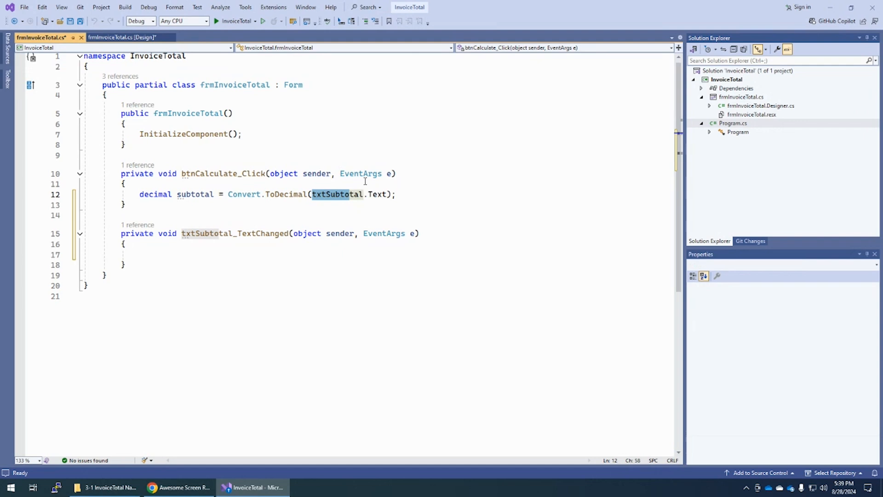
{"action": "mouse_move", "coordinate": [378, 194]}
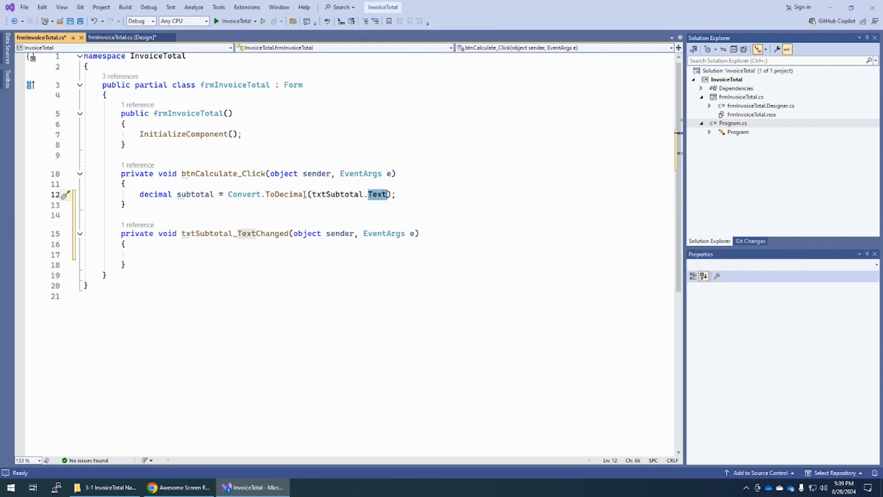
Step: Declare decimal discountPct initialised to 0m after the subtotal statement
{"action": "left_click", "coordinate": [398, 195]}
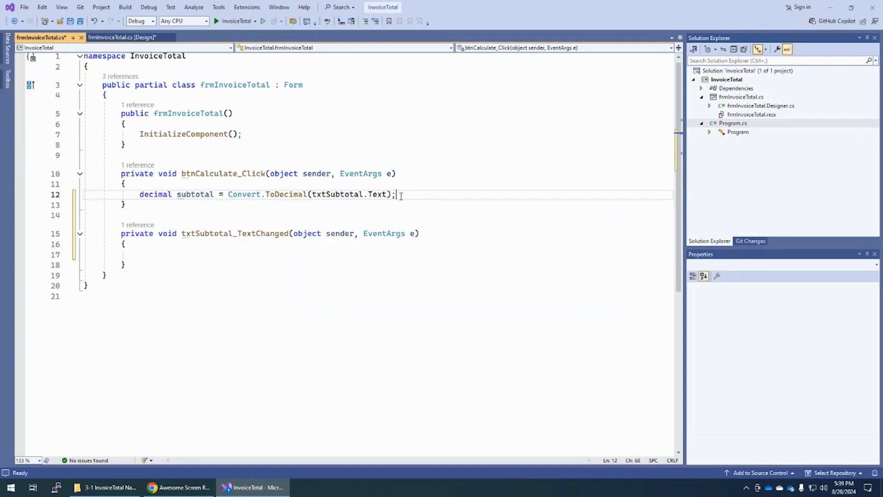
{"action": "type", "text": "if (subtotal < 0) {"}
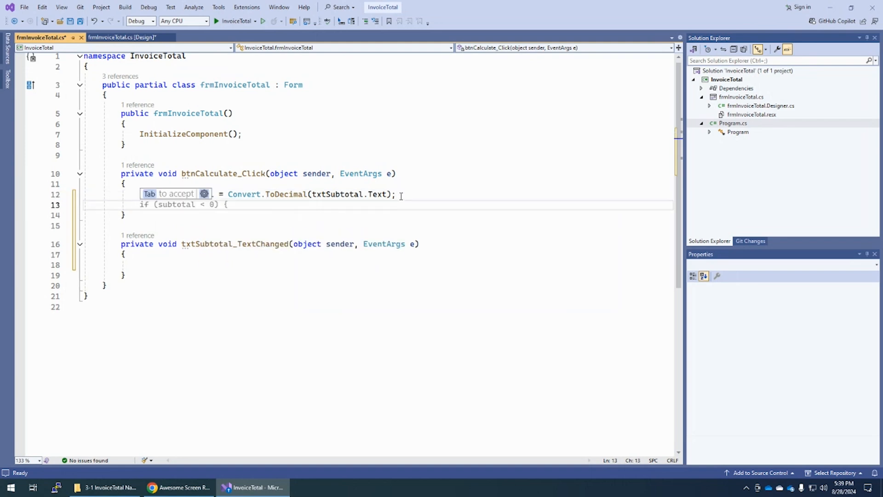
{"action": "type", "text": "decie"}
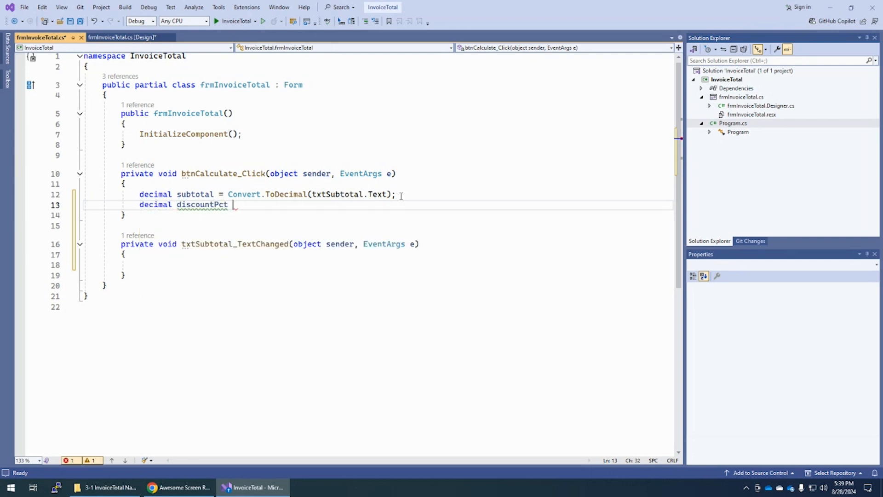
{"action": "type", "text": "= 0m;"}
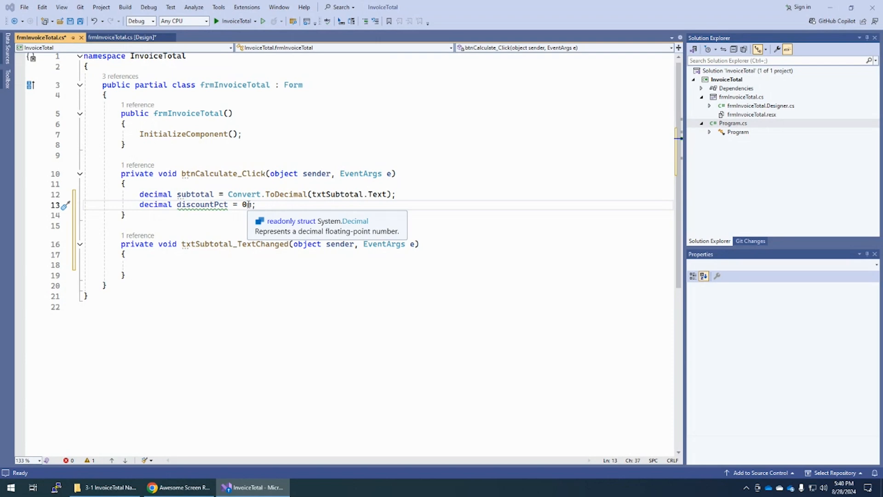
{"action": "type", "text": "m"}
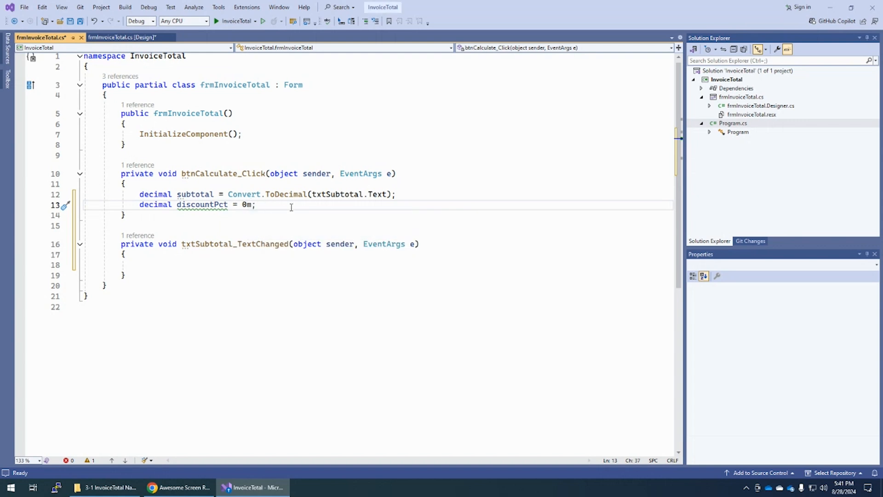
Step: Add an if branch setting discountPct to .2m for subtotals of 500 or more
{"action": "key", "text": "enter"}
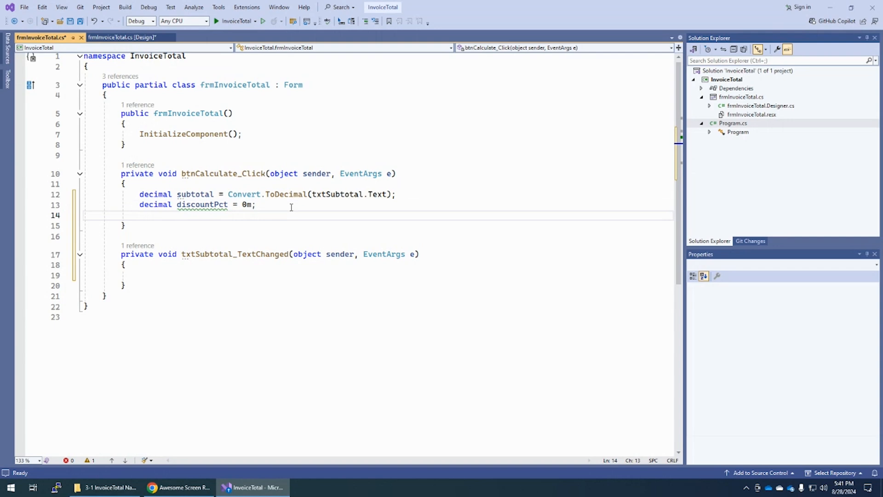
{"action": "type", "text": "if (subtotal > 0) {"}
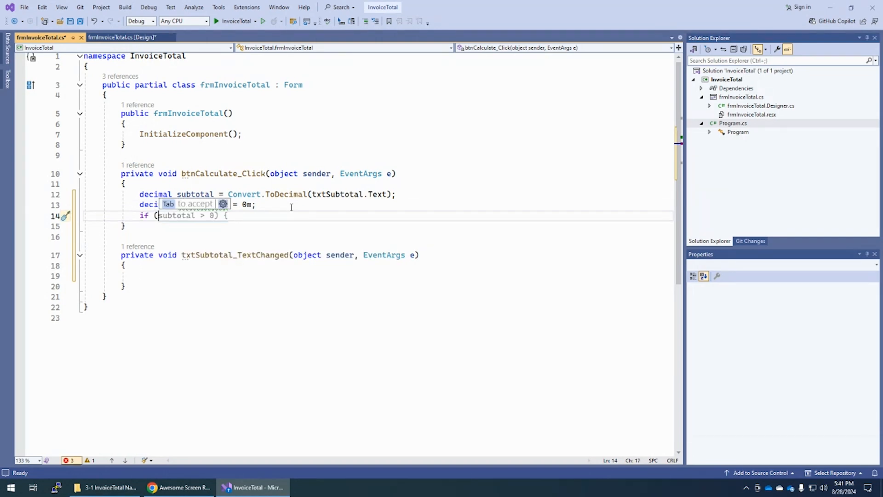
{"action": "type", "text": "disc"}
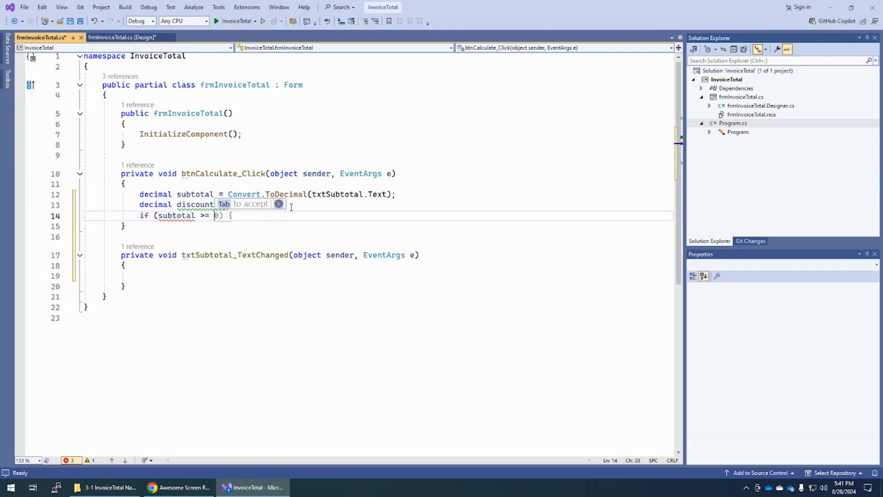
{"action": "type", "text": "500"}
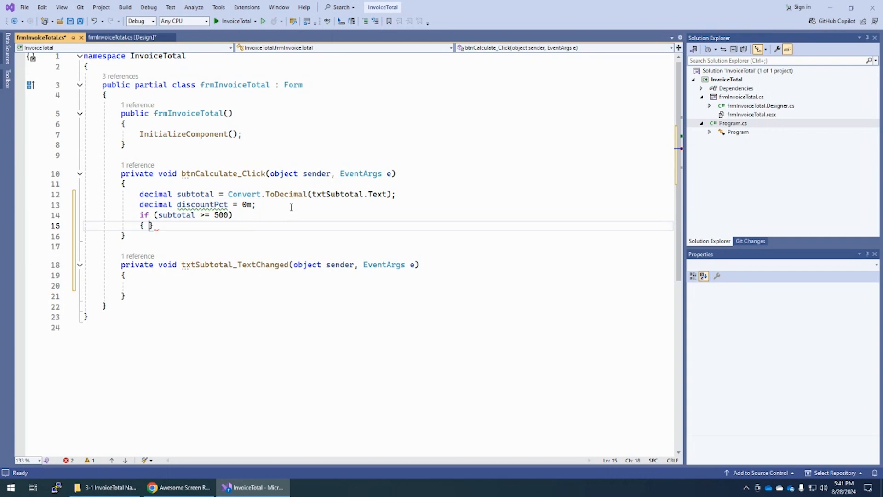
{"action": "key", "text": "Enter"}
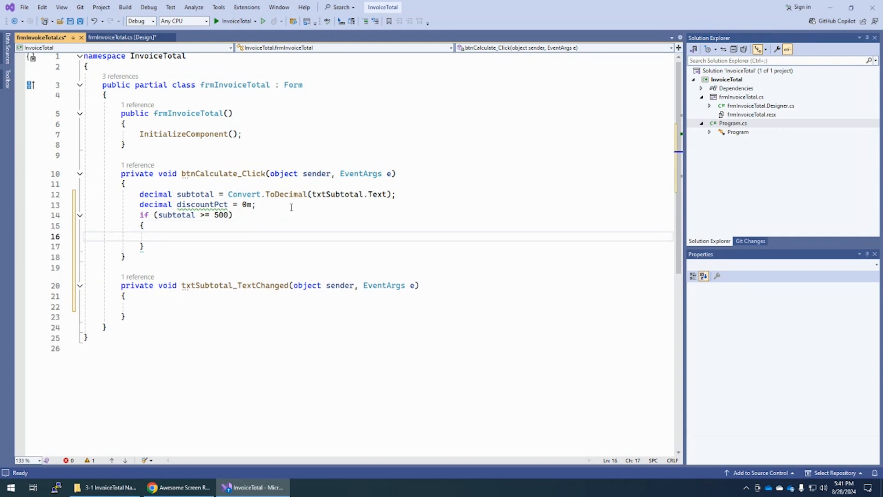
{"action": "type", "text": "discountPct"}
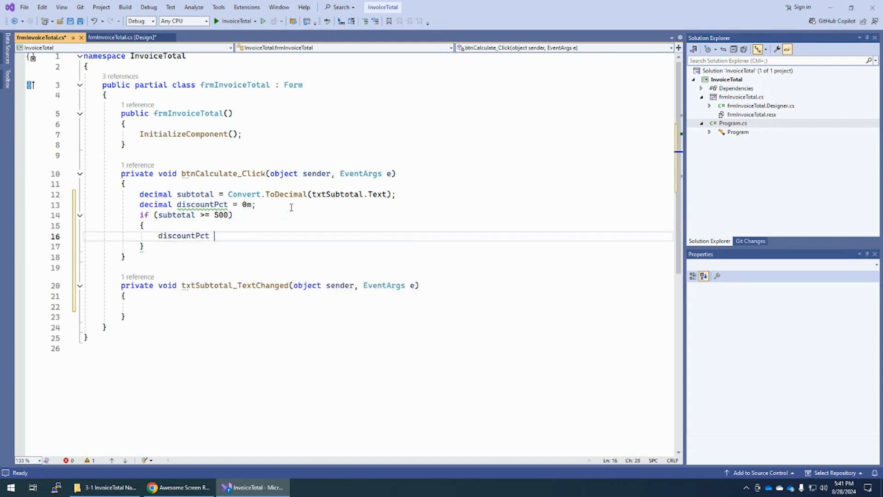
{"action": "type", "text": "= .2m;"}
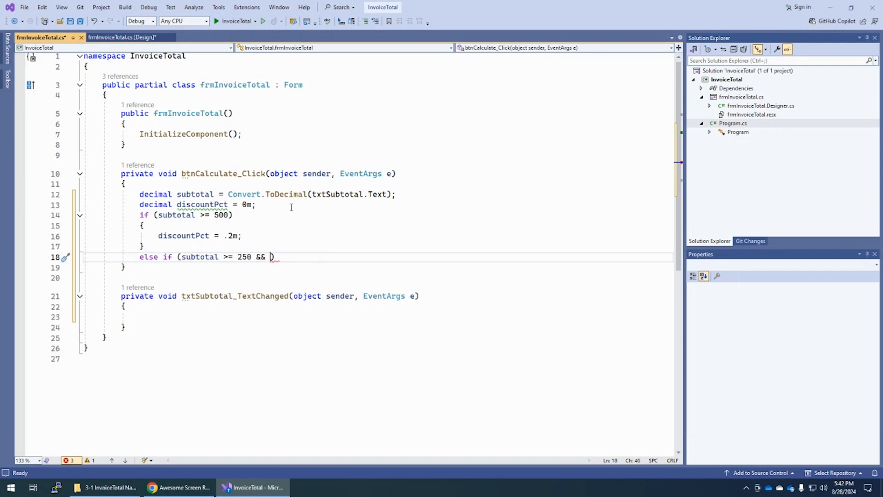
Step: Add an else-if branch setting discountPct to .15m for subtotals from 250 up to 500
{"action": "type", "text": "subtotal"}
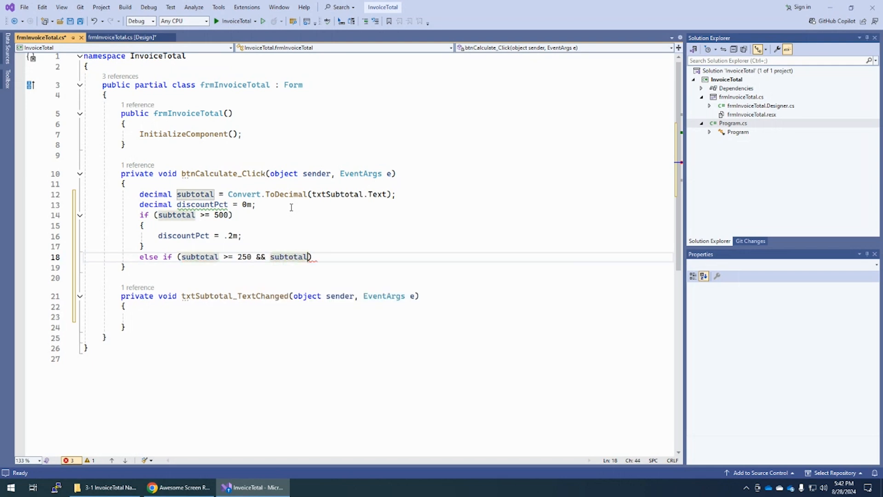
{"action": "type", "text": "< 500"}
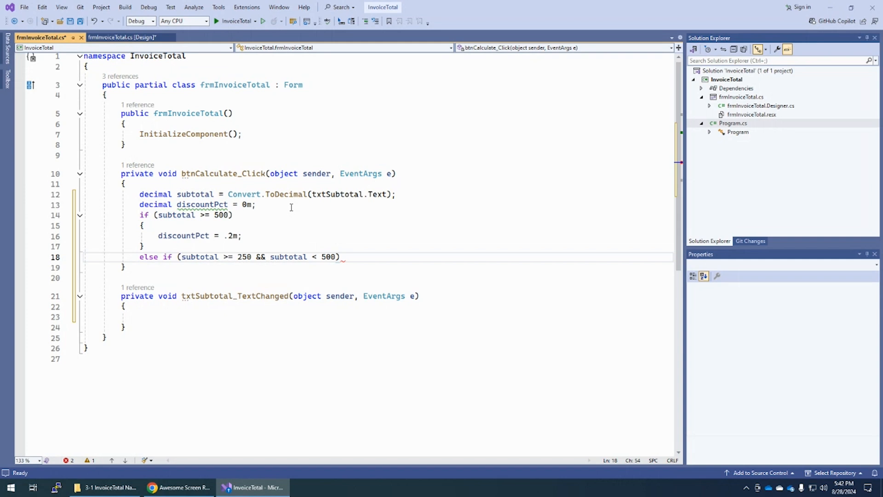
{"action": "key", "text": "enter"}
{"action": "type", "text": "{"}
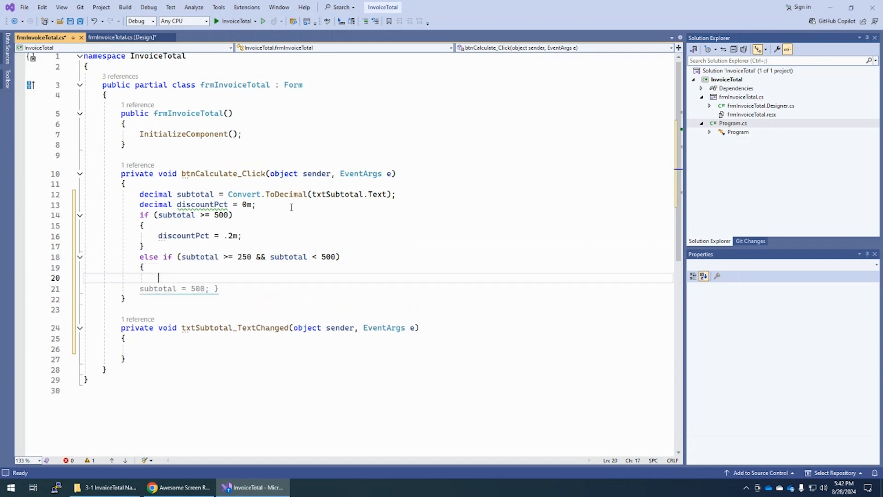
{"action": "type", "text": "discountPct"}
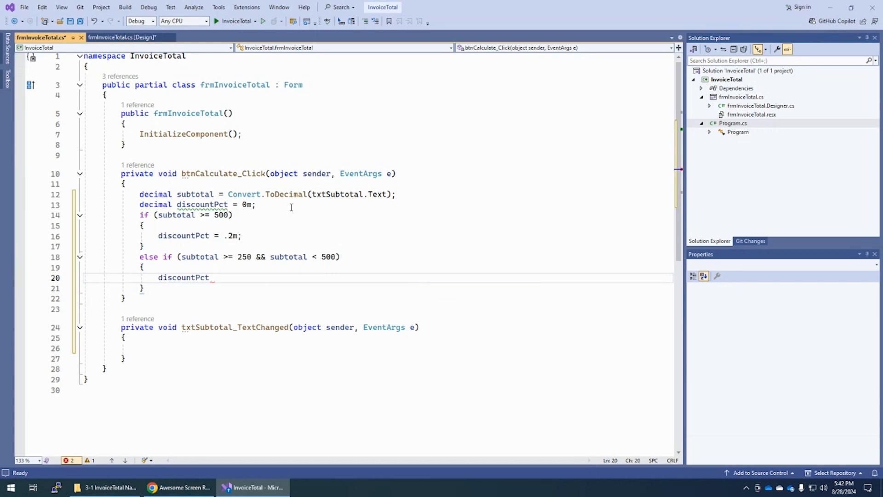
{"action": "type", "text": "= .15"}
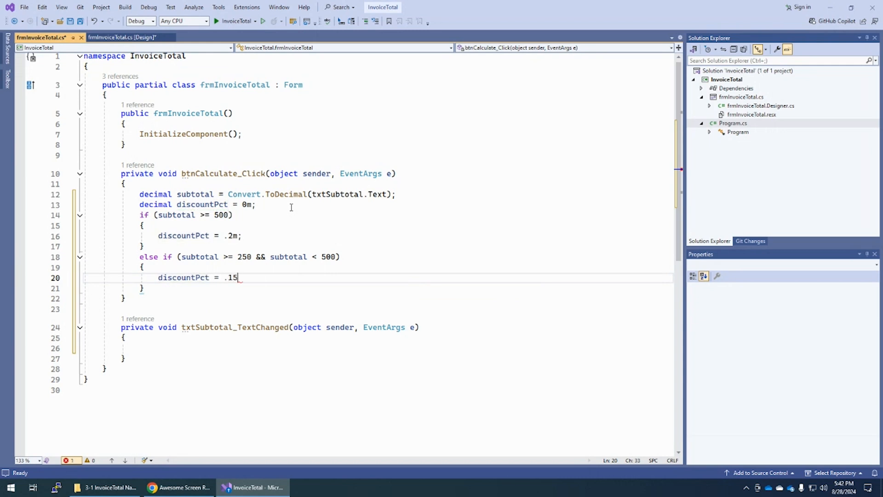
{"action": "type", "text": "m;"}
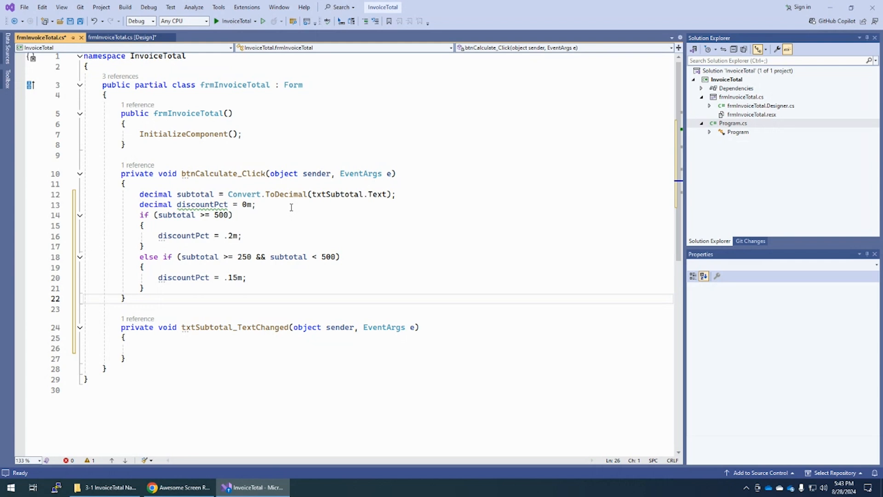
Step: Duplicate the 250–500 else-if block directly below itself
{"action": "left_click_drag", "start_coordinate": [140, 257], "coordinate": [124, 298]}
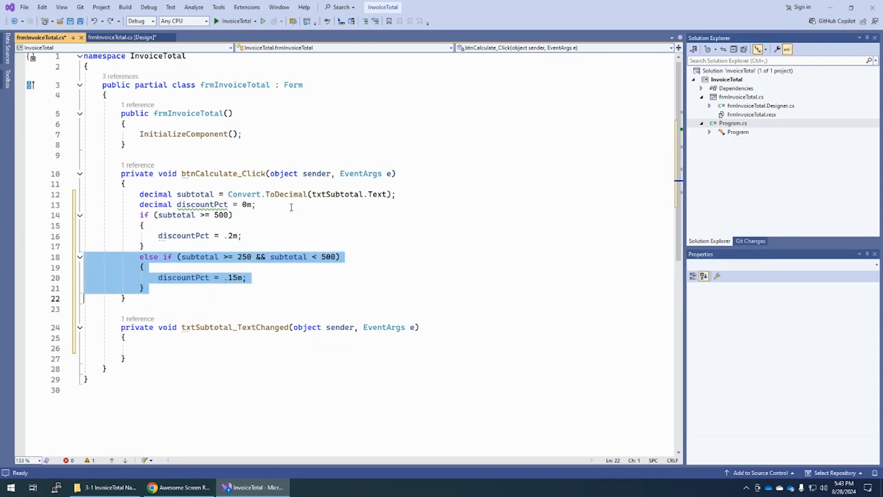
{"action": "key", "text": "ctrl+d"}
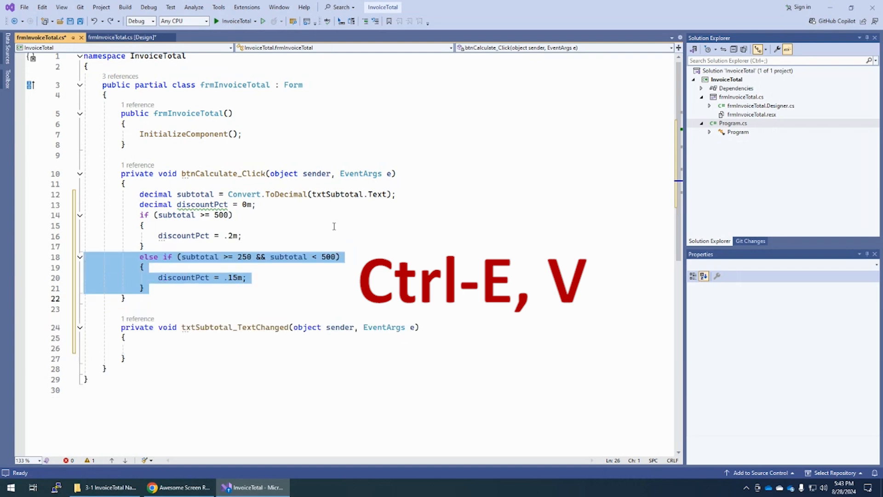
{"action": "key", "text": "ctrl+e"}
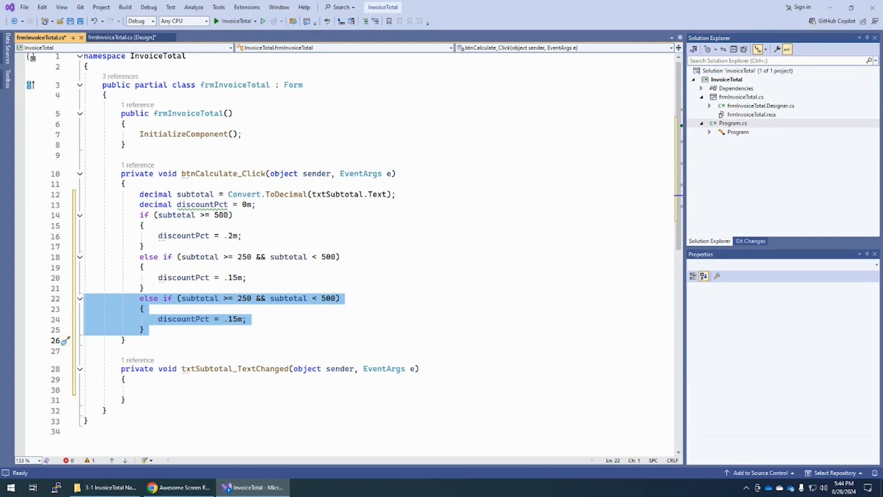
Step: Change the copied branch's bounds to 100 up to 250 with a .1m discount
{"action": "left_click", "coordinate": [239, 298]}
{"action": "type", "text": "10"}
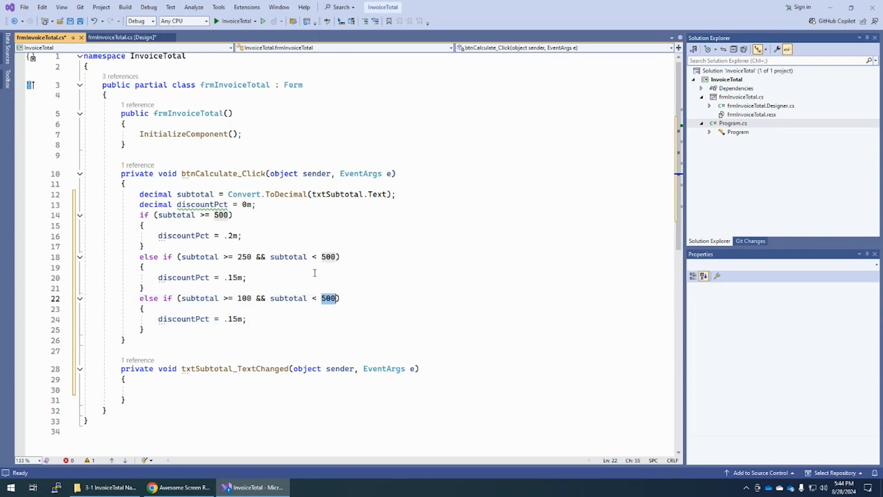
{"action": "type", "text": "250"}
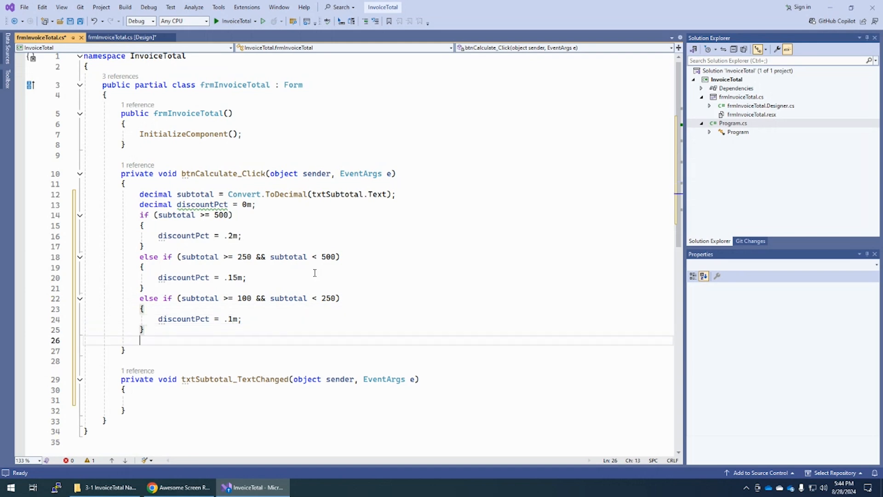
Step: Declare decimal discountAmt as subtotal times discountPct
{"action": "type", "text": "d"}
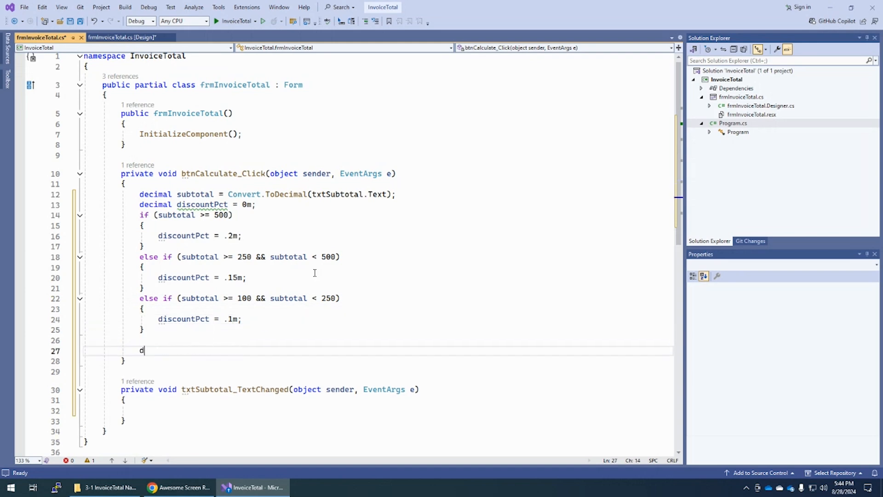
{"action": "type", "text": "ecimal"}
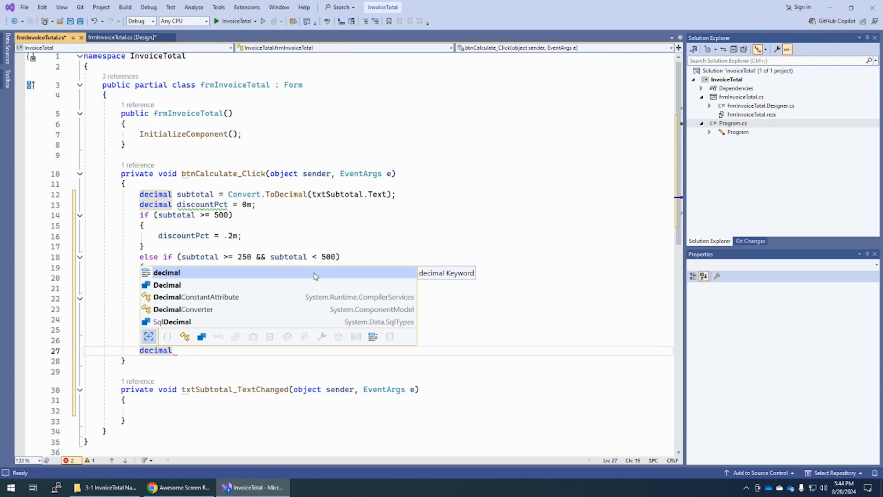
{"action": "type", "text": "discountAmt = subtotal *"}
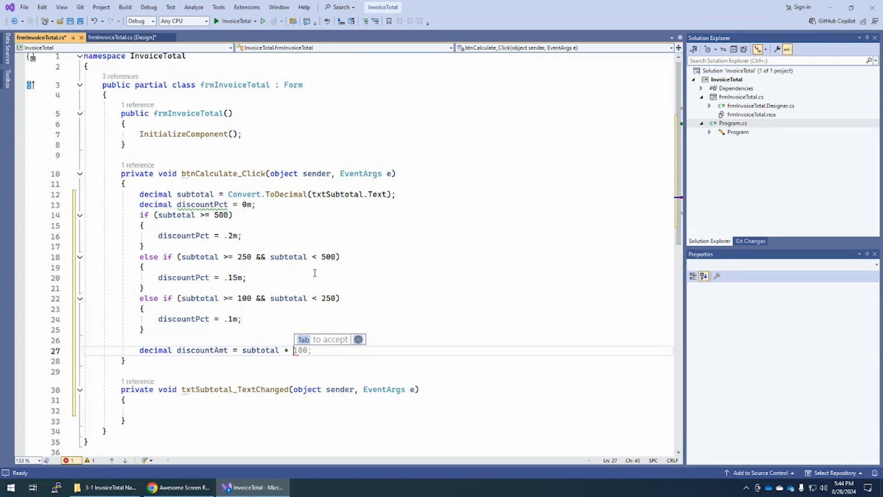
{"action": "key", "text": "Tab"}
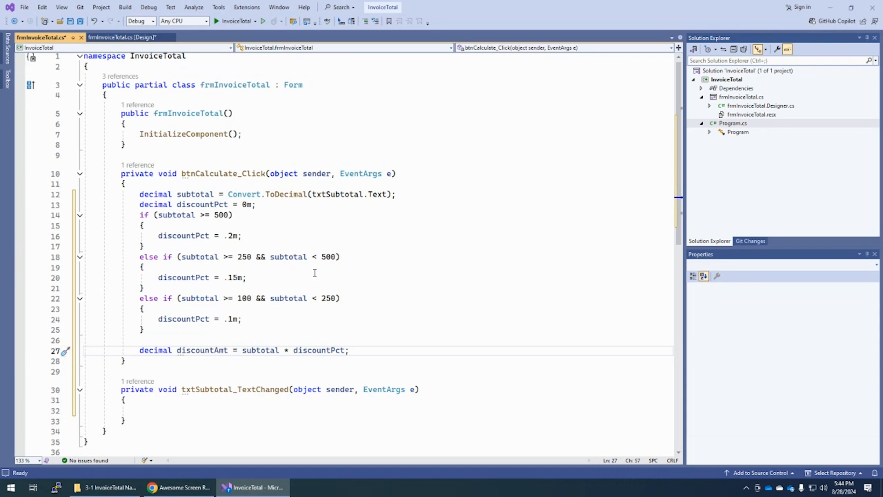
Step: Declare decimal invoiceTotal as subtotal minus discountAmt, completing the name with IntelliSense
{"action": "type", "text": "d"}
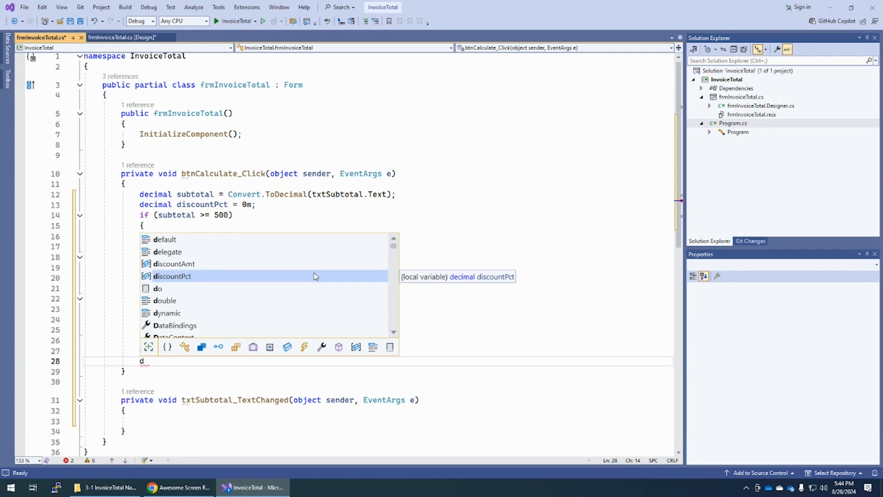
{"action": "type", "text": "ecimal"}
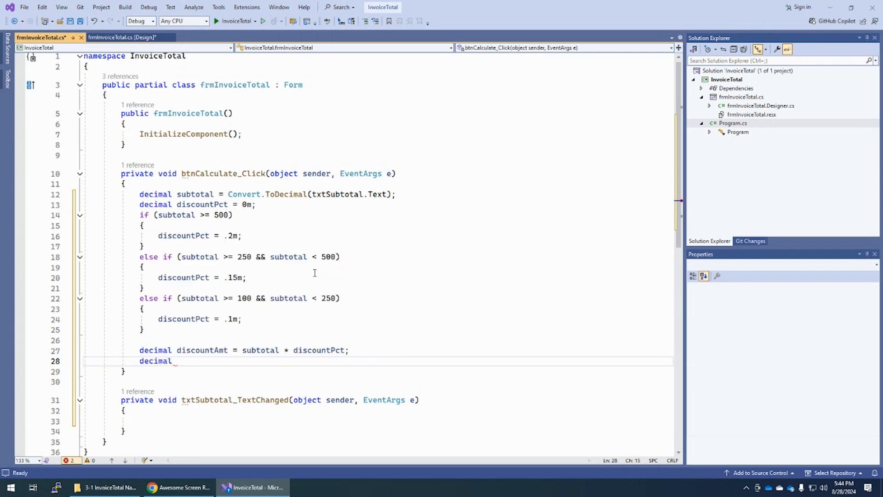
{"action": "type", "text": "inv"}
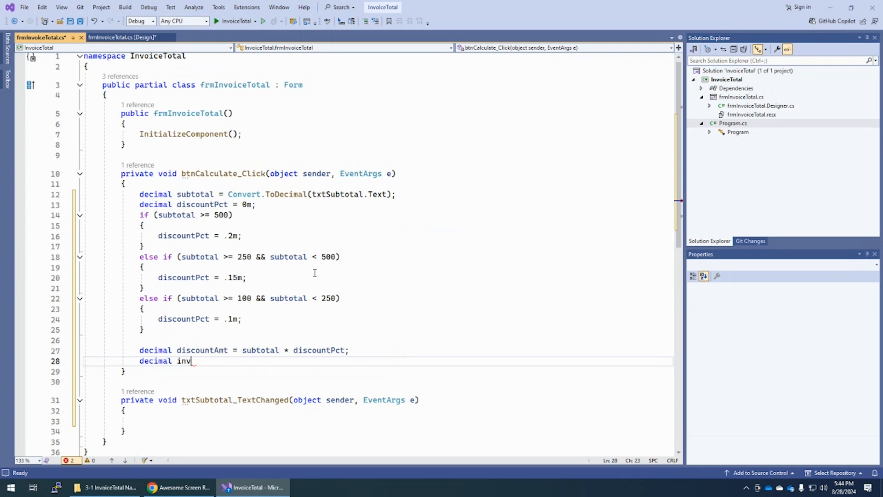
{"action": "type", "text": "oicetotal"}
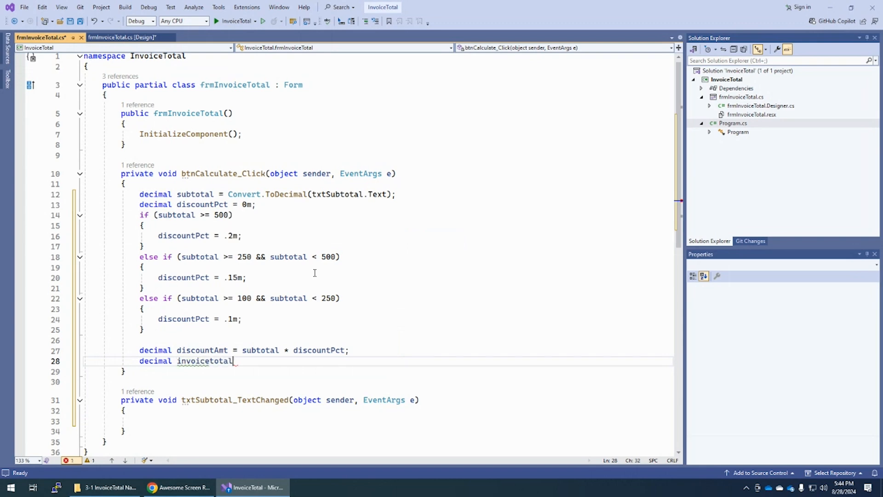
{"action": "type", "text": "invoiceTotal"}
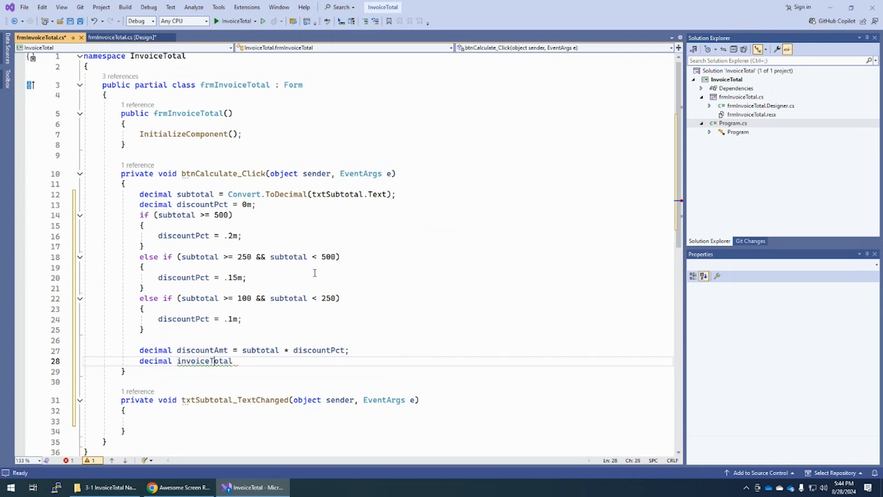
{"action": "type", "text": "="}
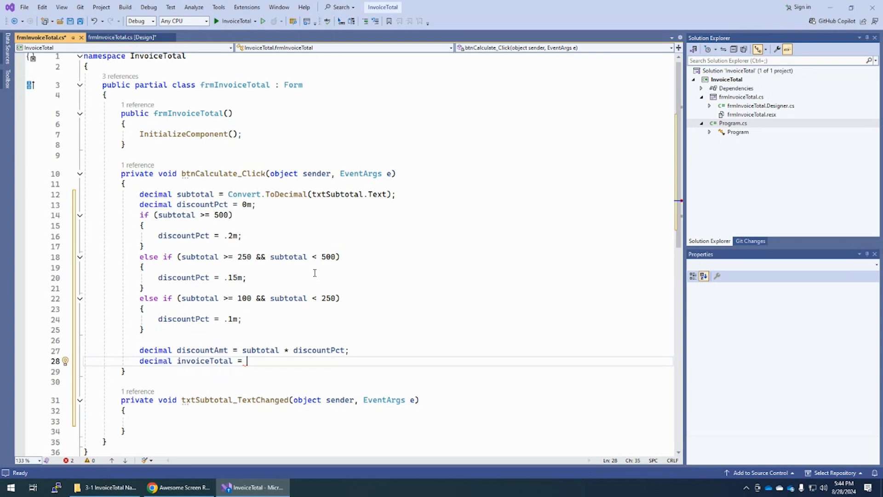
{"action": "type", "text": "subtotal * invoiceTotal;"}
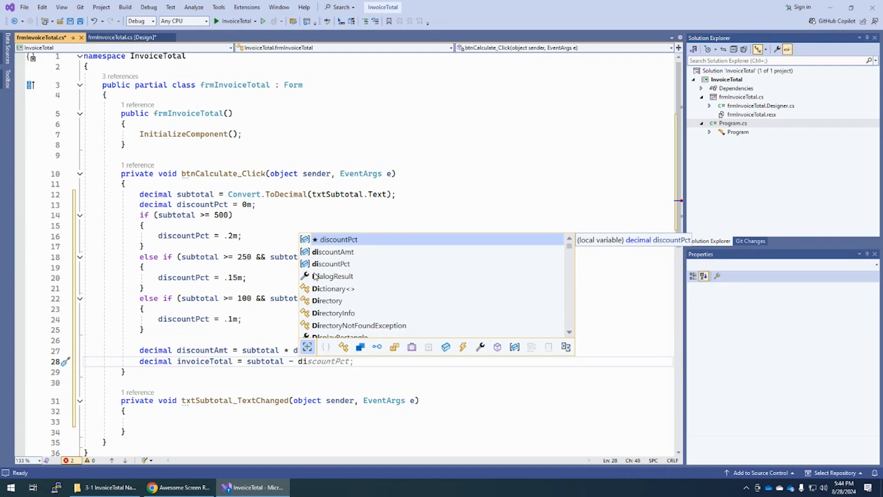
{"action": "type", "text": "s"}
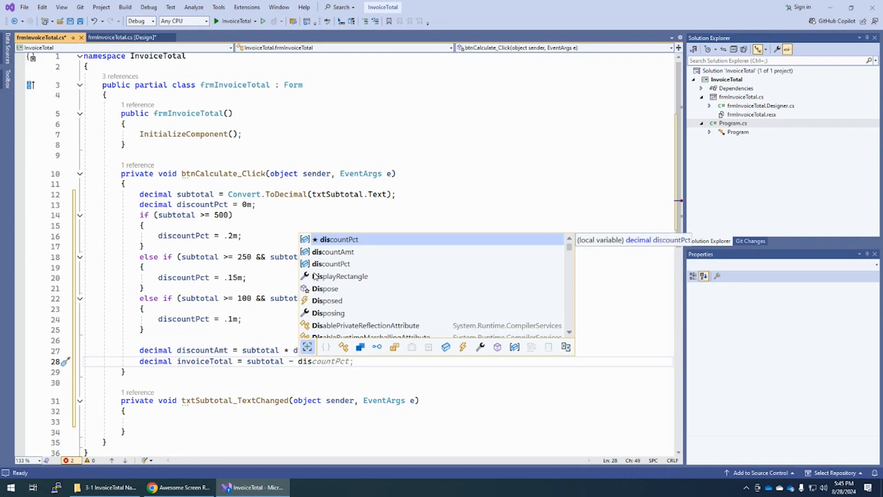
{"action": "key", "text": "Down"}
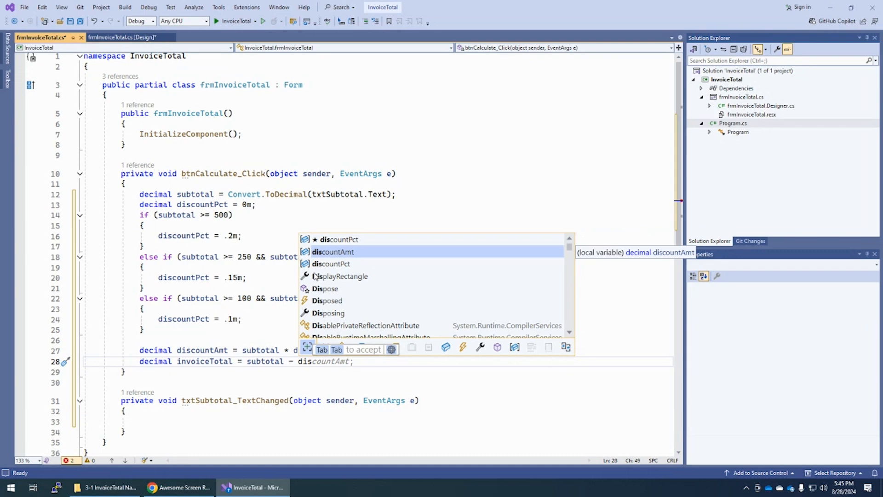
{"action": "key", "text": "Tab"}
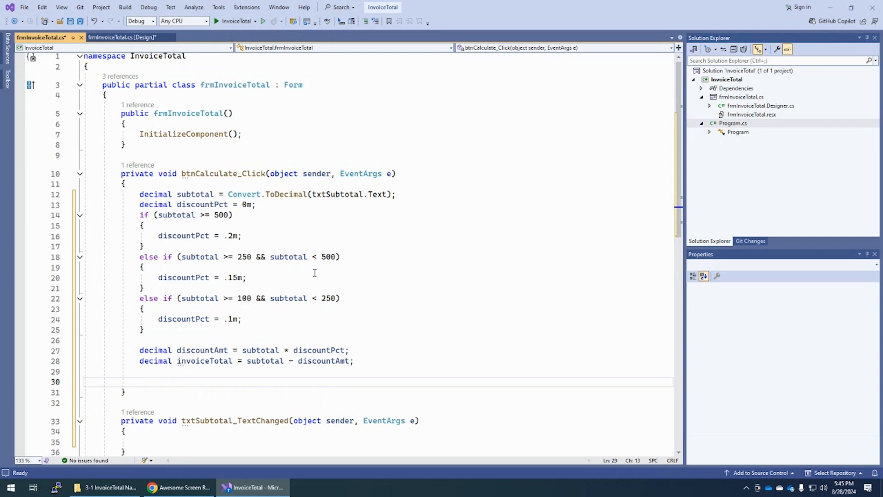
Step: Show discountPct as percent (p1) and discountAmt as currency (c) in their text boxes
{"action": "type", "text": "txtDiscountPct.Text = discountPct.ToString(\"p1"}
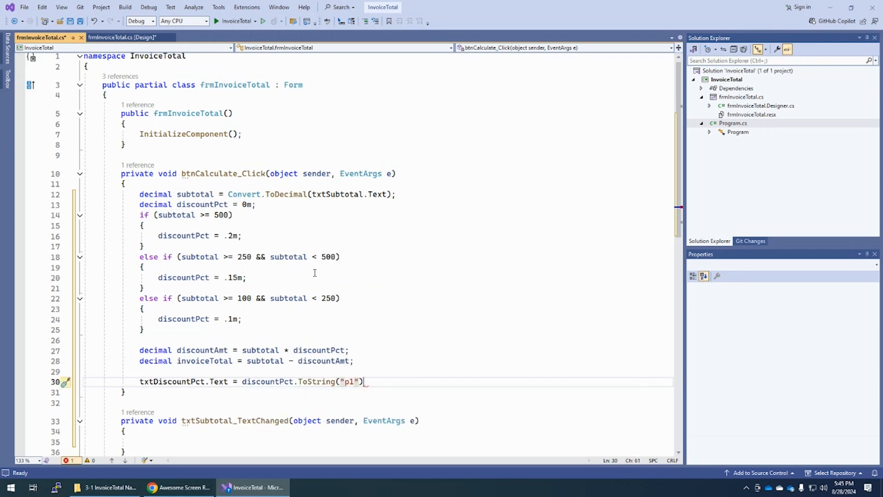
{"action": "type", "text": ";"}
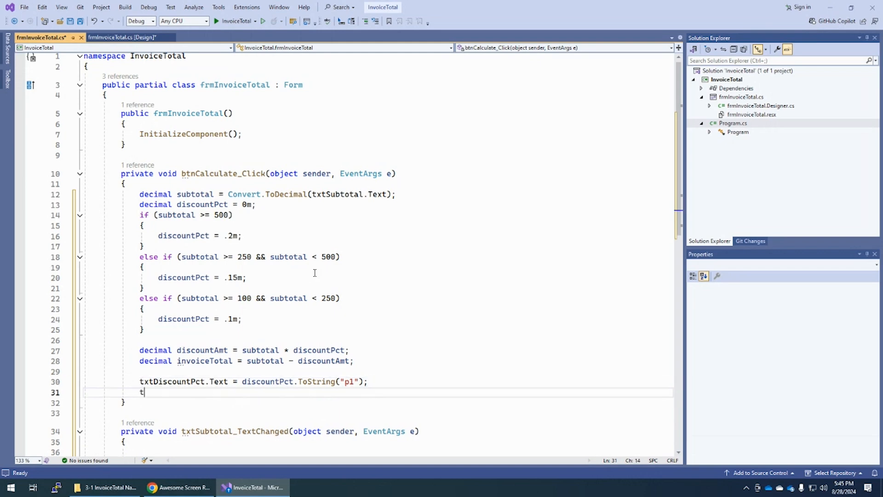
{"action": "type", "text": "txtDiscountAmt.Text = discountAmt.ToString(\"c\");"}
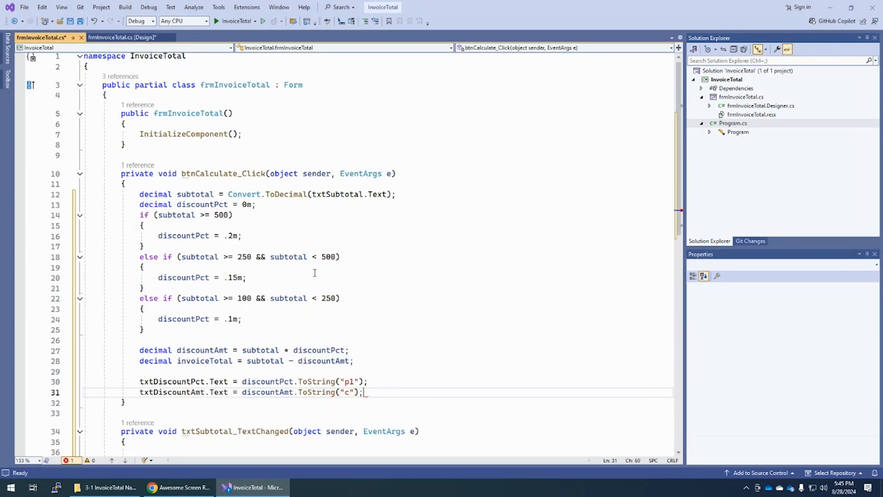
{"action": "type", "text": "t"}
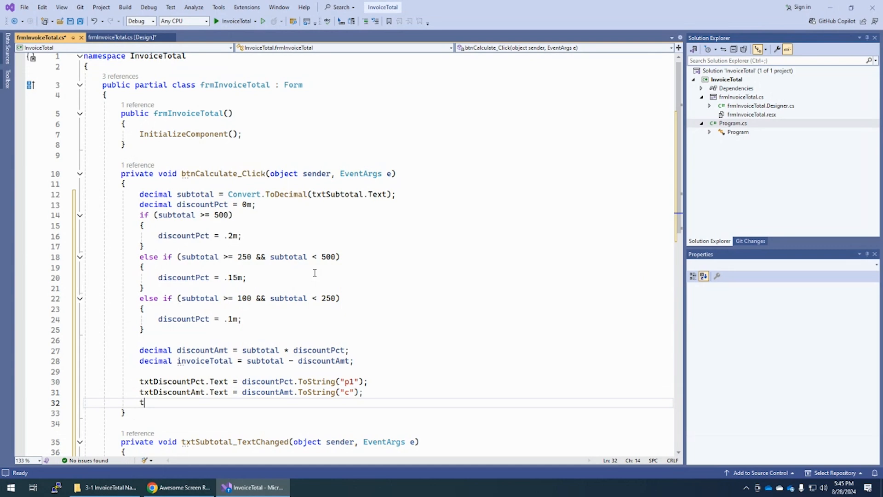
Step: Show invoiceTotal as currency (c) in txtTotal via the Copilot suggestion, then save
{"action": "type", "text": "xtTotal.Text = invoiceTotal.ToString("}
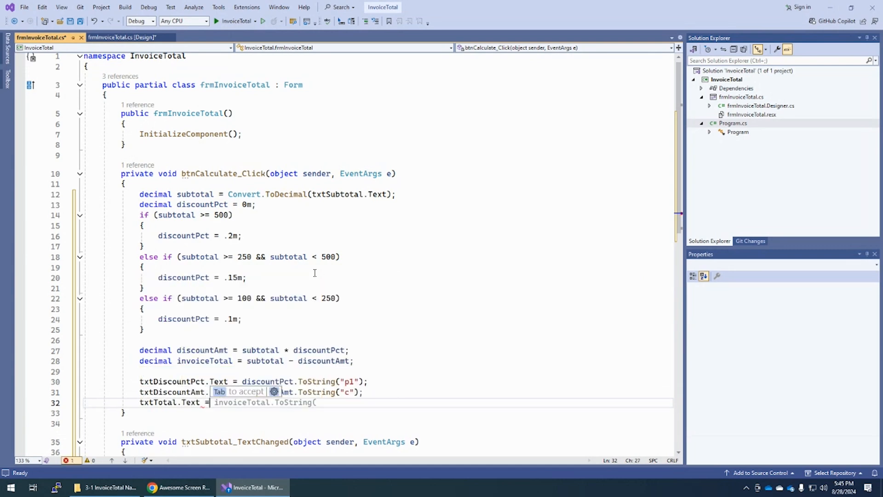
{"action": "type", "text": "invoiceTotal"}
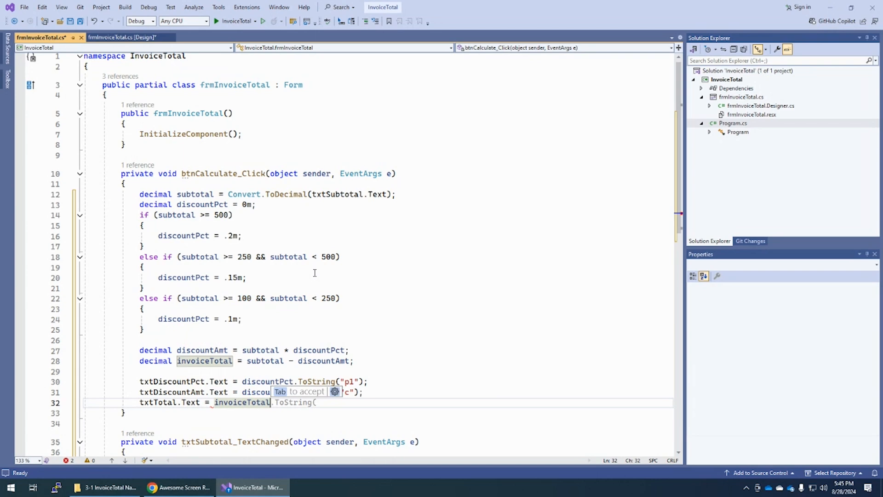
{"action": "key", "text": "Tab"}
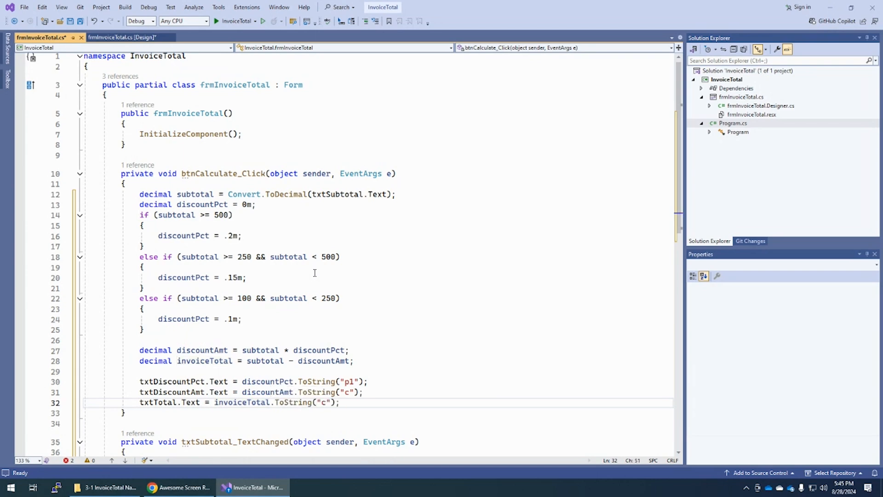
{"action": "key", "text": "ctrl+s"}
{"action": "type", "text": "txtSubtotal."}
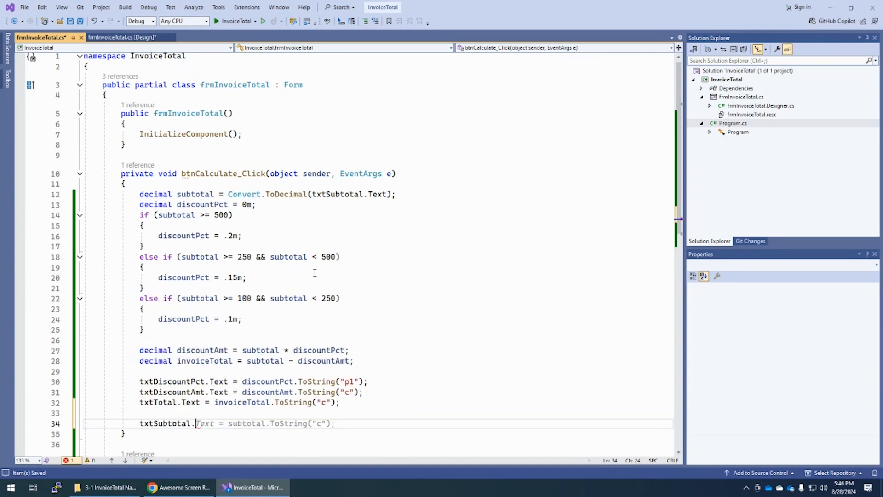
{"action": "type", "text": "Focus();"}
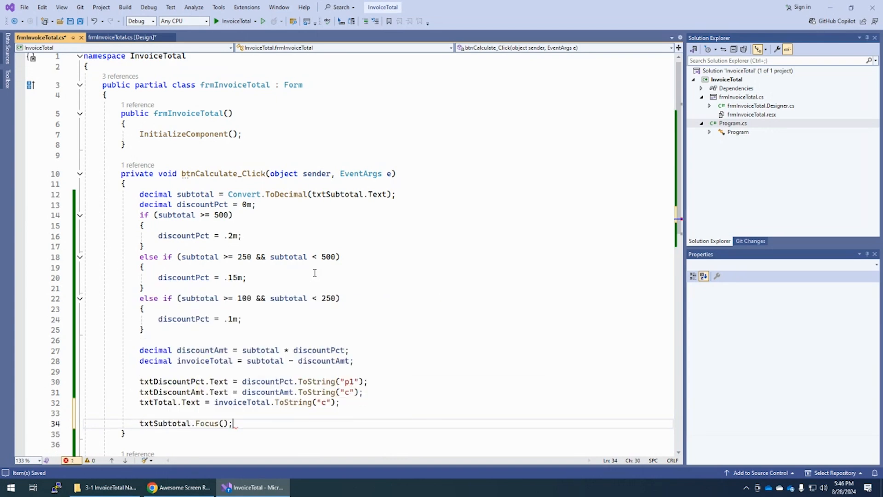
{"action": "key", "text": "ctrl+s"}
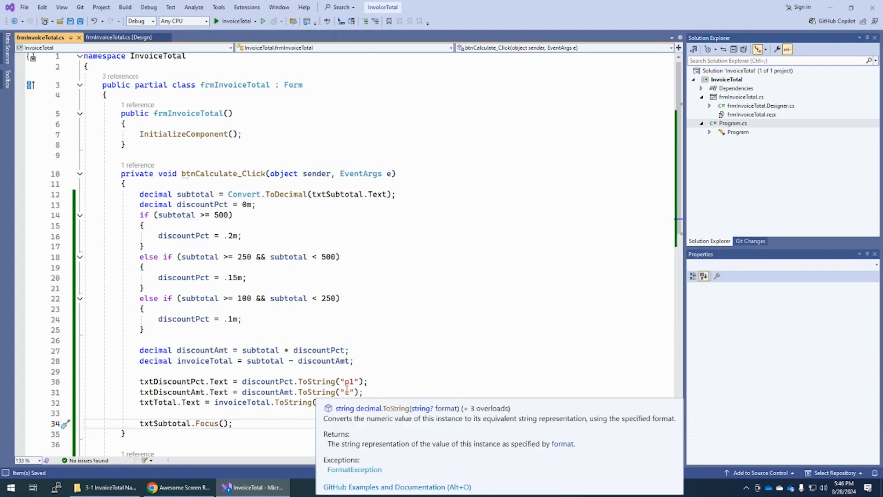
{"action": "left_click", "coordinate": [404, 367]}
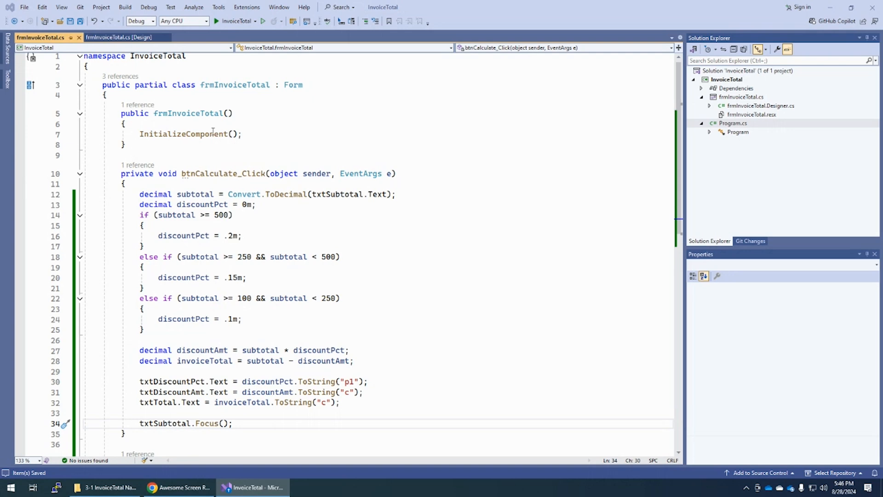
{"action": "left_click", "coordinate": [119, 37]}
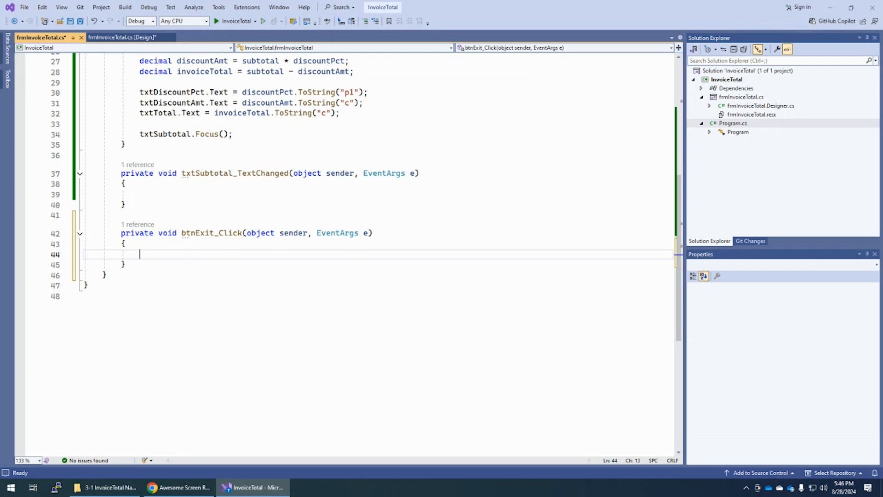
{"action": "mouse_move", "coordinate": [241, 252]}
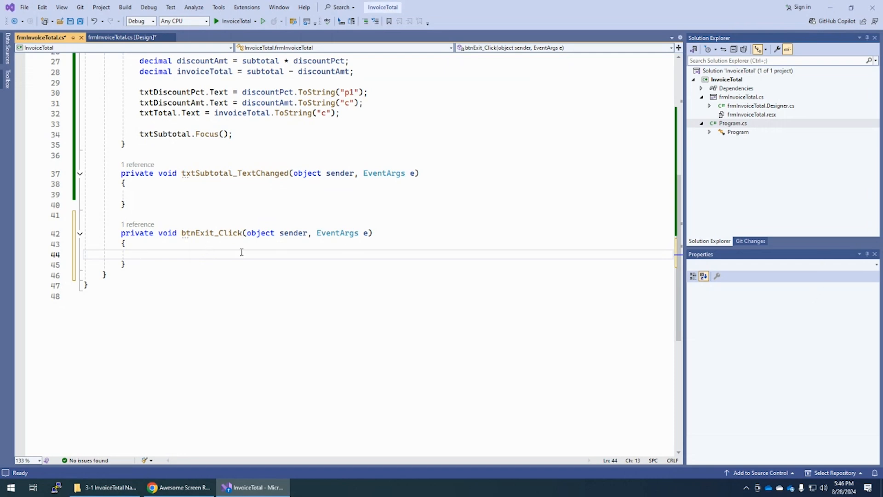
Step: Make btnExit_Click close the form with this.Close();
{"action": "type", "text": "this"}
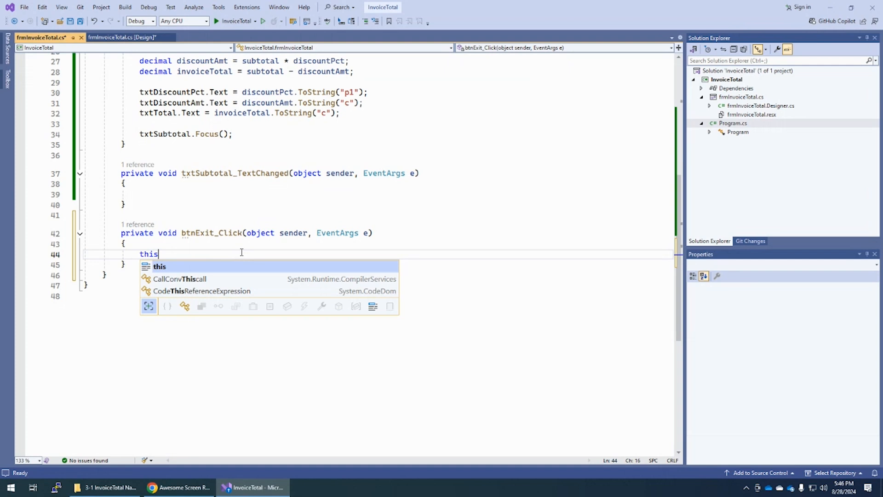
{"action": "type", "text": ".Close();"}
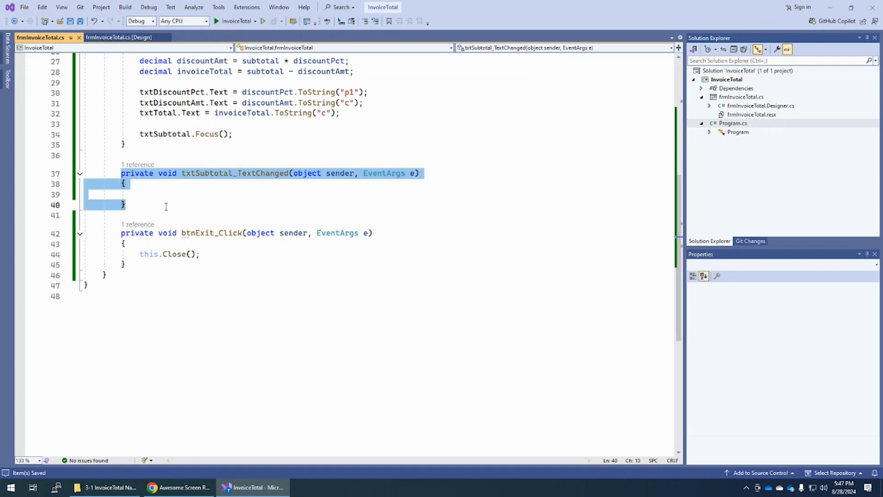
{"action": "left_click", "coordinate": [162, 205]}
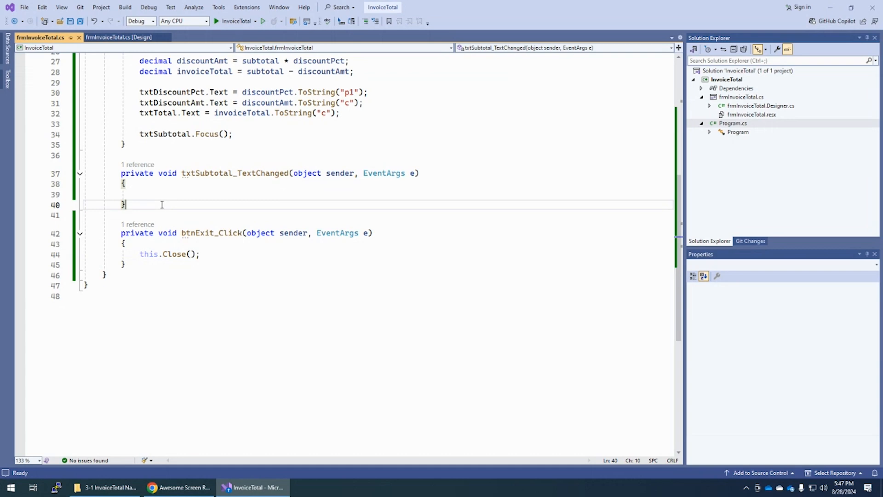
{"action": "mouse_move", "coordinate": [146, 205]}
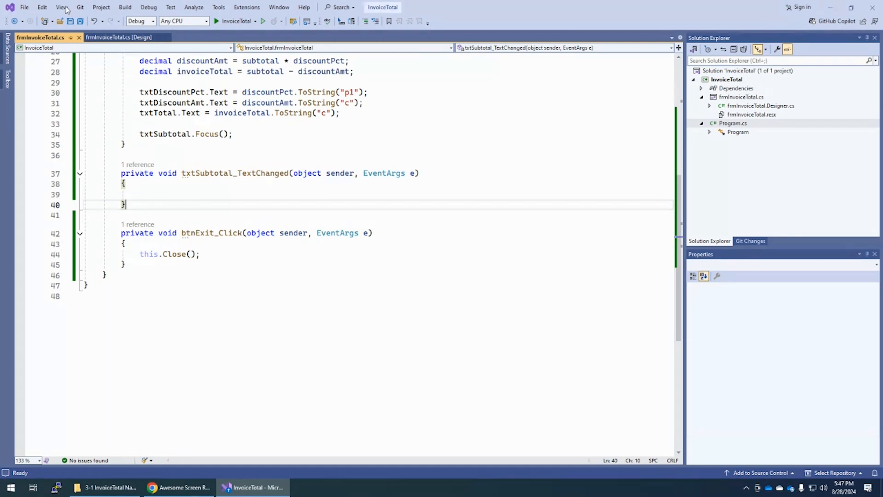
Step: Show the Error List, which reports 0 errors and 0 warnings for the solution
{"action": "left_click", "coordinate": [62, 6]}
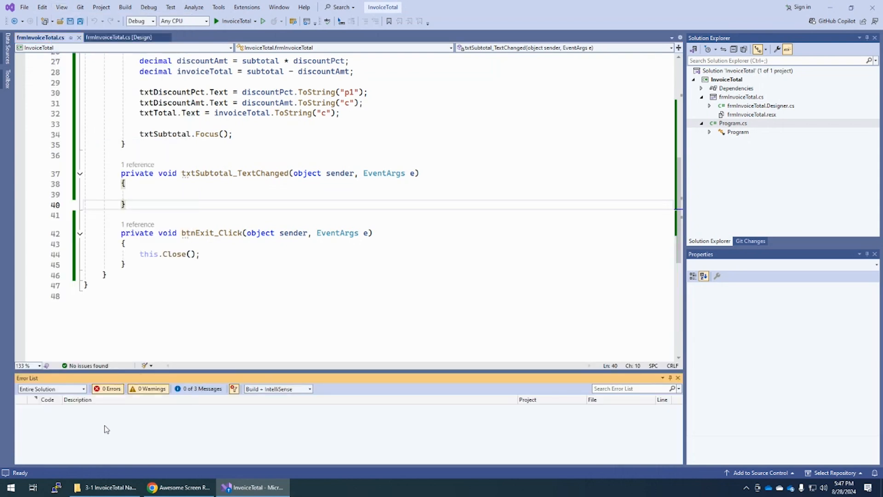
{"action": "mouse_move", "coordinate": [84, 416]}
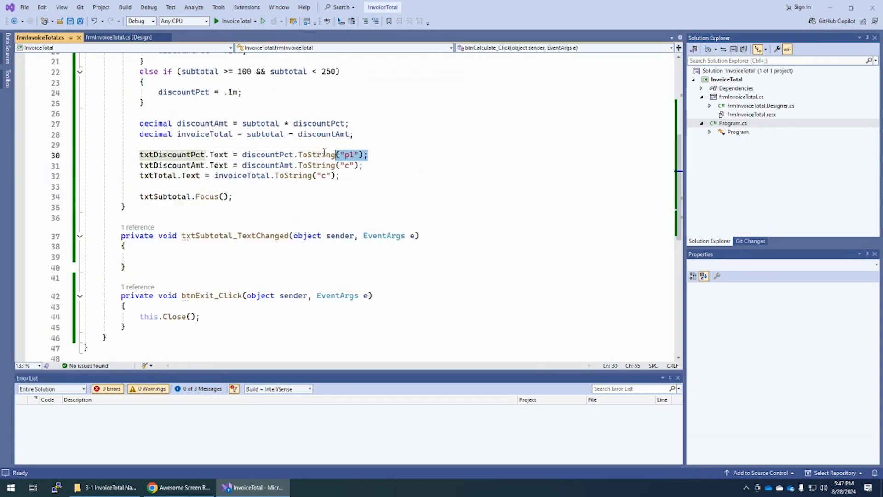
{"action": "left_click", "coordinate": [186, 155]}
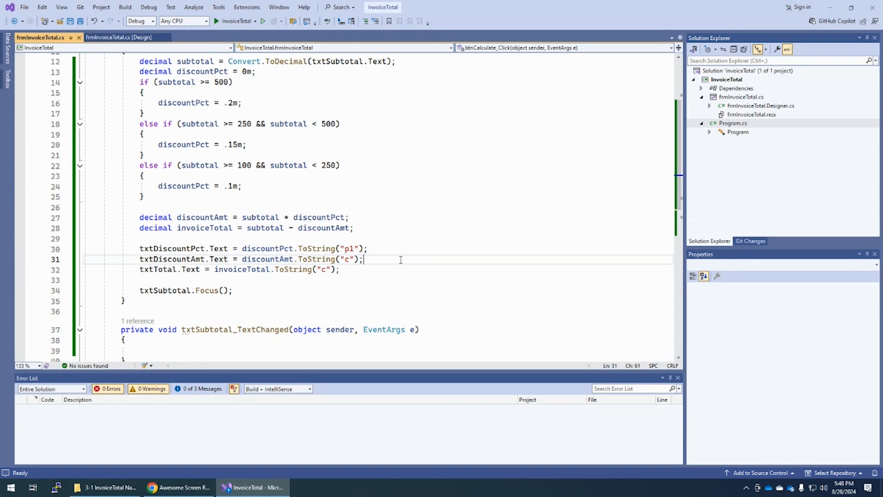
Step: Run the app, calculate a 123 subtotal into 10.0%, $12.30 and $110.70, then exit it
{"action": "left_click", "coordinate": [263, 21]}
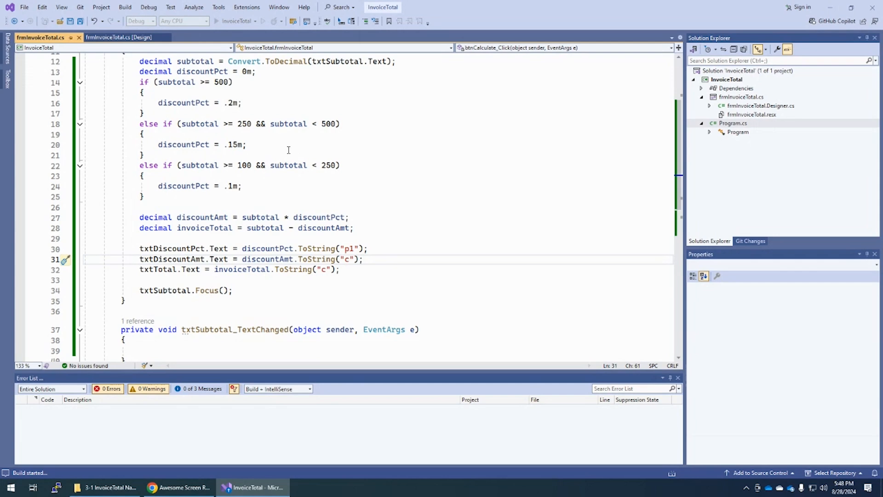
{"action": "left_click", "coordinate": [275, 21]}
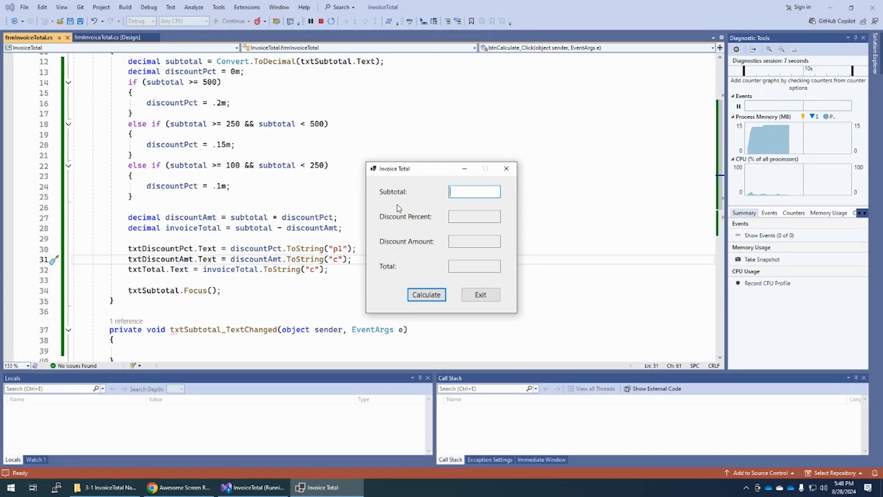
{"action": "type", "text": "123"}
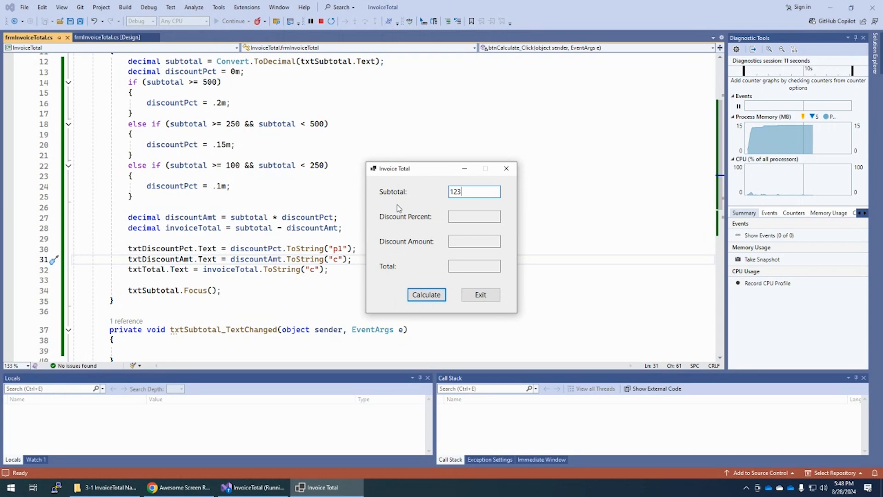
{"action": "left_click", "coordinate": [426, 295]}
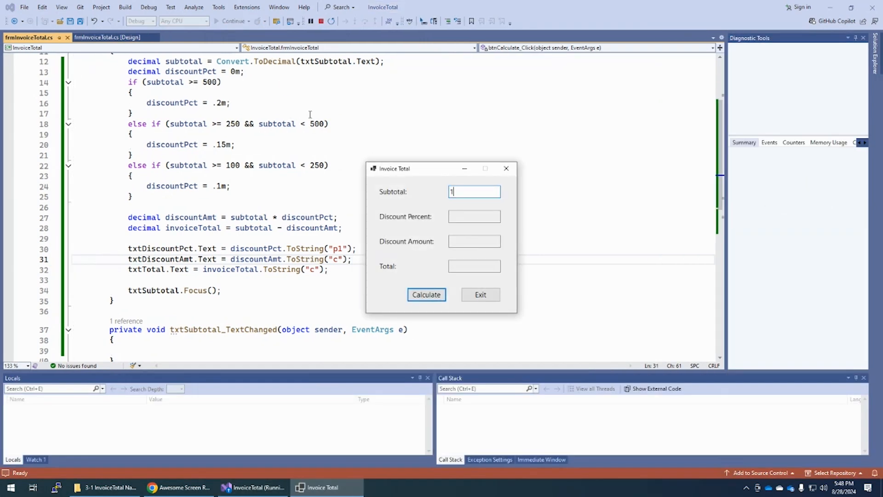
{"action": "left_click", "coordinate": [426, 295]}
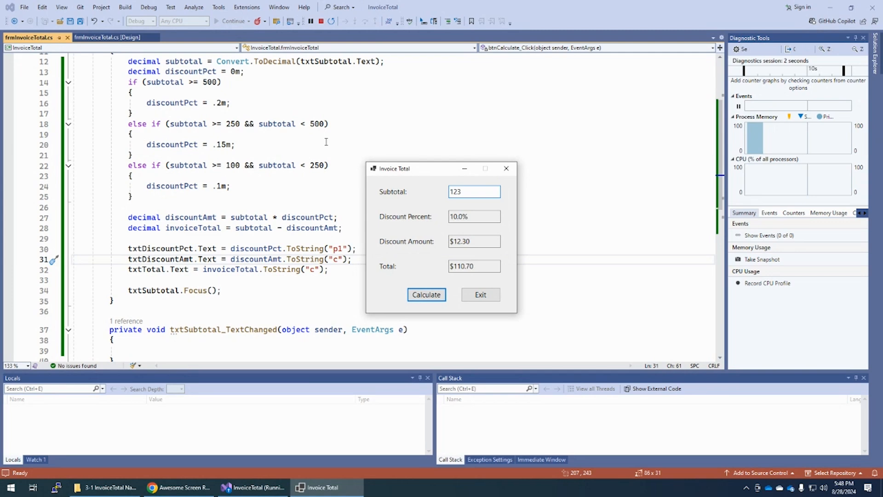
{"action": "left_click", "coordinate": [480, 294]}
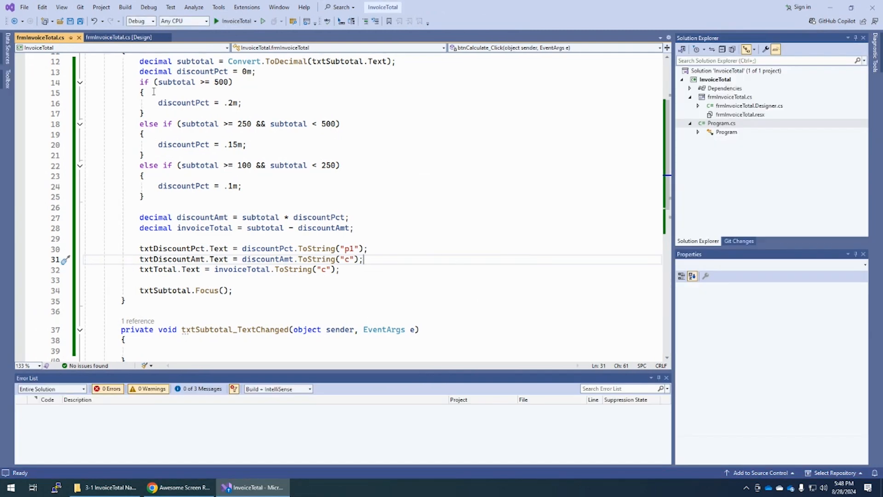
Step: Show the form's designer with AcceptButton btnCalculate and CancelButton btnExit in Properties
{"action": "left_click", "coordinate": [119, 37]}
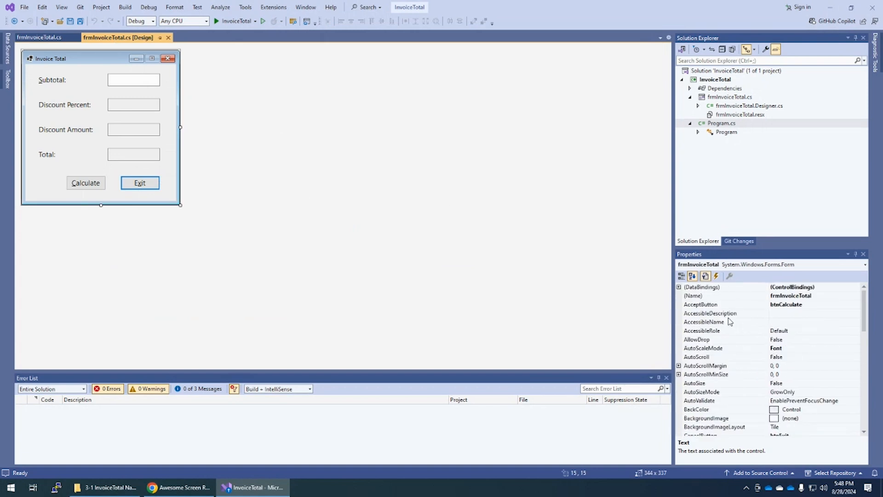
{"action": "mouse_move", "coordinate": [754, 310]}
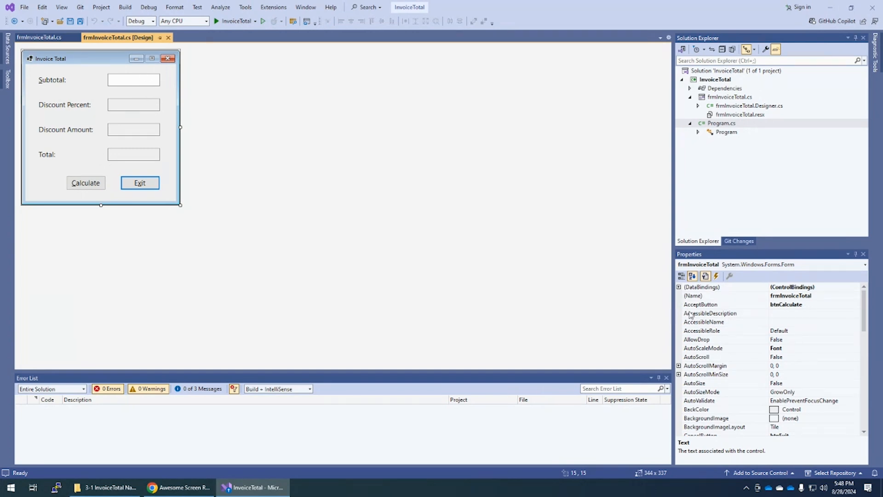
{"action": "mouse_move", "coordinate": [787, 310]}
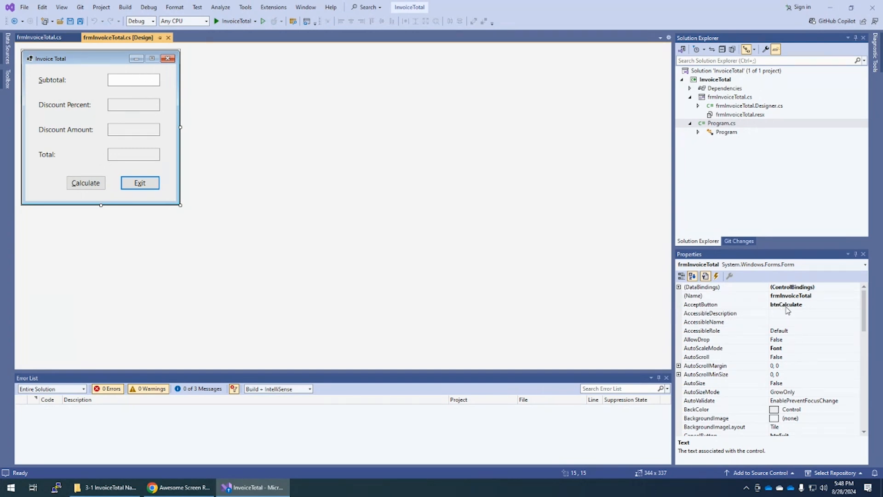
{"action": "scroll", "scroll_direction": "down", "scroll_amount": 3}
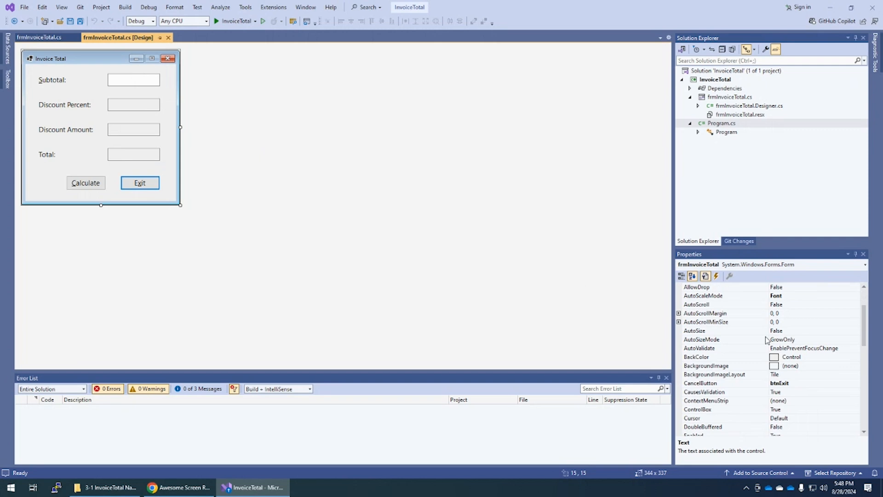
{"action": "mouse_move", "coordinate": [785, 389]}
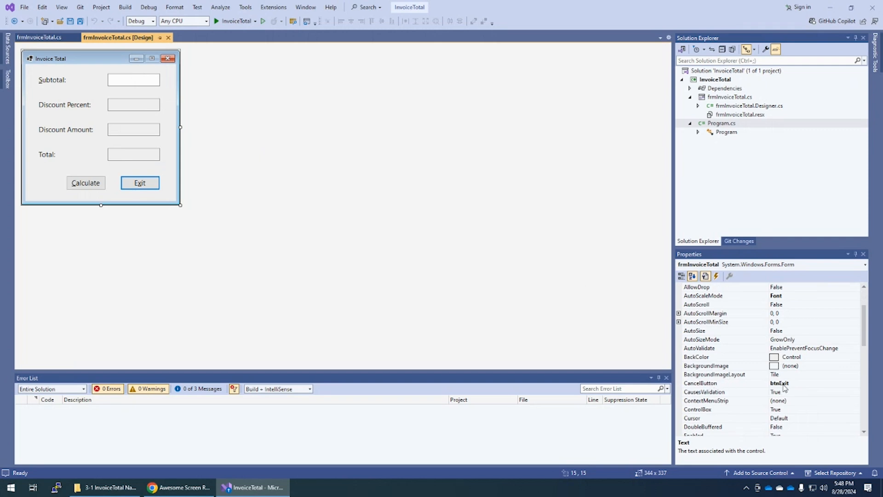
{"action": "mouse_move", "coordinate": [180, 236]}
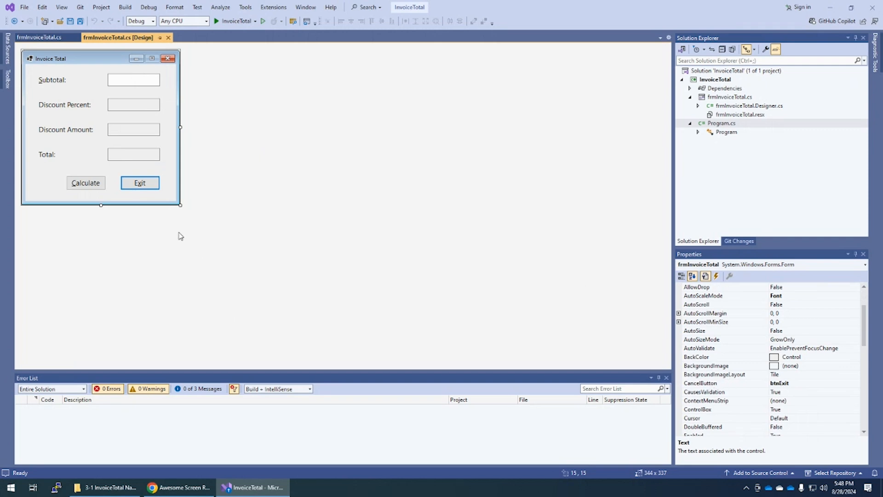
{"action": "mouse_move", "coordinate": [249, 81]}
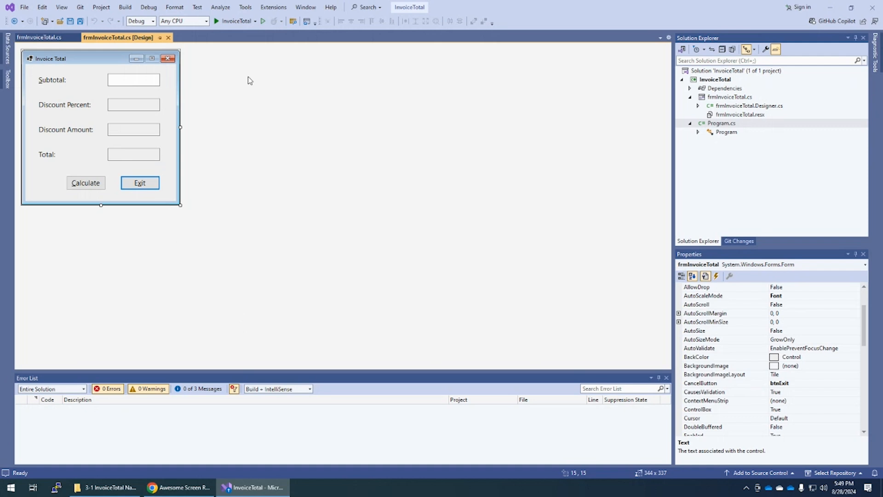
Step: Run the app with subtotal 'xx', hit the FormatException, and stop debugging
{"action": "left_click", "coordinate": [216, 21]}
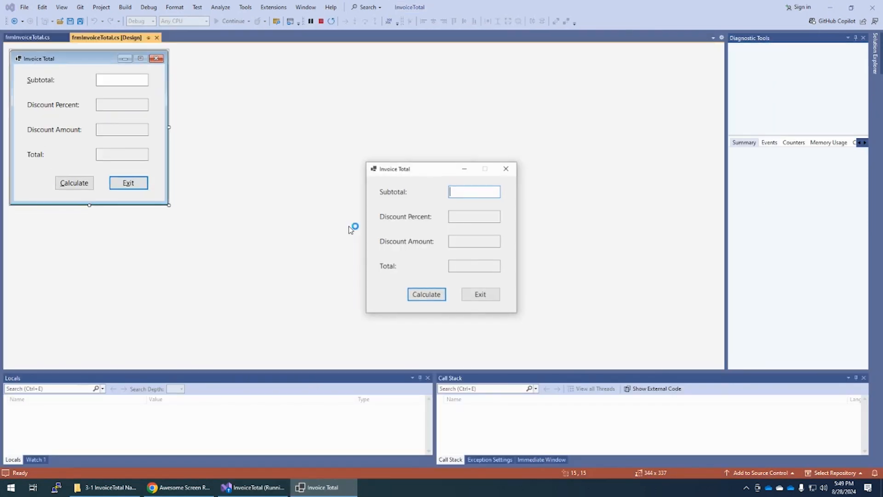
{"action": "type", "text": "x"}
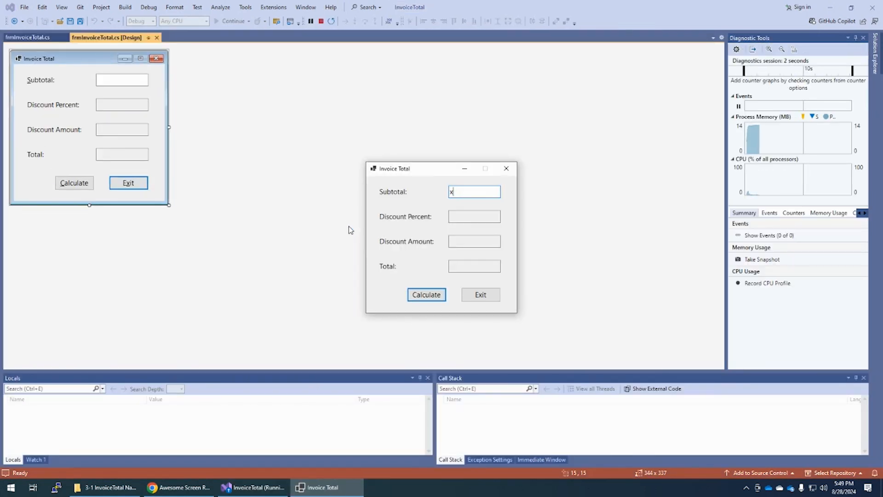
{"action": "type", "text": "x"}
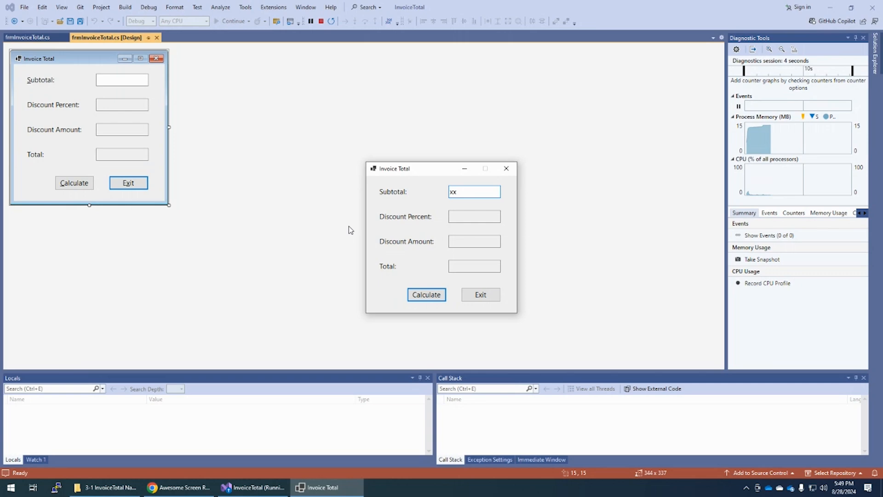
{"action": "left_click", "coordinate": [425, 294]}
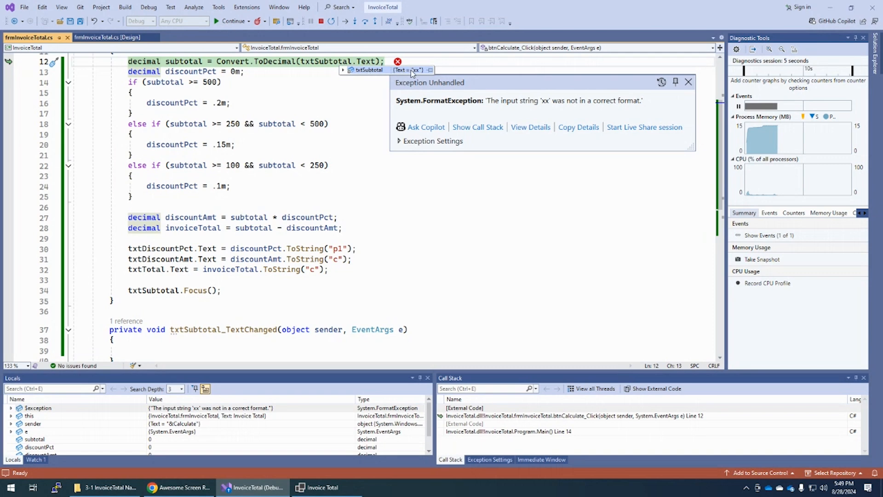
{"action": "mouse_move", "coordinate": [360, 98]}
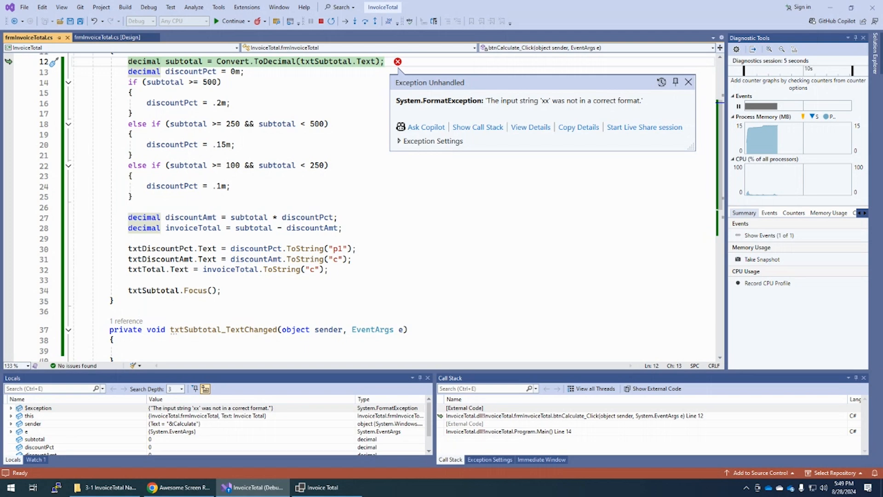
{"action": "mouse_move", "coordinate": [316, 27]}
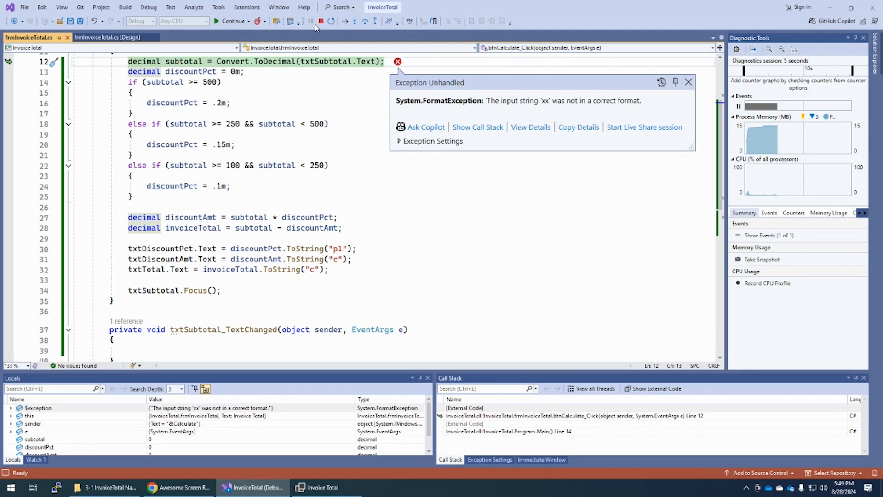
{"action": "mouse_move", "coordinate": [320, 21]}
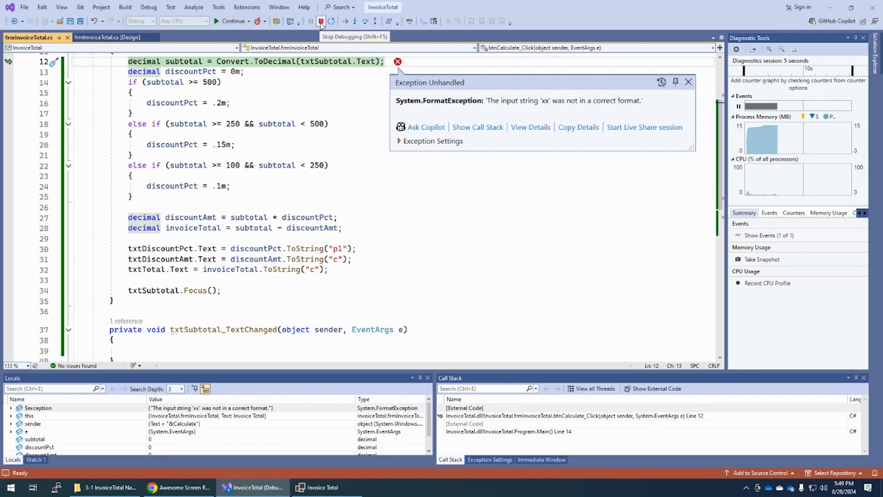
{"action": "left_click", "coordinate": [321, 22]}
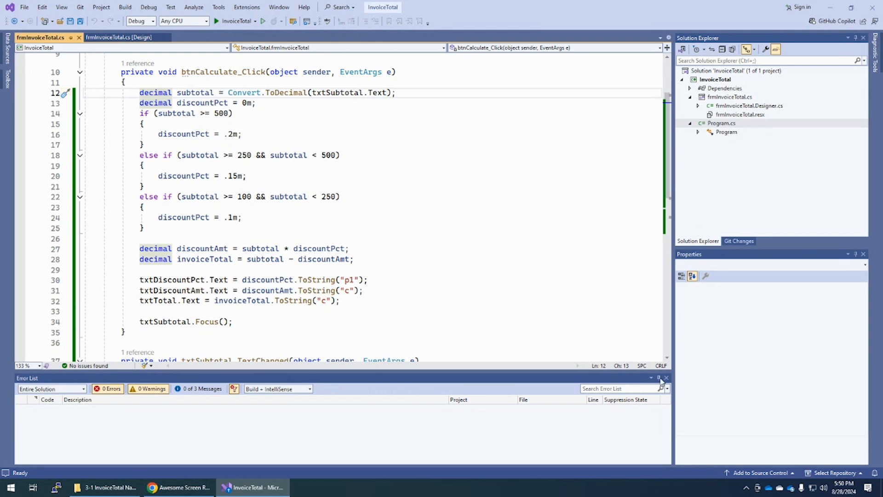
Step: Auto-hide the Error List after confirming 0 errors, returning to the form designer
{"action": "left_click", "coordinate": [665, 377]}
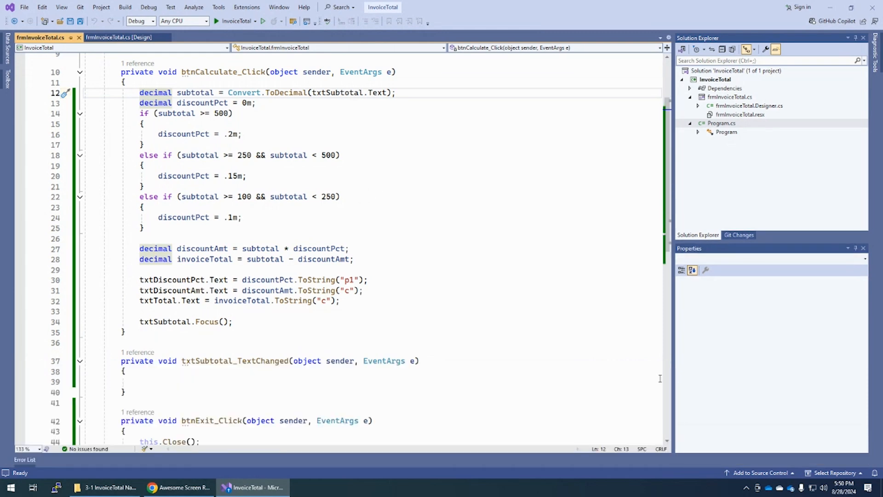
{"action": "left_click", "coordinate": [24, 460]}
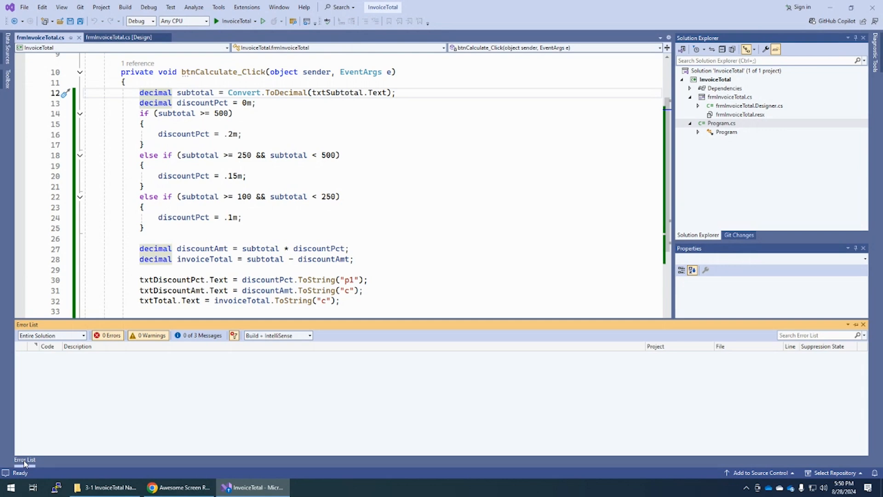
{"action": "mouse_move", "coordinate": [499, 289]}
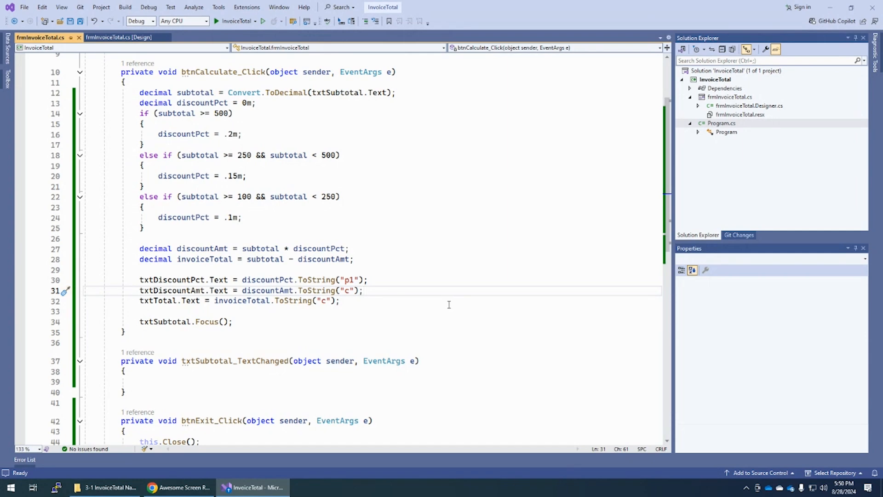
{"action": "mouse_move", "coordinate": [440, 300]}
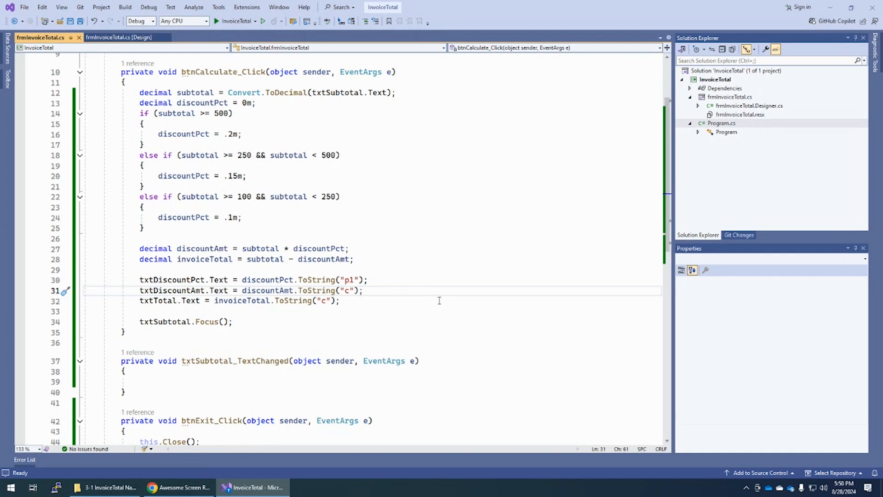
{"action": "left_click", "coordinate": [119, 36]}
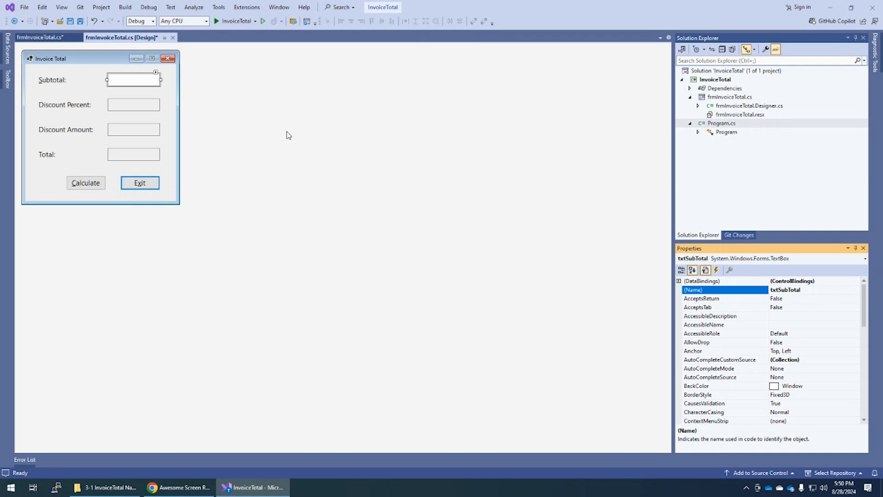
Step: Undo the text box rename so its Name is txtSubtotal again, confirming the undo warning
{"action": "left_click", "coordinate": [39, 37]}
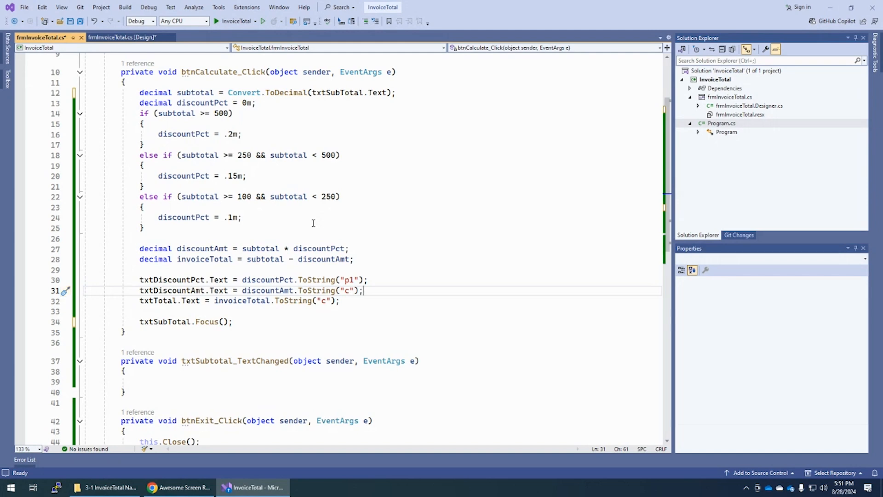
{"action": "left_click", "coordinate": [340, 92]}
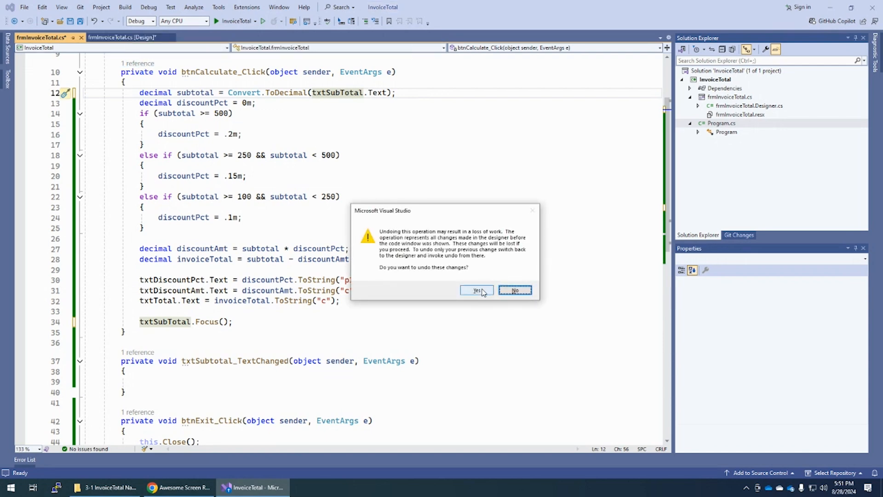
{"action": "left_click", "coordinate": [476, 290]}
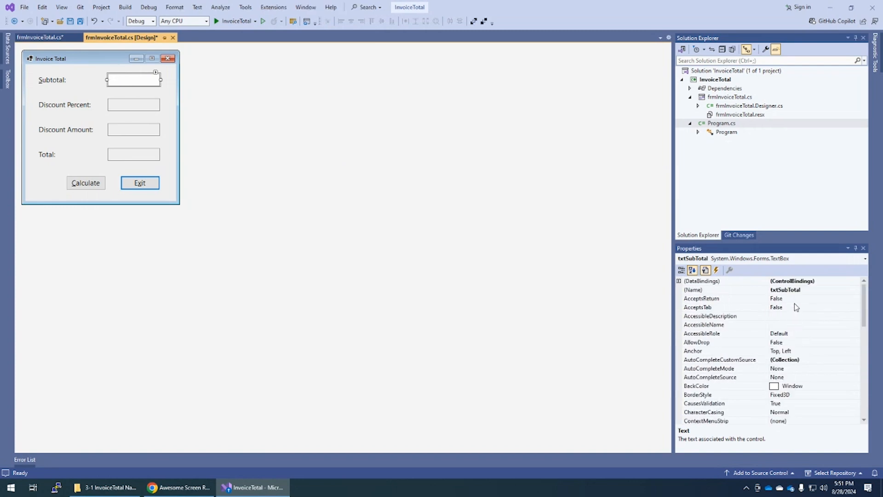
{"action": "left_click", "coordinate": [721, 289]}
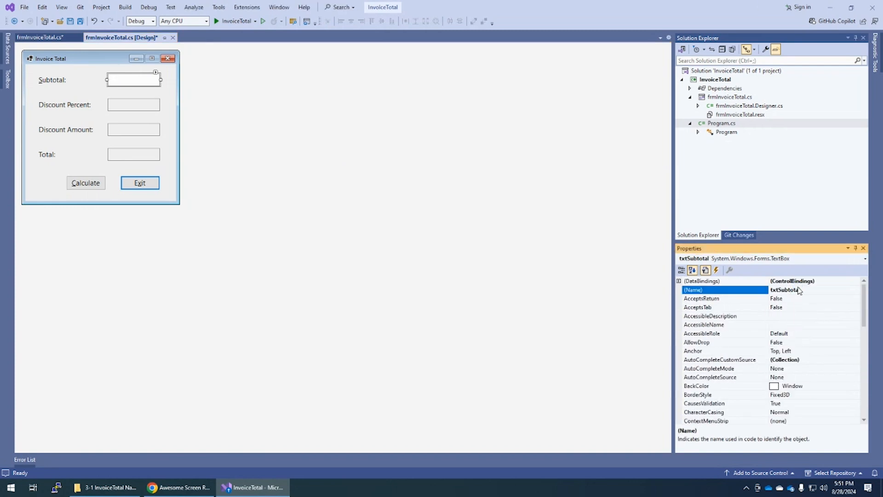
{"action": "left_click", "coordinate": [39, 37]}
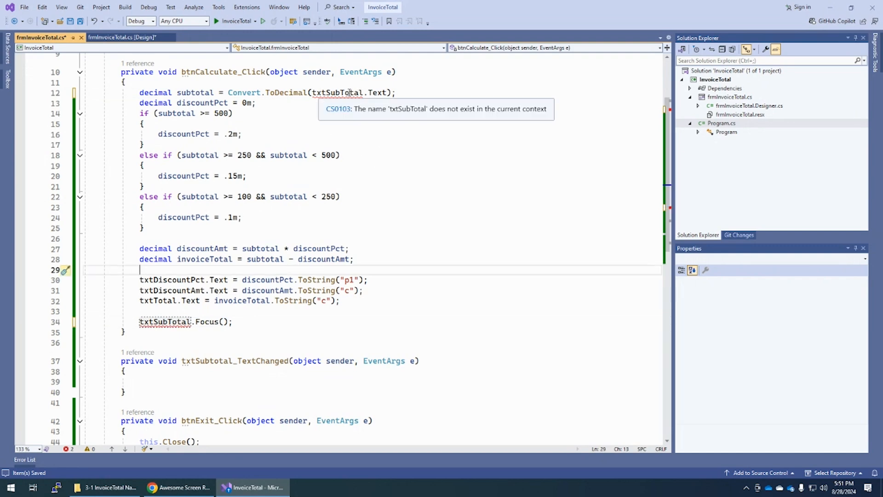
Step: Save and jump to the txtSubTotal CS0103 error on line 34 from the Error List
{"action": "left_click", "coordinate": [120, 37]}
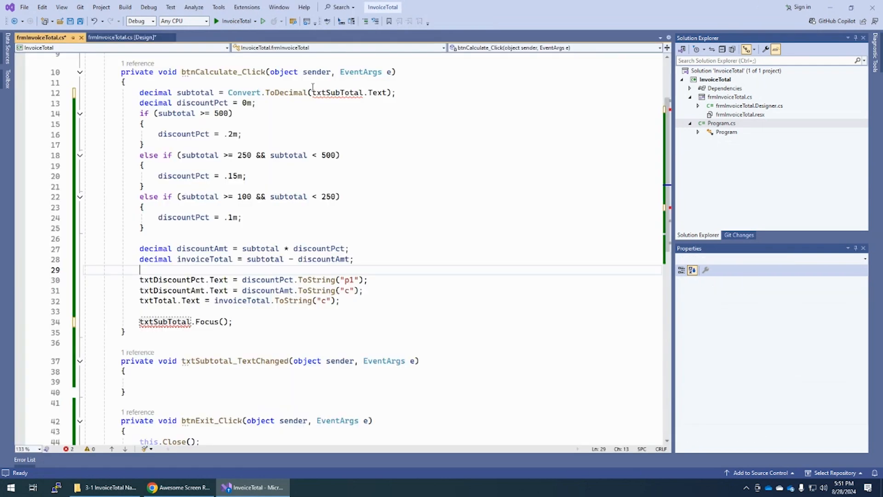
{"action": "left_click", "coordinate": [365, 92]}
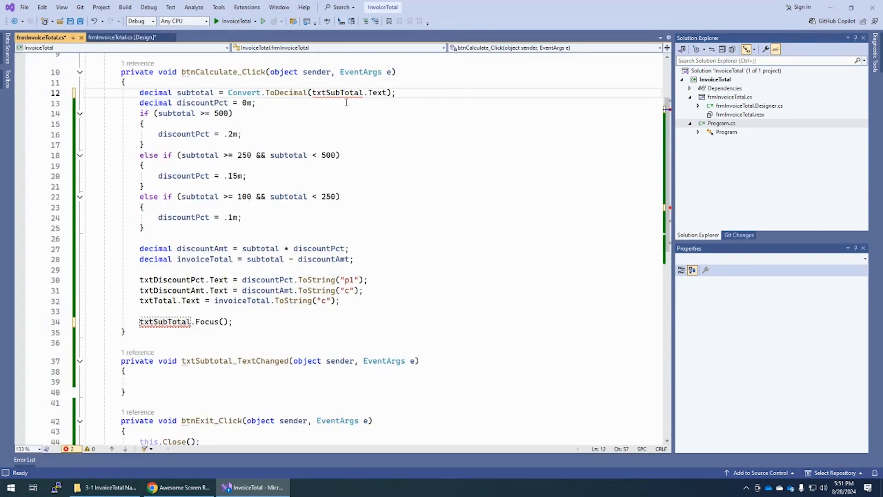
{"action": "key", "text": "ctrl+s"}
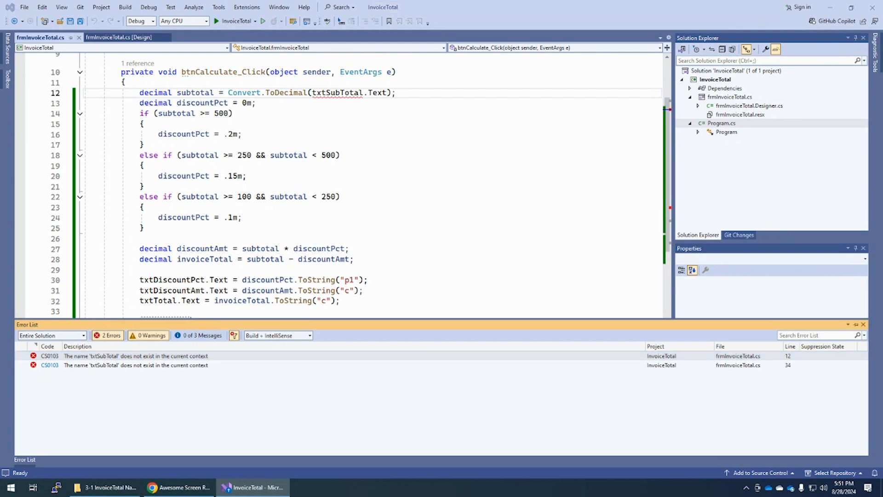
{"action": "left_click", "coordinate": [252, 487]}
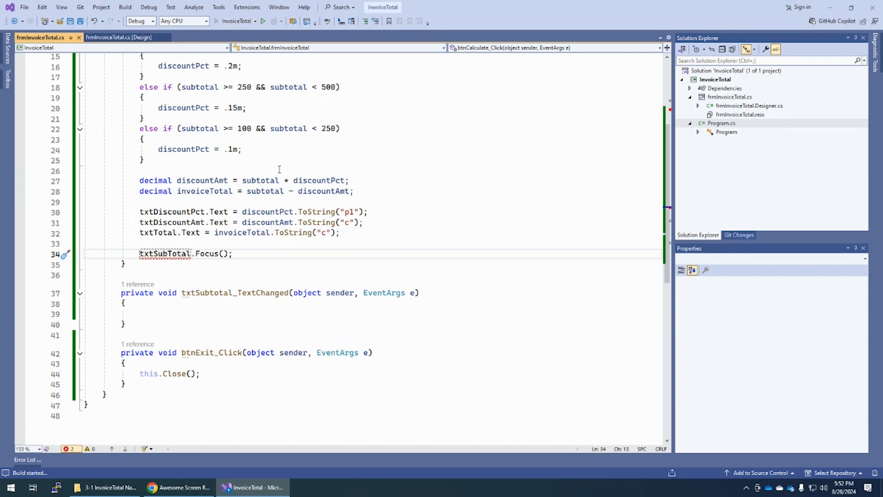
Step: Start the project, which fails to build, and decline running the last successful build
{"action": "left_click", "coordinate": [262, 21]}
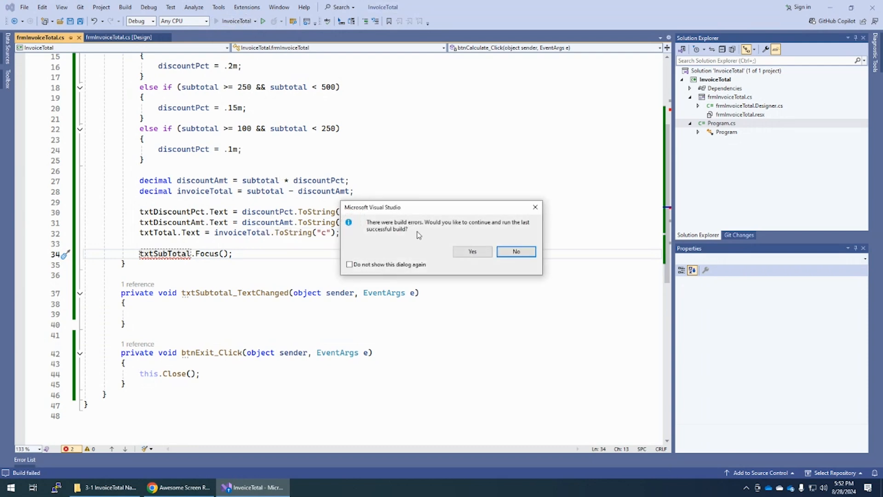
{"action": "mouse_move", "coordinate": [412, 234]}
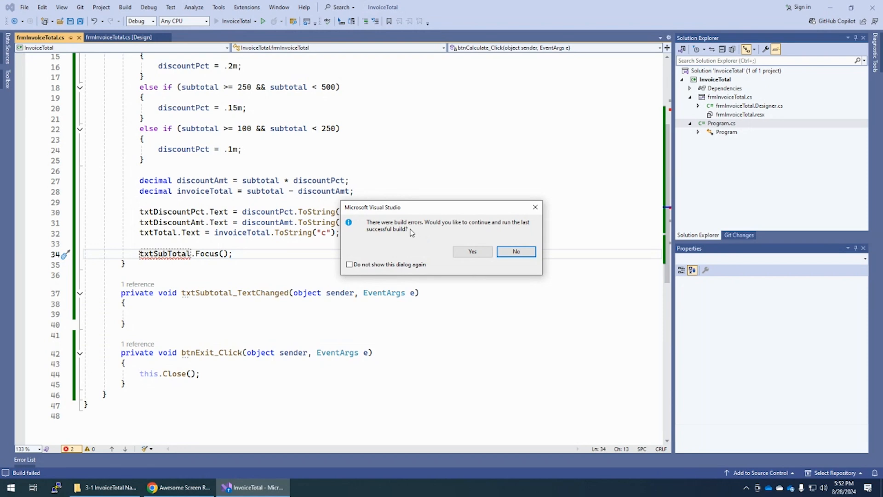
{"action": "mouse_move", "coordinate": [384, 226]}
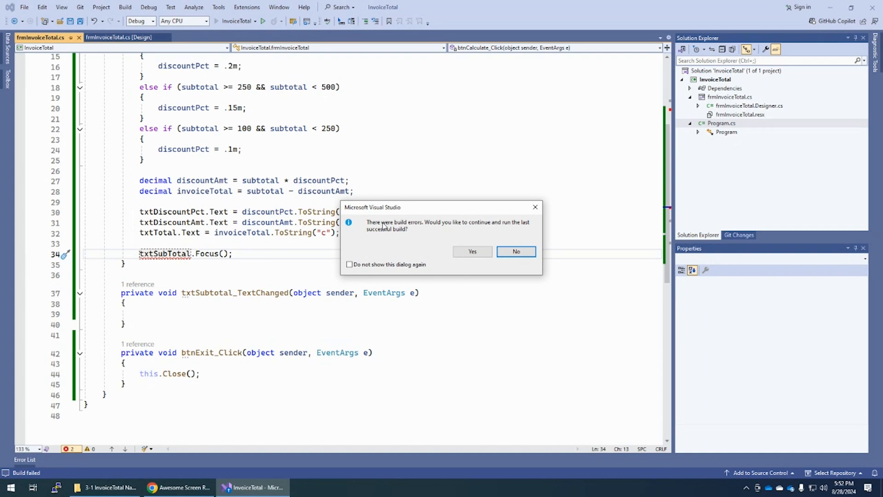
{"action": "mouse_move", "coordinate": [400, 227]}
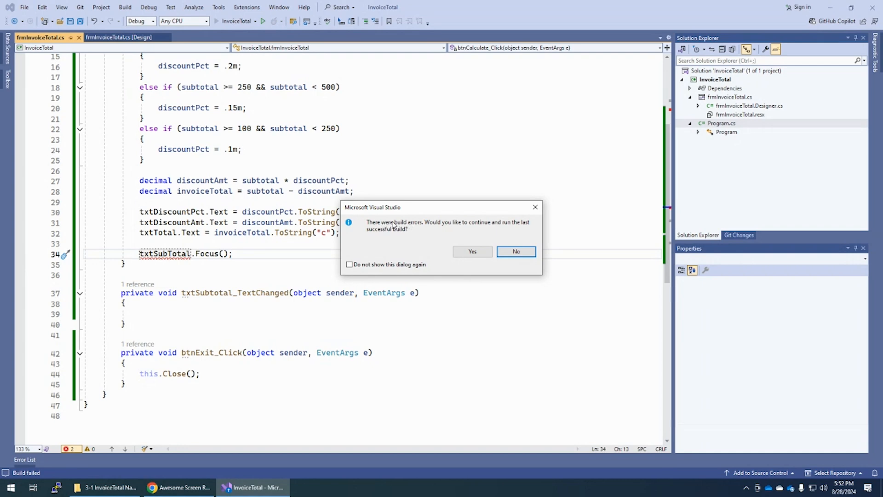
{"action": "mouse_move", "coordinate": [443, 229]}
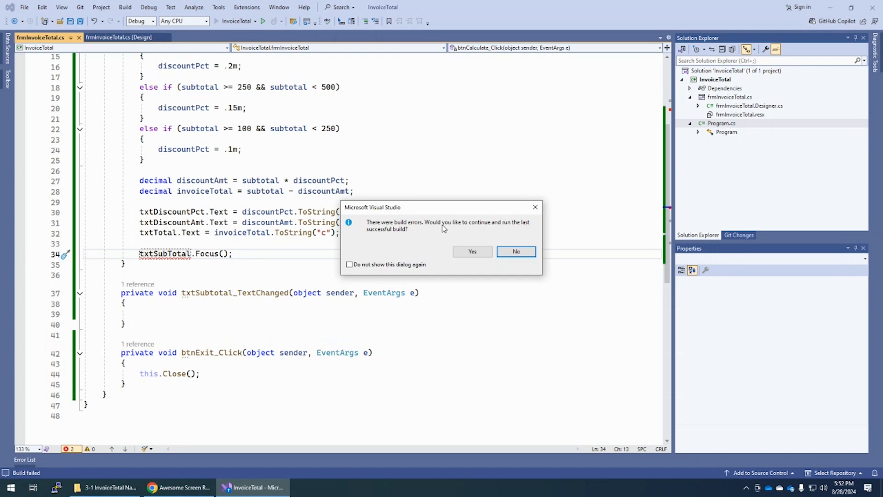
{"action": "mouse_move", "coordinate": [474, 227]}
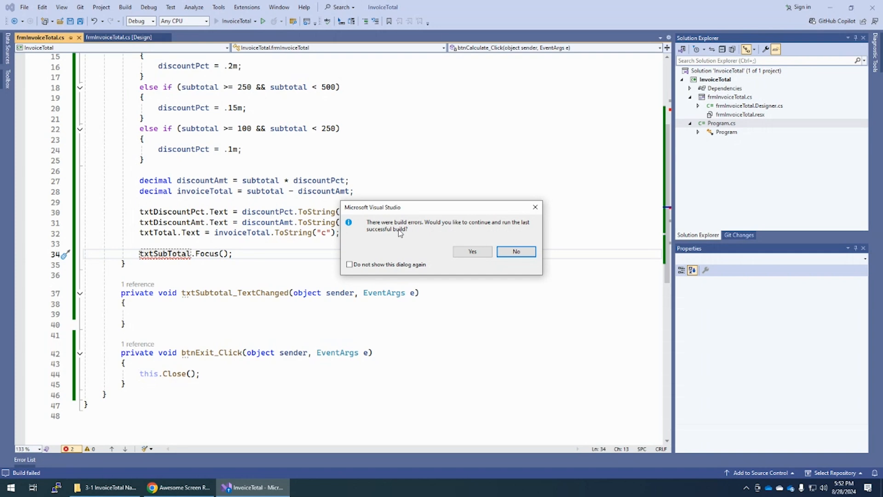
{"action": "mouse_move", "coordinate": [495, 250]}
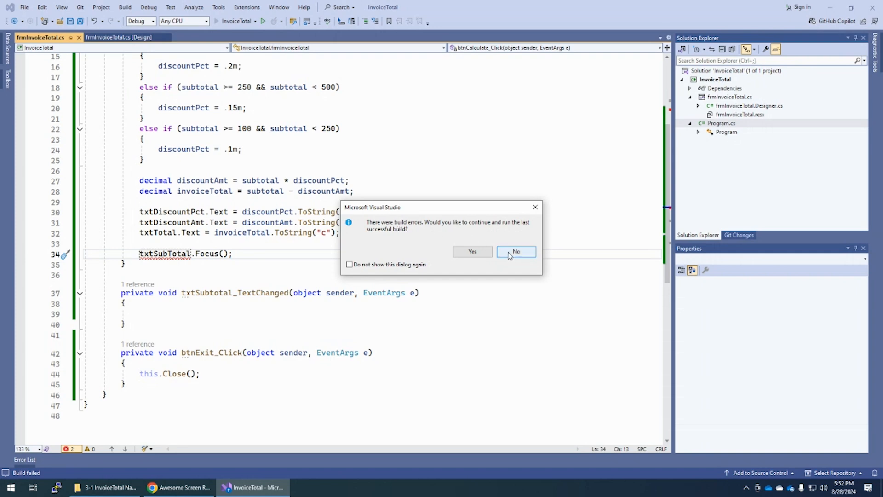
{"action": "left_click", "coordinate": [515, 251]}
{"action": "type", "text": "t"}
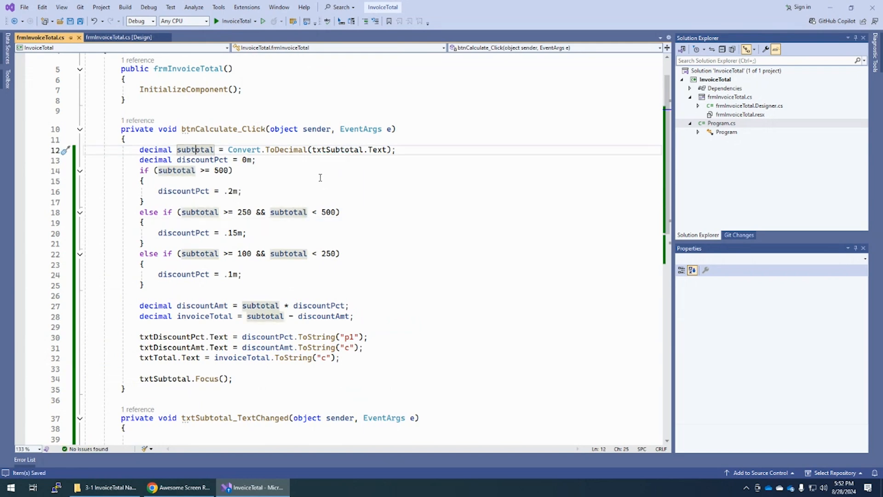
Step: With references fixed to txtSubtotal, bring up the context actions for the subtotal variable
{"action": "scroll", "scroll_direction": "down", "scroll_amount": 3}
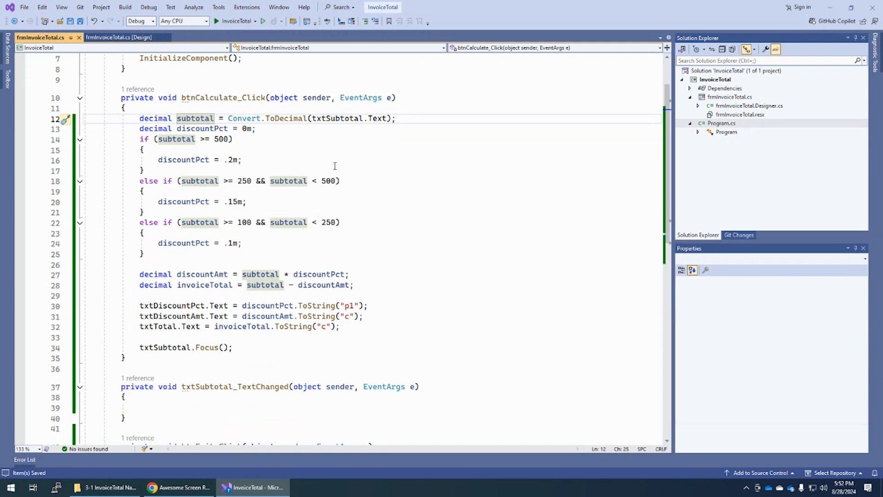
{"action": "mouse_move", "coordinate": [335, 269]}
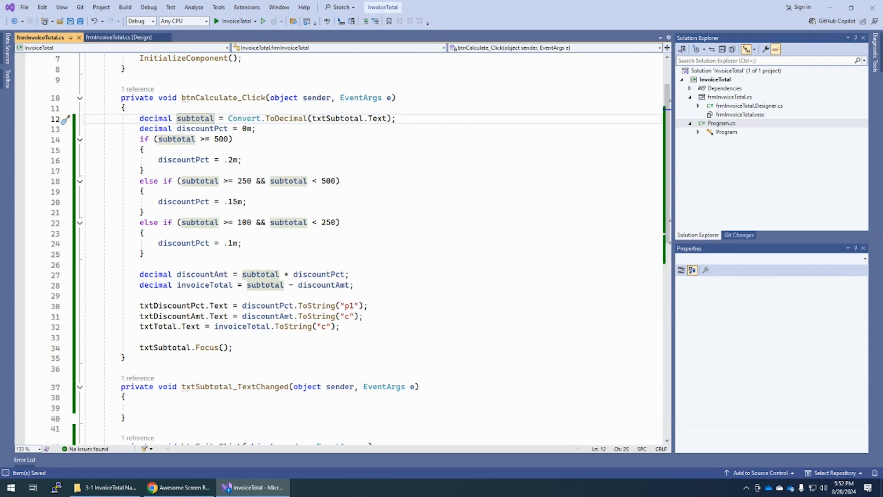
{"action": "mouse_move", "coordinate": [194, 119]}
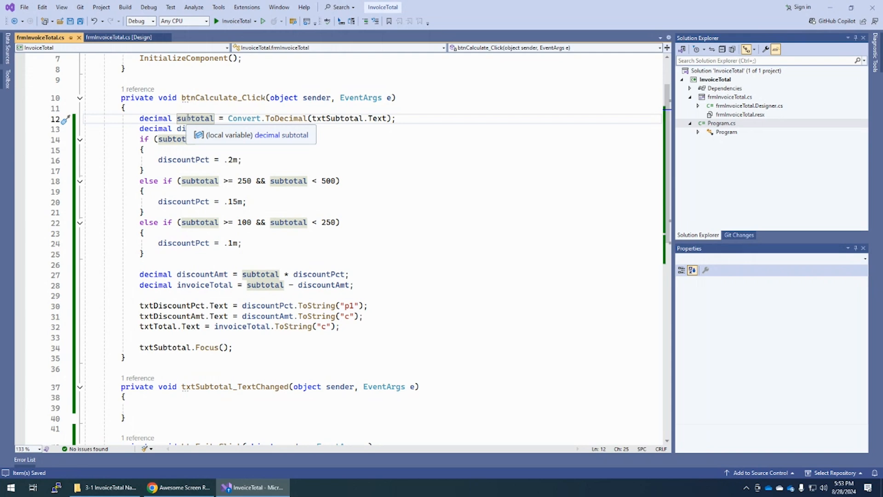
{"action": "right_click", "coordinate": [194, 119]}
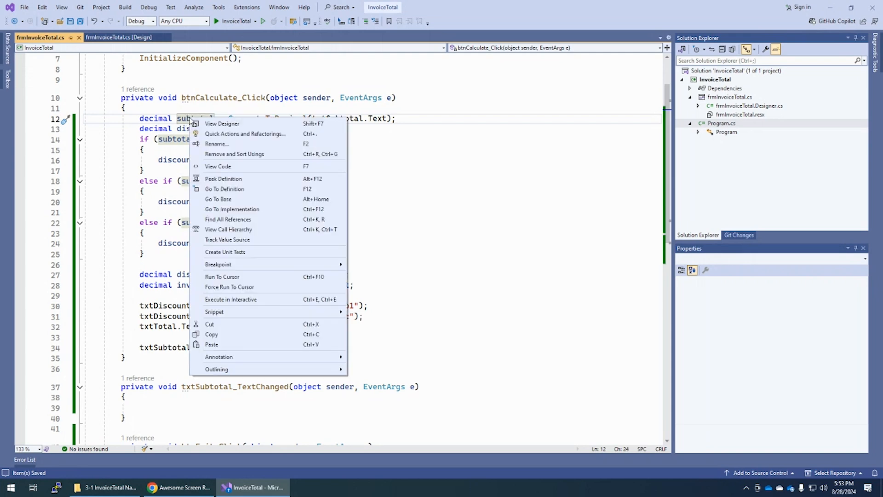
{"action": "mouse_move", "coordinate": [235, 145]}
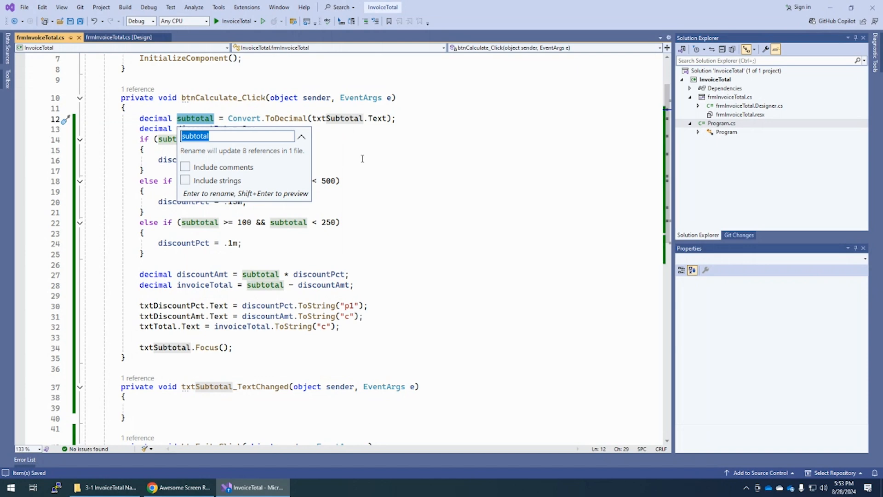
Step: Rename subtotal to invoiceSubtotal across all 8 references, then start a test run
{"action": "type", "text": "invoiceS"}
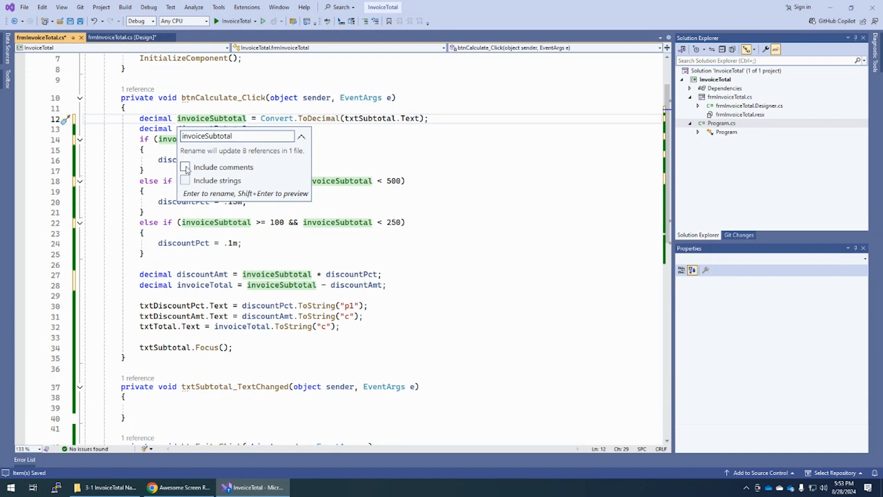
{"action": "mouse_move", "coordinate": [186, 168]}
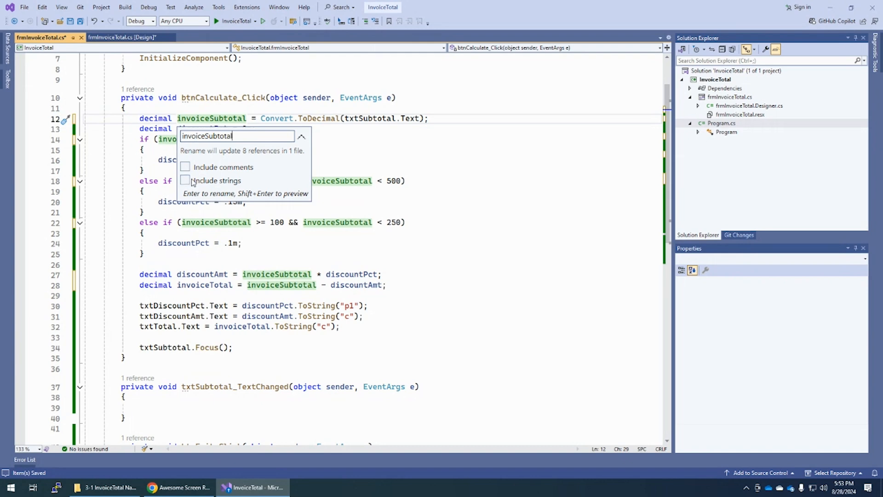
{"action": "mouse_move", "coordinate": [194, 181]}
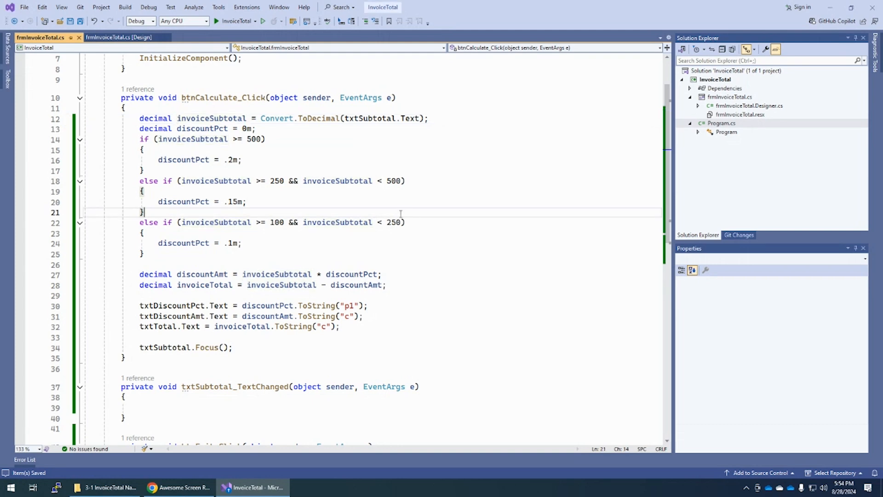
{"action": "left_click", "coordinate": [216, 21]}
{"action": "type", "text": "123"}
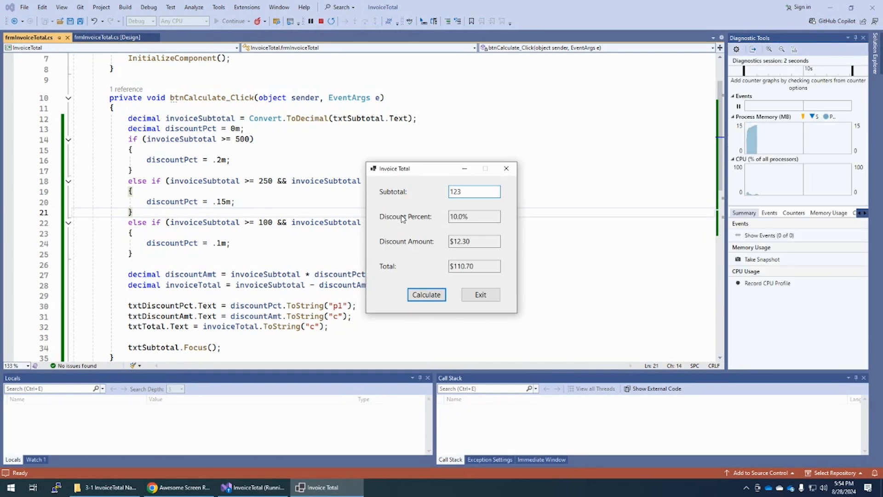
Step: Close the running app after the $110.70 result and return to frmInvoiceTotal.cs
{"action": "left_click", "coordinate": [480, 295]}
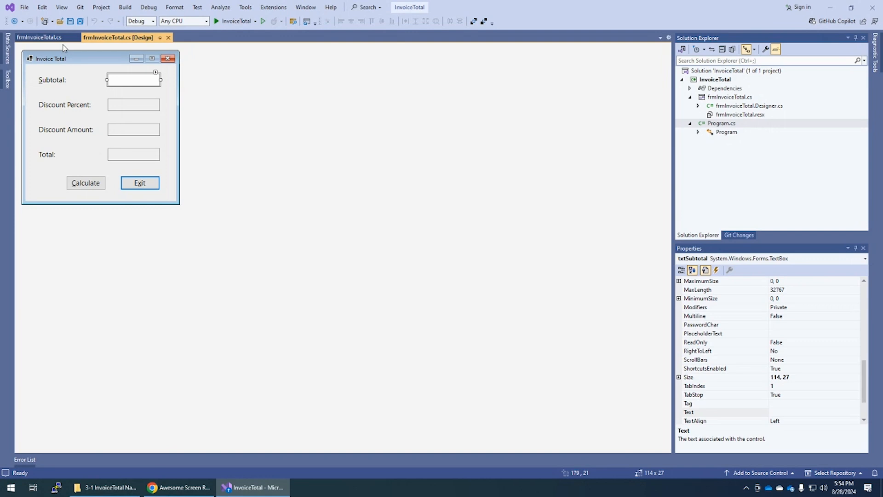
{"action": "left_click", "coordinate": [38, 37]}
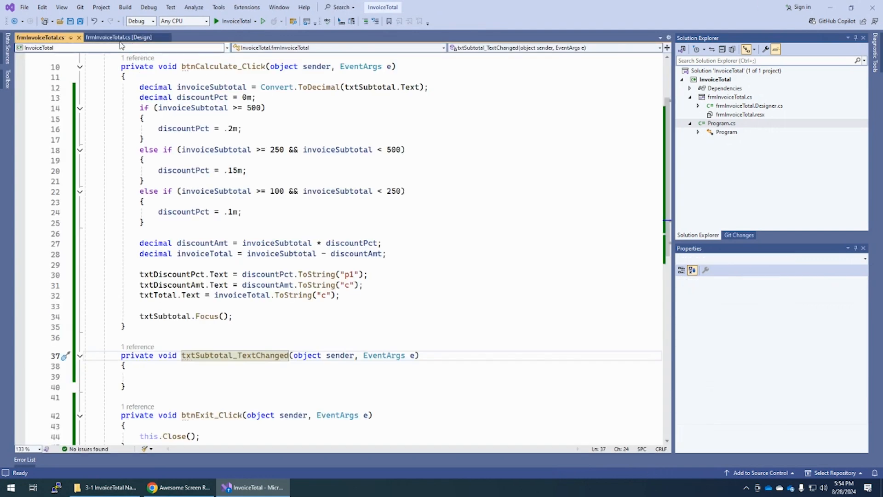
Step: Delete the empty txtSubtotal_TextChanged handler and attempt a build, which reports errors
{"action": "left_click", "coordinate": [119, 37]}
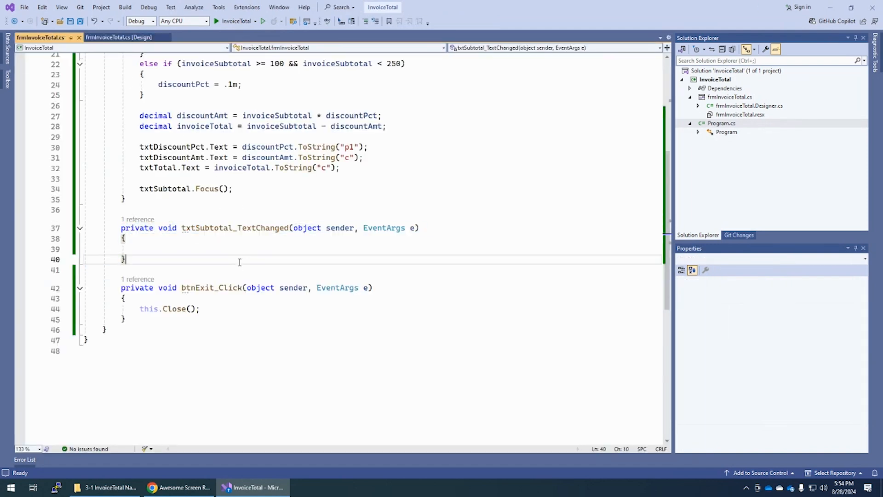
{"action": "mouse_move", "coordinate": [218, 250]}
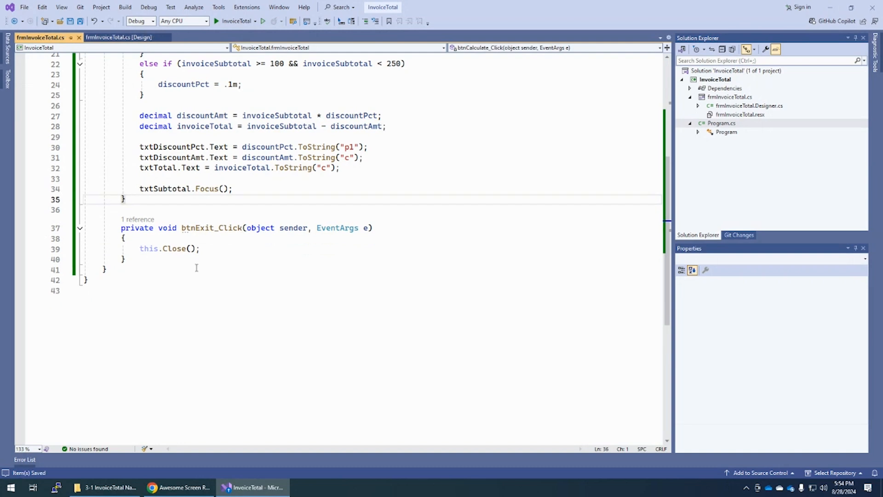
{"action": "left_click", "coordinate": [262, 21]}
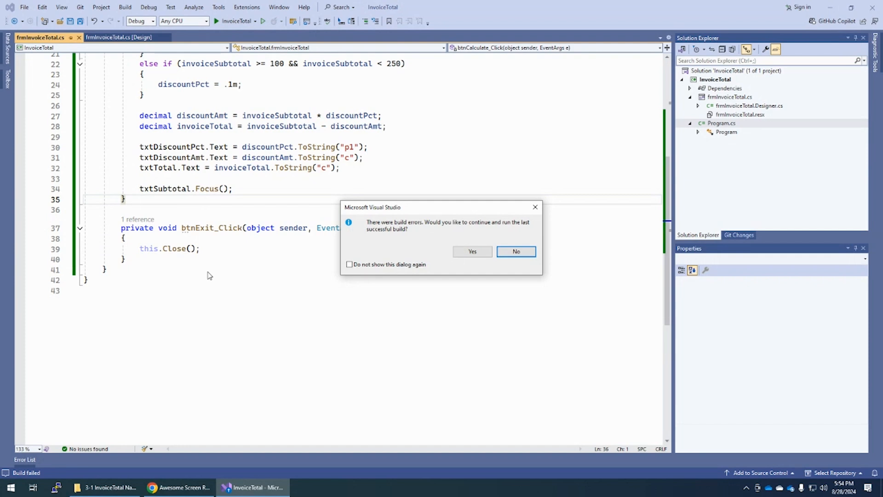
{"action": "mouse_move", "coordinate": [402, 226]}
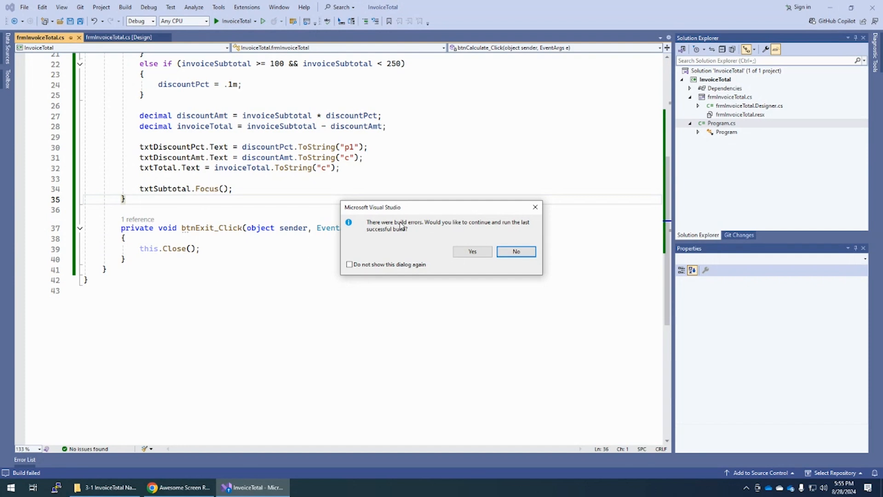
{"action": "mouse_move", "coordinate": [481, 232]}
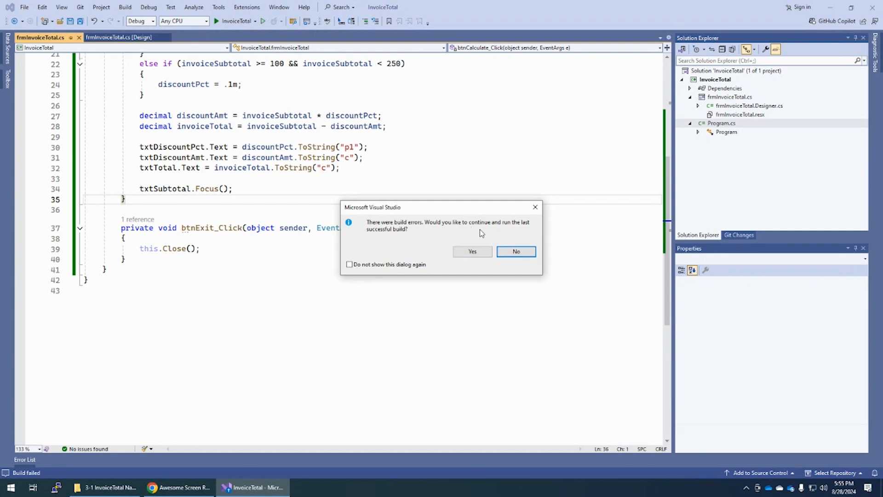
Step: Decline running the last successful build so the CS0103 error can be inspected
{"action": "left_click", "coordinate": [515, 251]}
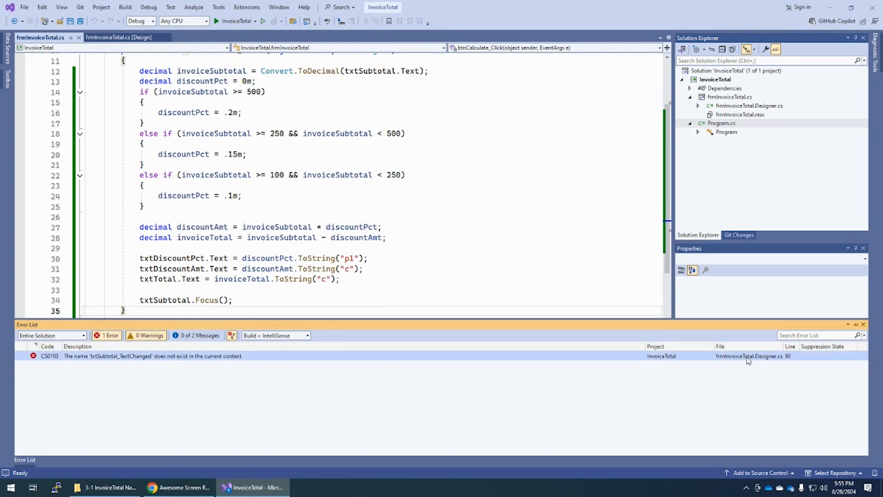
{"action": "mouse_move", "coordinate": [788, 360]}
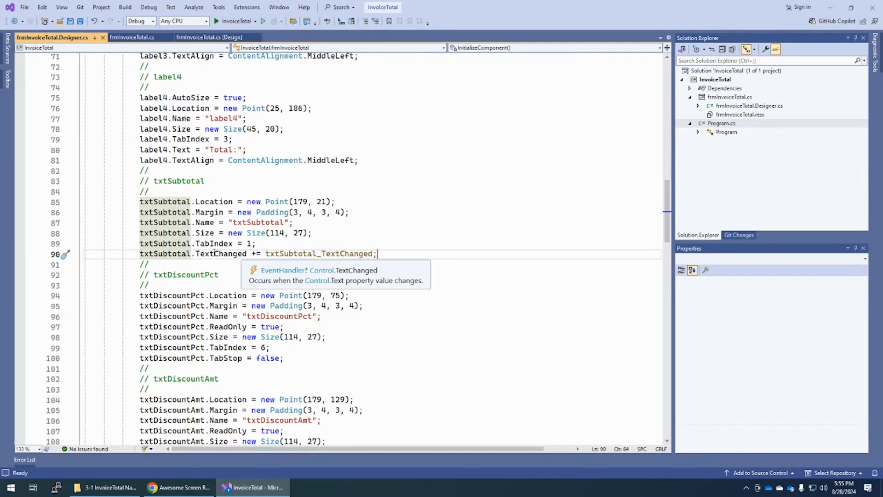
Step: Remove the txtSubtotal.TextChanged wiring line in frmInvoiceTotal.Designer.cs and save
{"action": "left_click", "coordinate": [157, 254]}
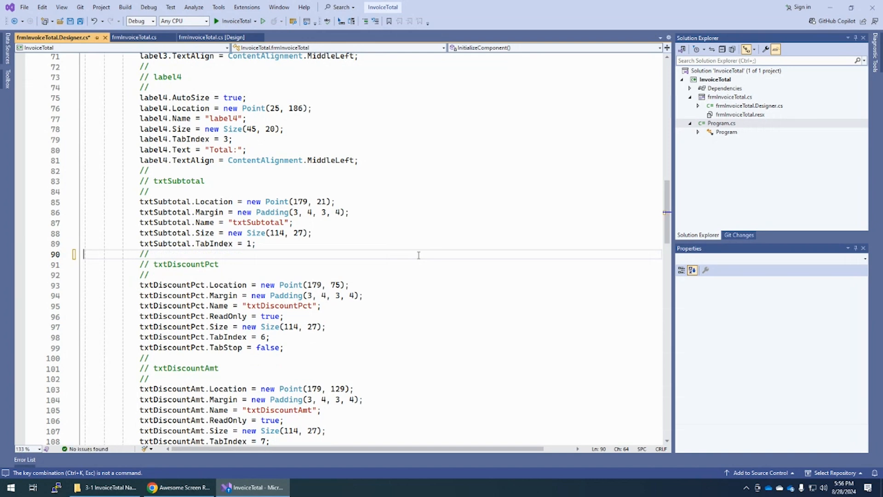
{"action": "key", "text": "ctrl+s"}
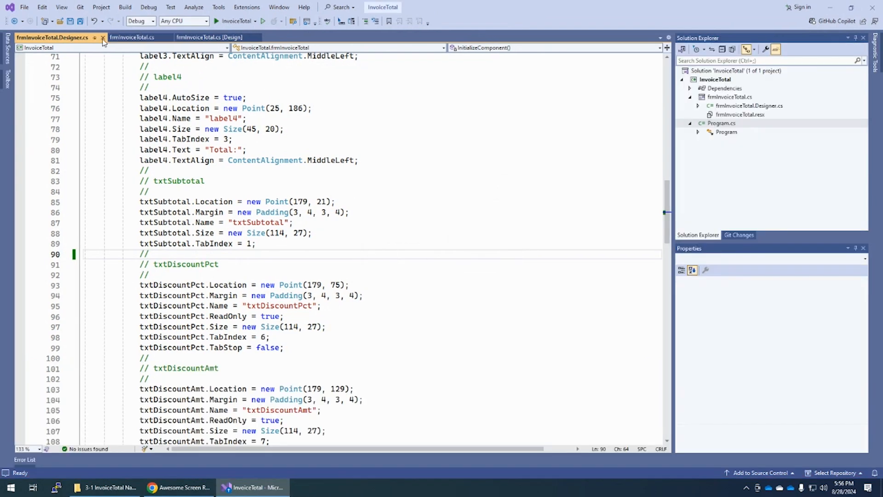
Step: Delete the empty frmInvoiceTotal_Load handler from the form code and save
{"action": "left_click", "coordinate": [119, 36]}
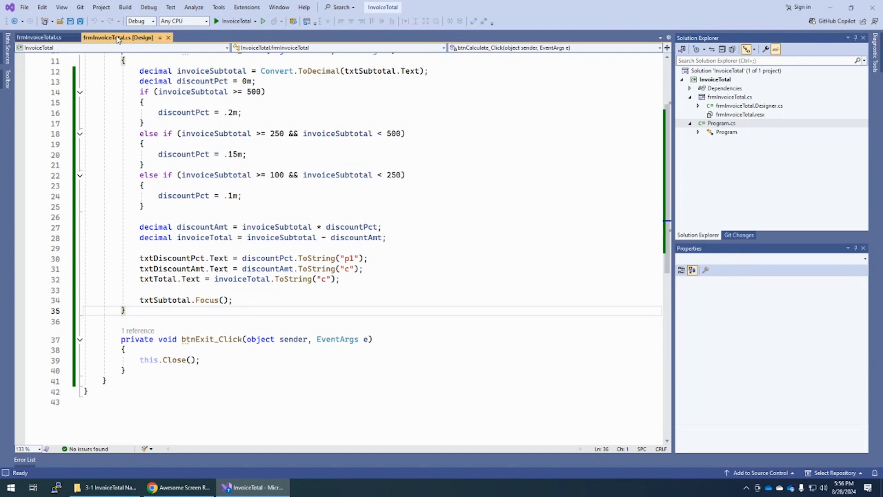
{"action": "left_click", "coordinate": [118, 37]}
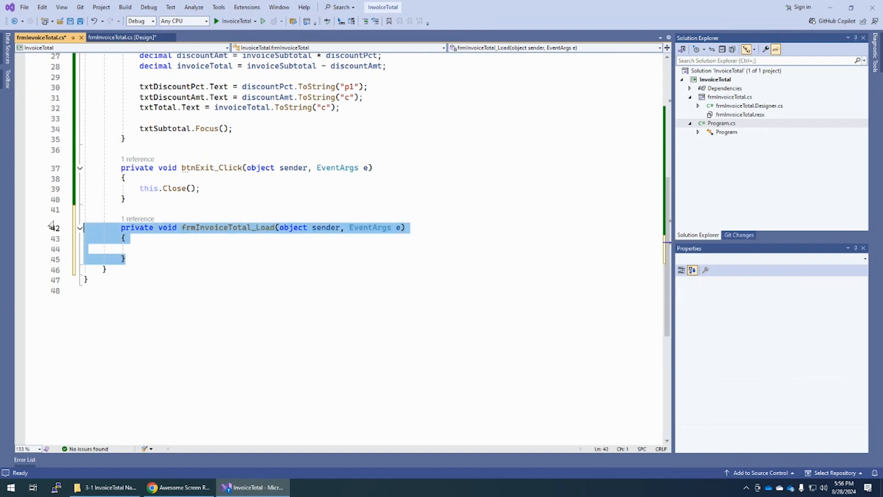
{"action": "key", "text": "Delete"}
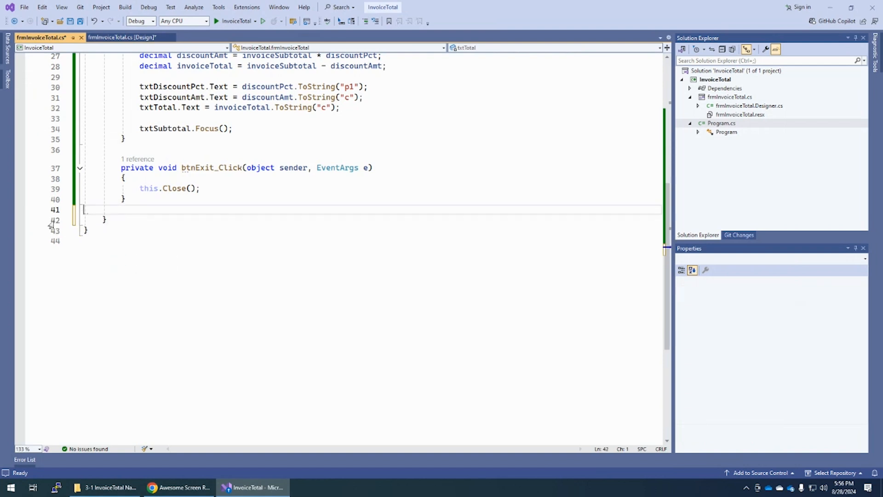
{"action": "key", "text": "ctrl+s"}
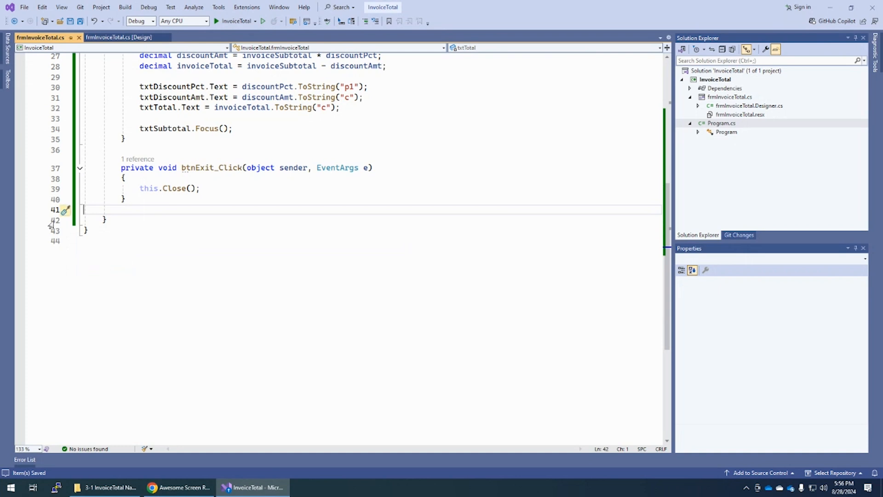
Step: Attempt a run, decline the last-good-build prompt after the Load wiring error
{"action": "left_click", "coordinate": [262, 21]}
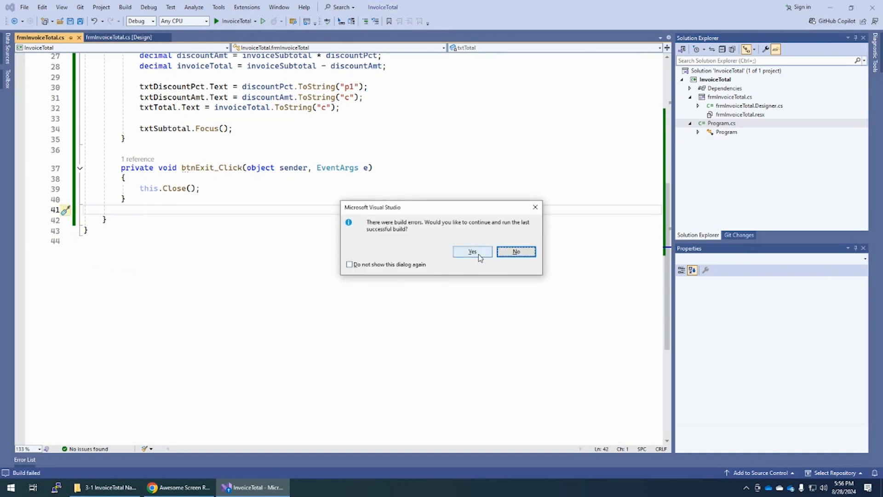
{"action": "left_click", "coordinate": [515, 251]}
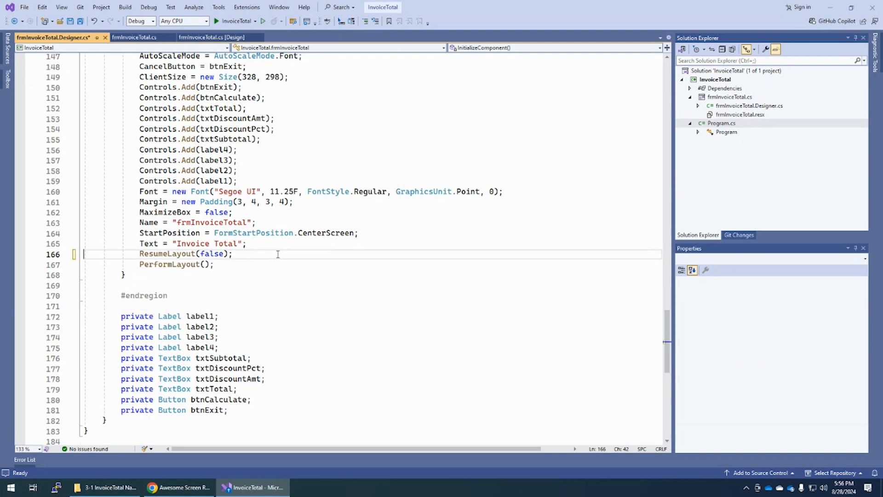
Step: Save the designer code, run the app cleanly and test with a subtotal of 456
{"action": "key", "text": "ctrl+s"}
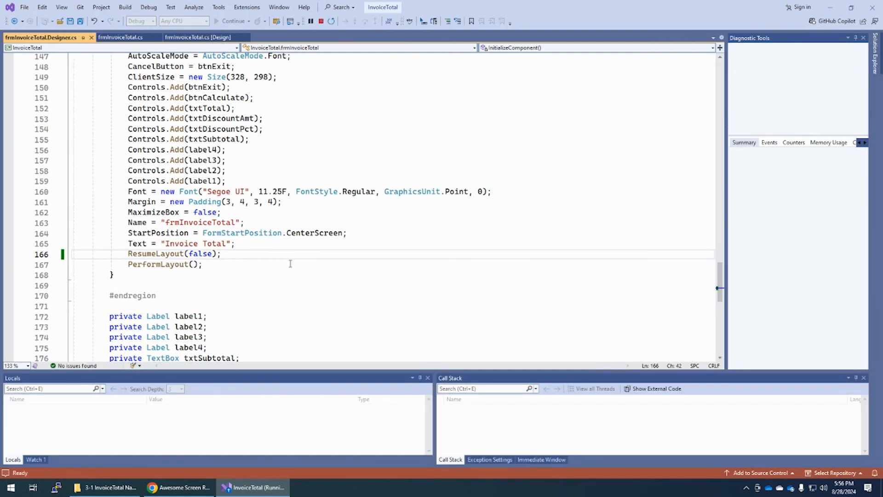
{"action": "type", "text": "456"}
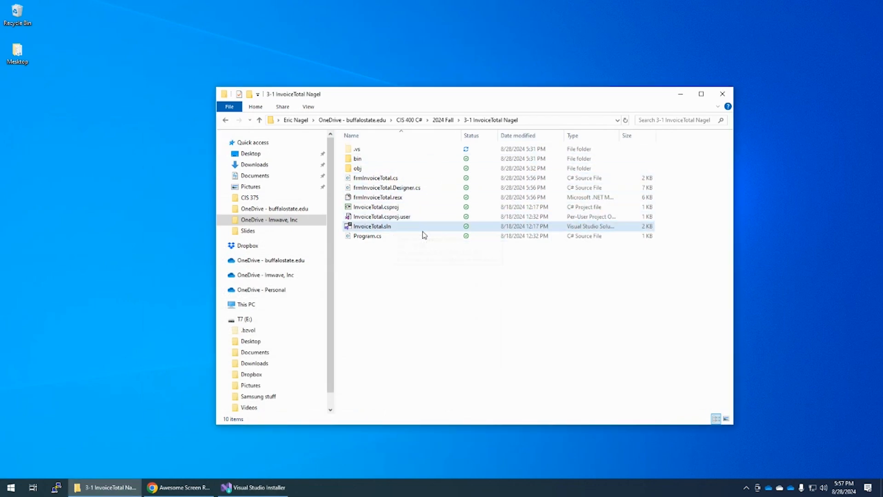
{"action": "mouse_move", "coordinate": [259, 120]}
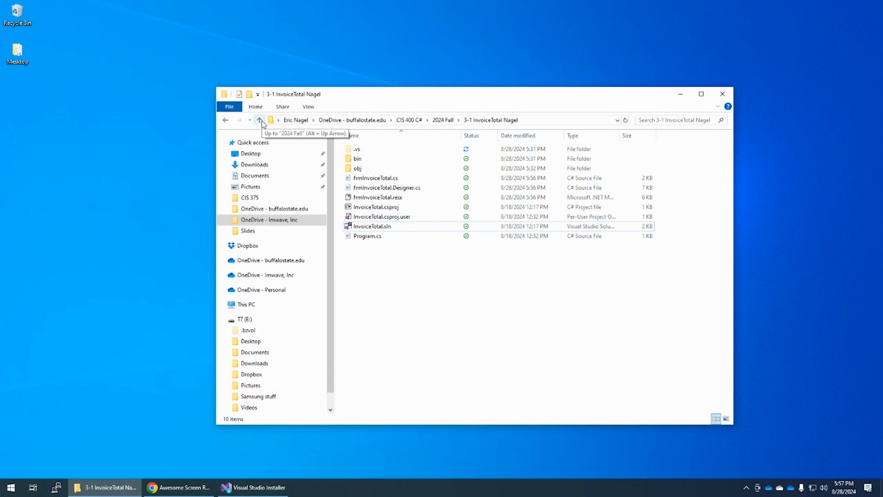
Step: Zip the 3-1 InvoiceTotal folder into 3-1 InvoiceTotal Nagel.zip in 2024 Fall
{"action": "left_click", "coordinate": [260, 120]}
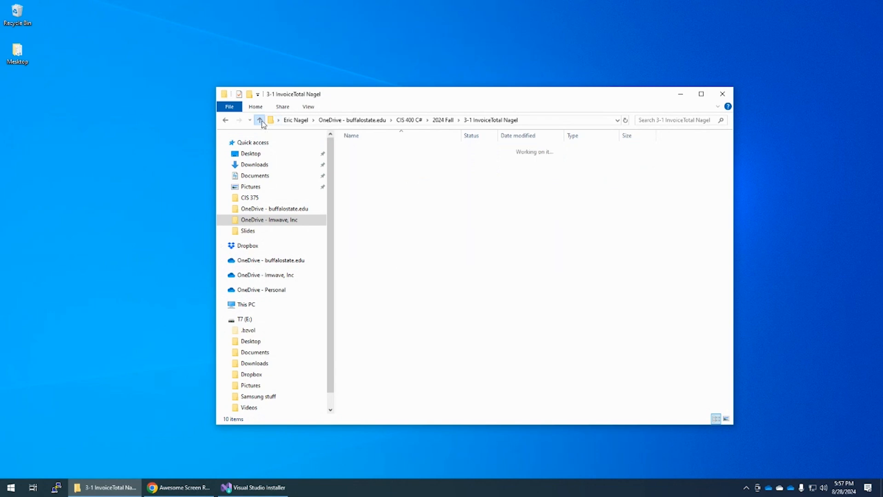
{"action": "left_click", "coordinate": [260, 119]}
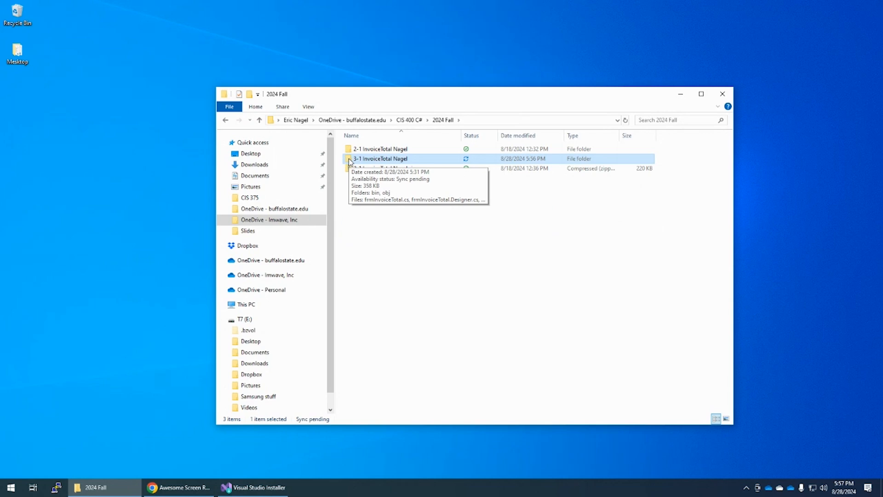
{"action": "right_click", "coordinate": [381, 159]}
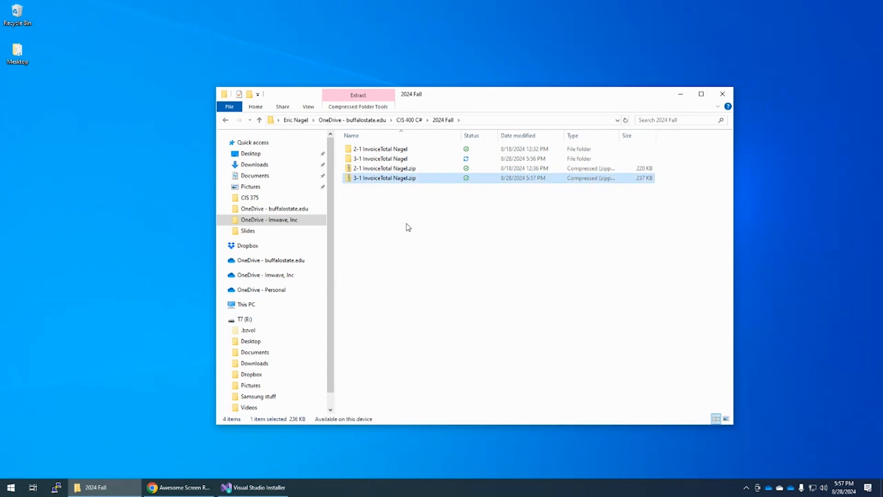
{"action": "mouse_move", "coordinate": [399, 226]}
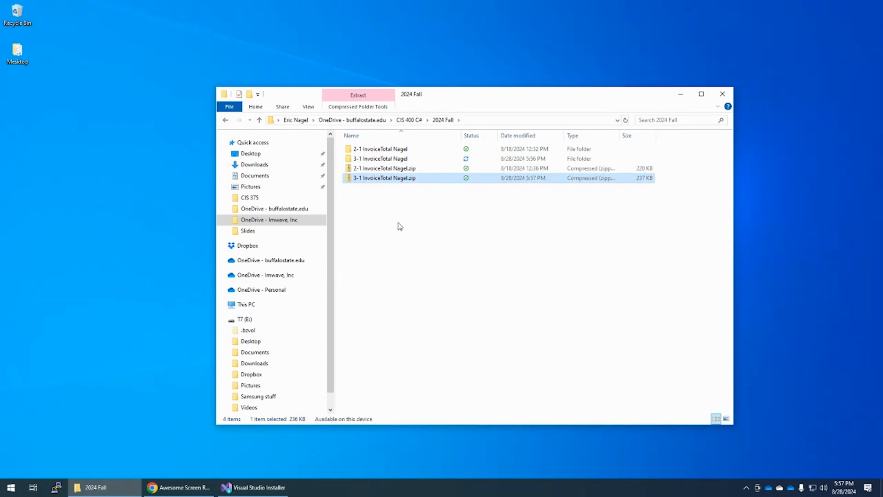
{"action": "mouse_move", "coordinate": [585, 309]}
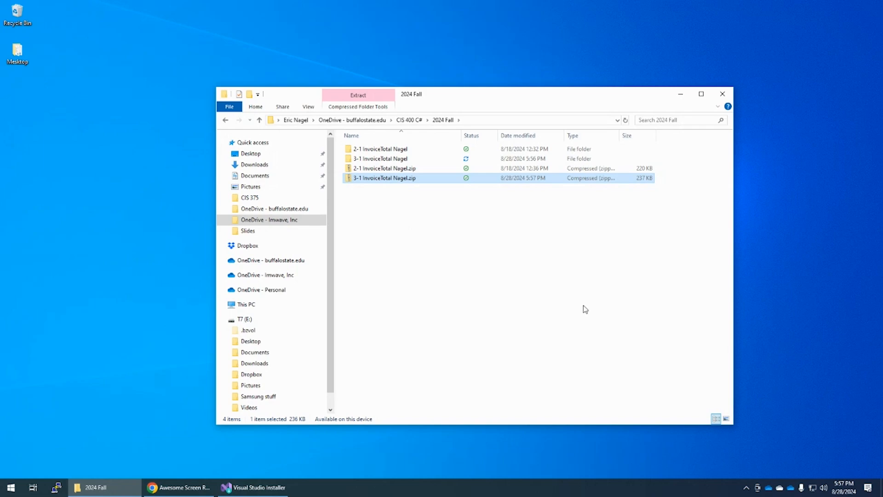